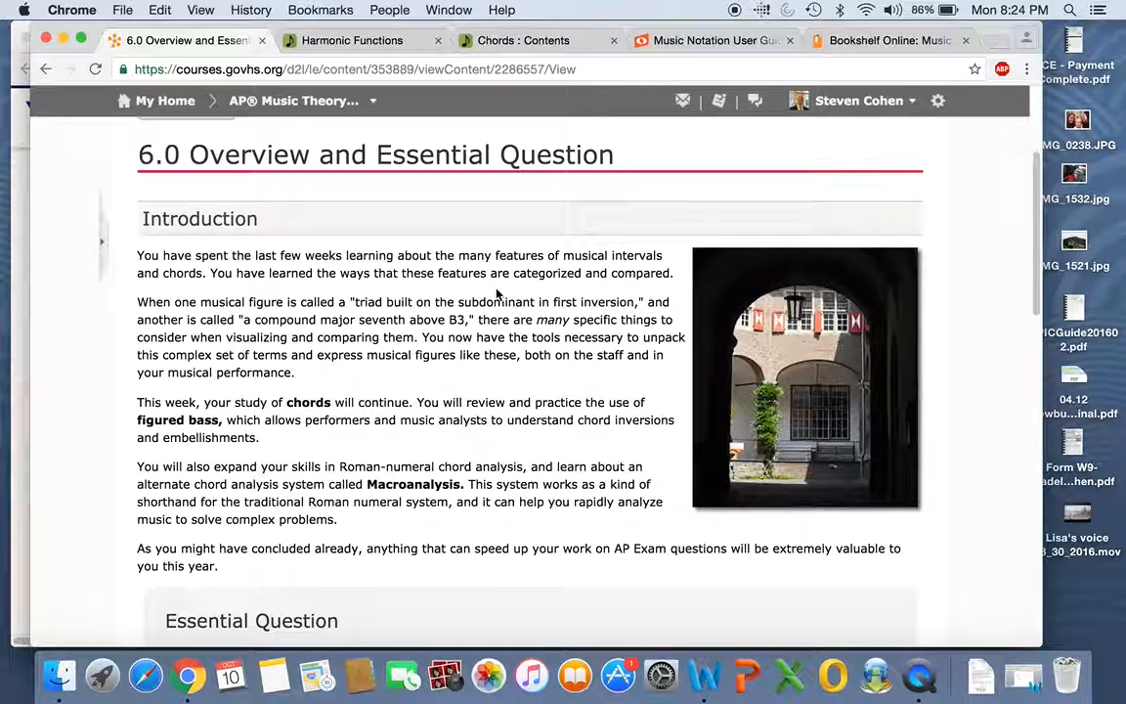
# Scroll down through the current course page
pyautogui.scroll(-3)
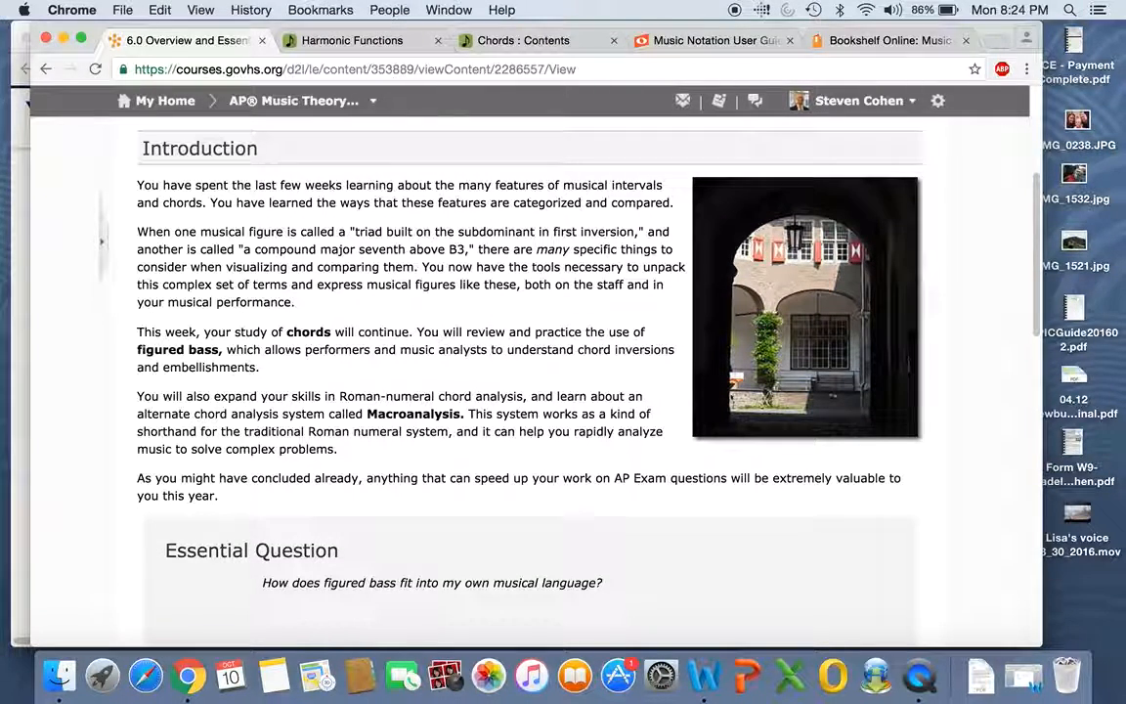
pyautogui.scroll(-3)
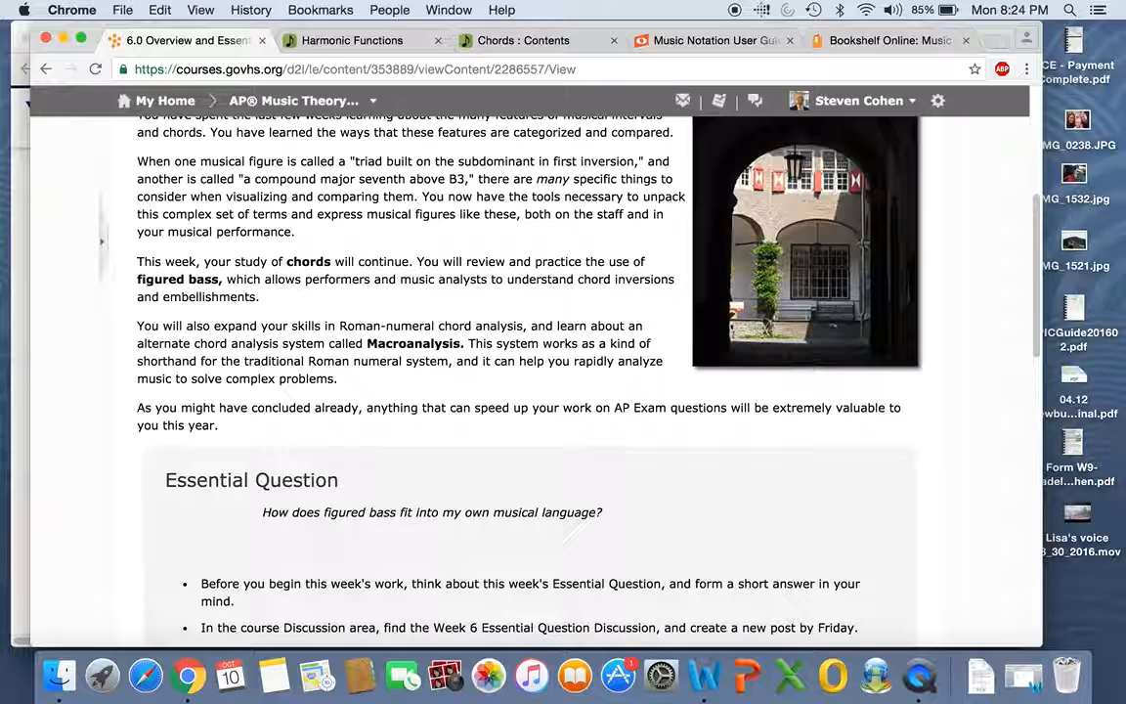
pyautogui.scroll(-3)
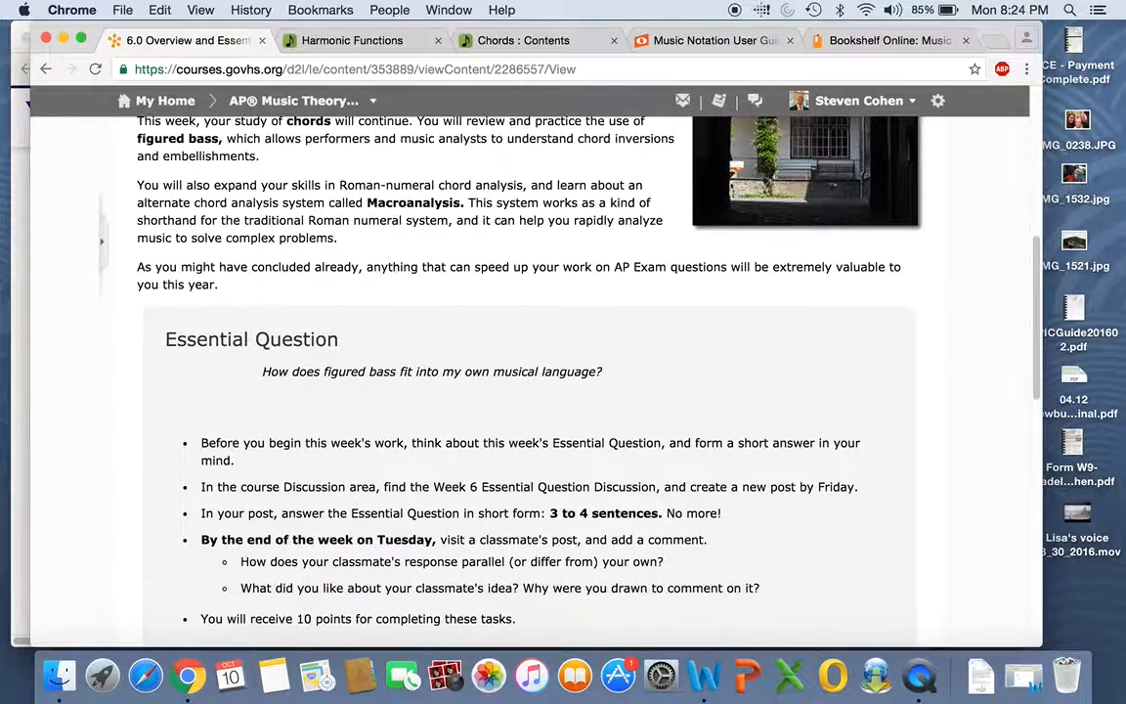
pyautogui.scroll(-3)
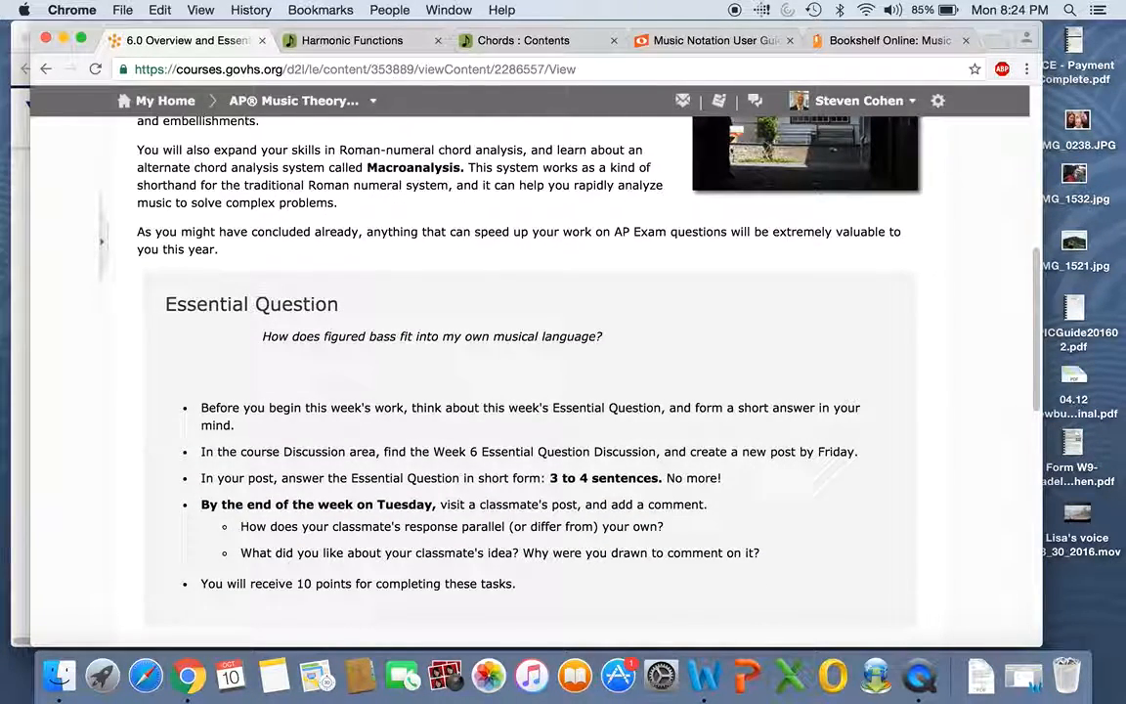
pyautogui.scroll(-3)
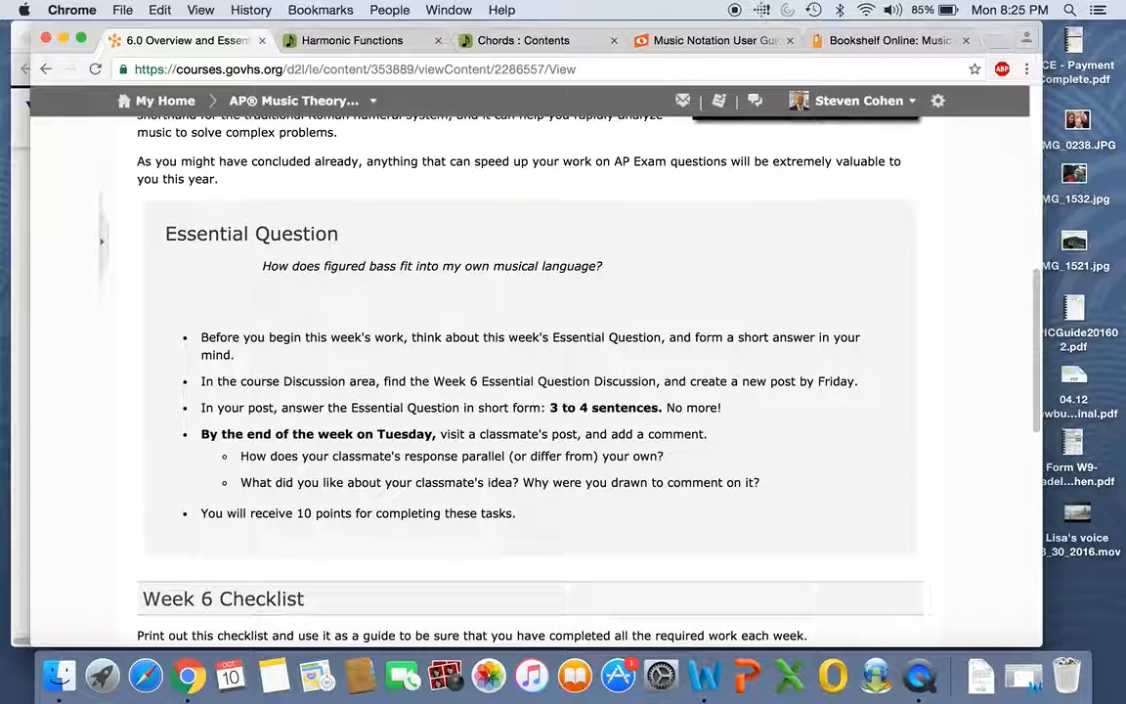
pyautogui.scroll(-3)
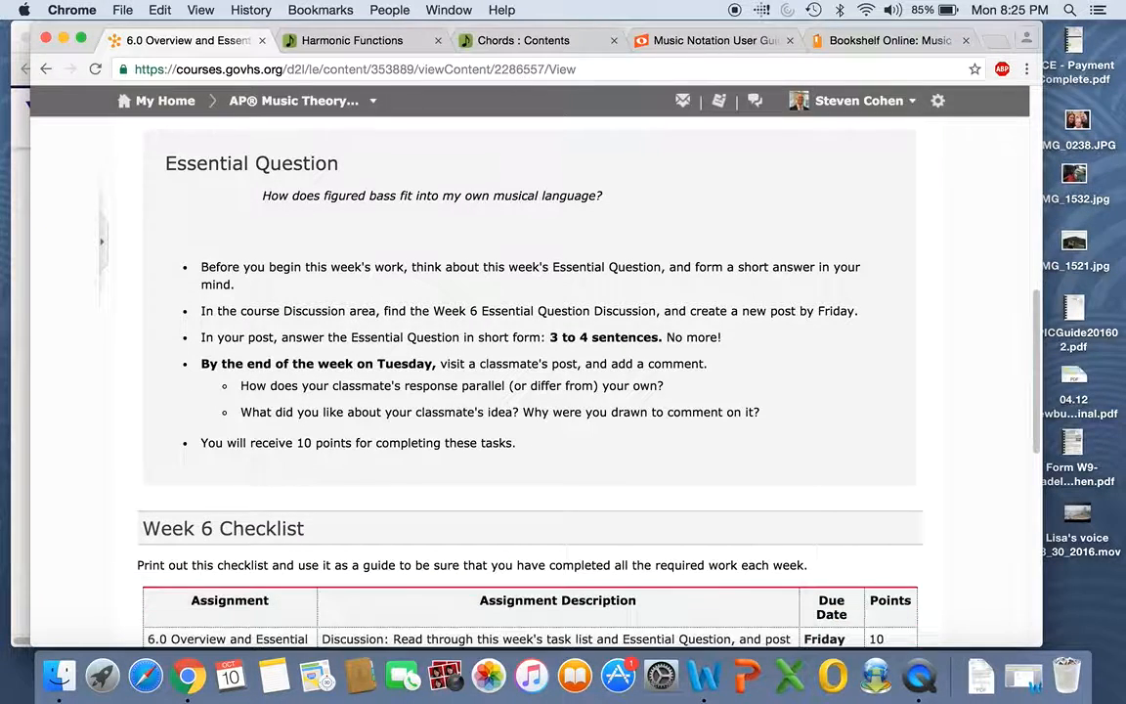
pyautogui.scroll(-3)
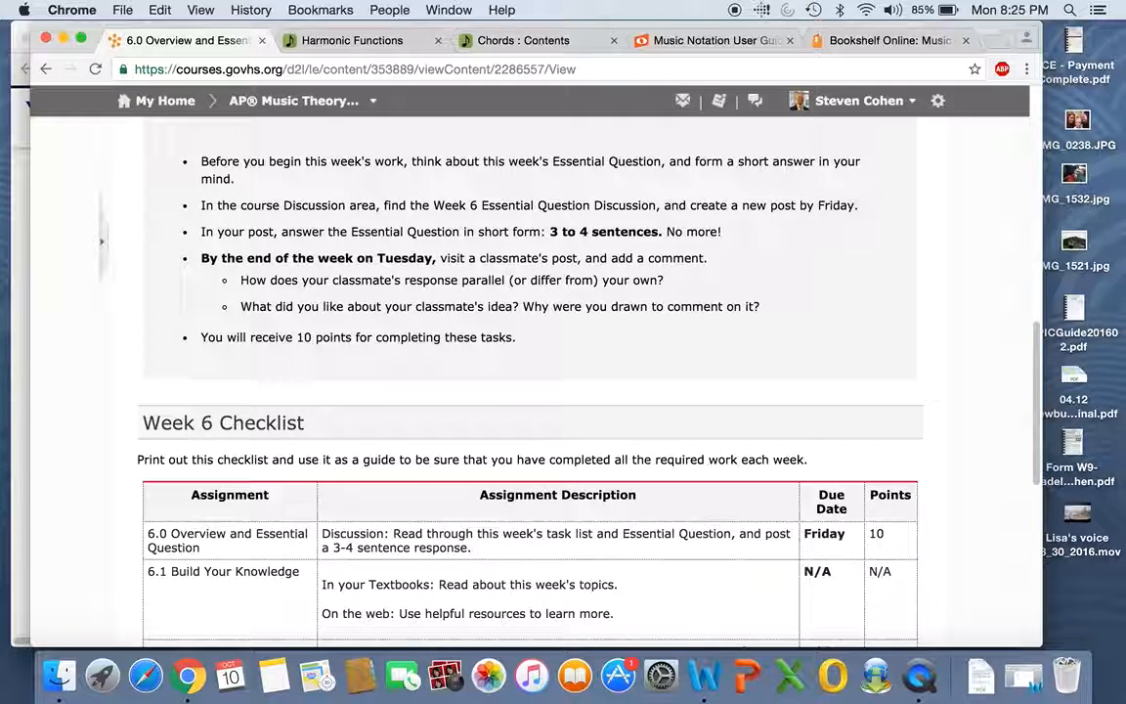
pyautogui.scroll(-3)
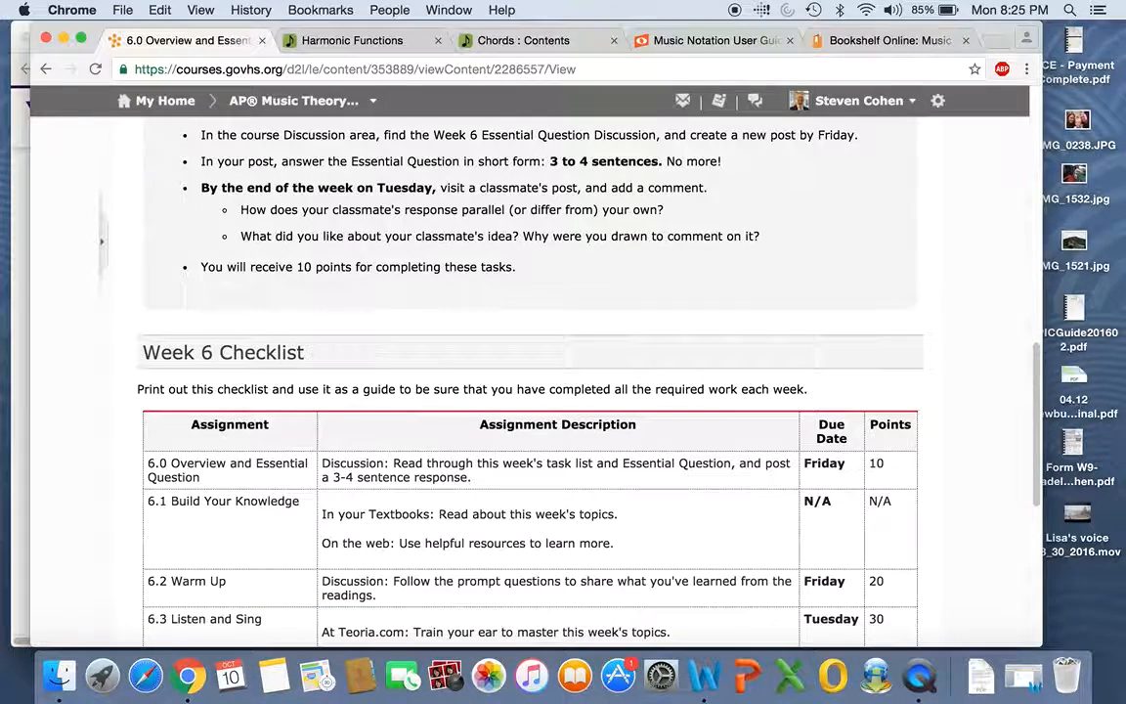
pyautogui.scroll(-3)
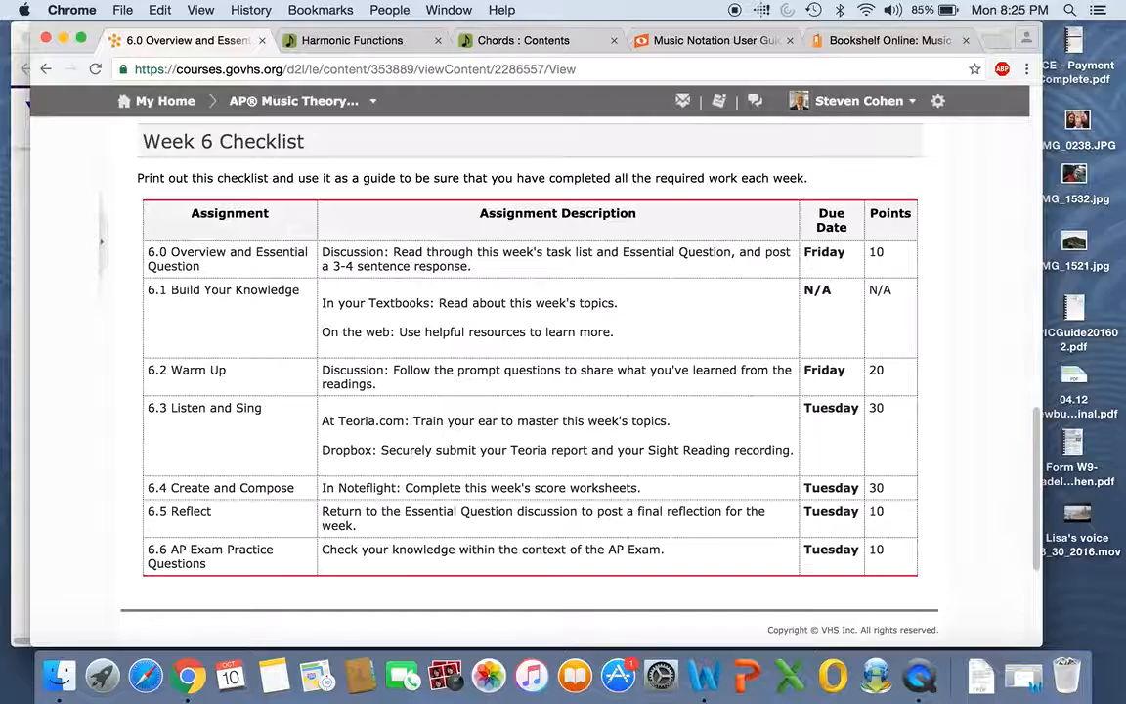
# Finish the page, advance to 6.1 Build Your Knowledge, and scroll toward its readings
pyautogui.scroll(-3)
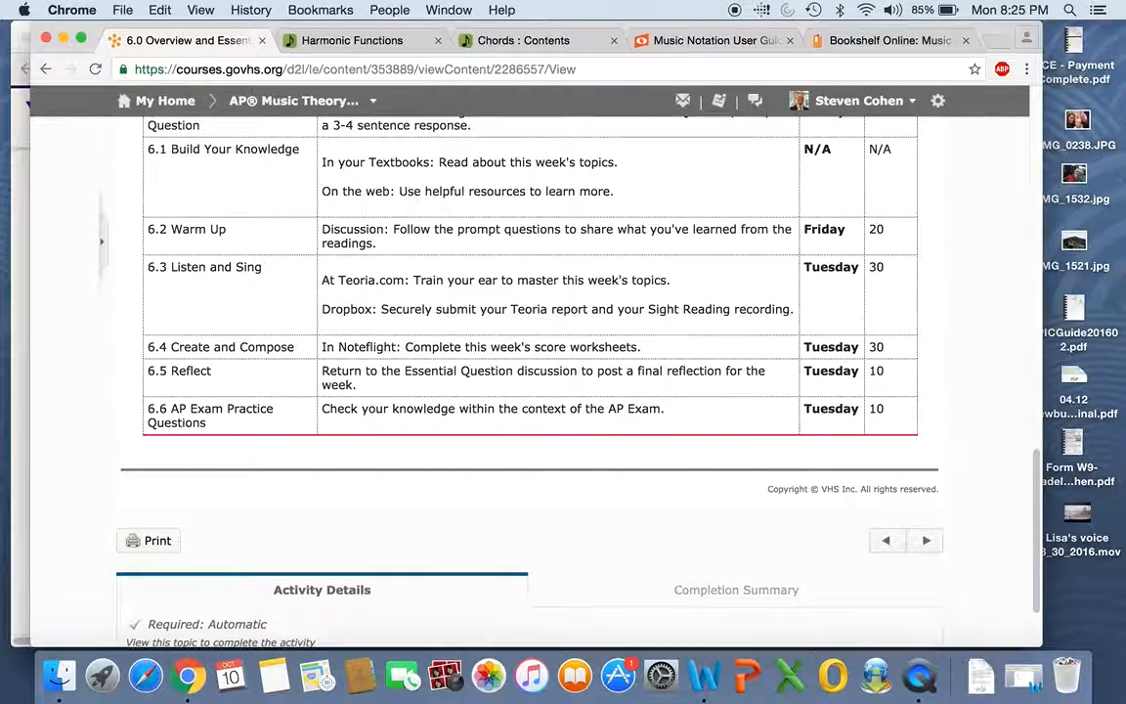
pyautogui.scroll(-3)
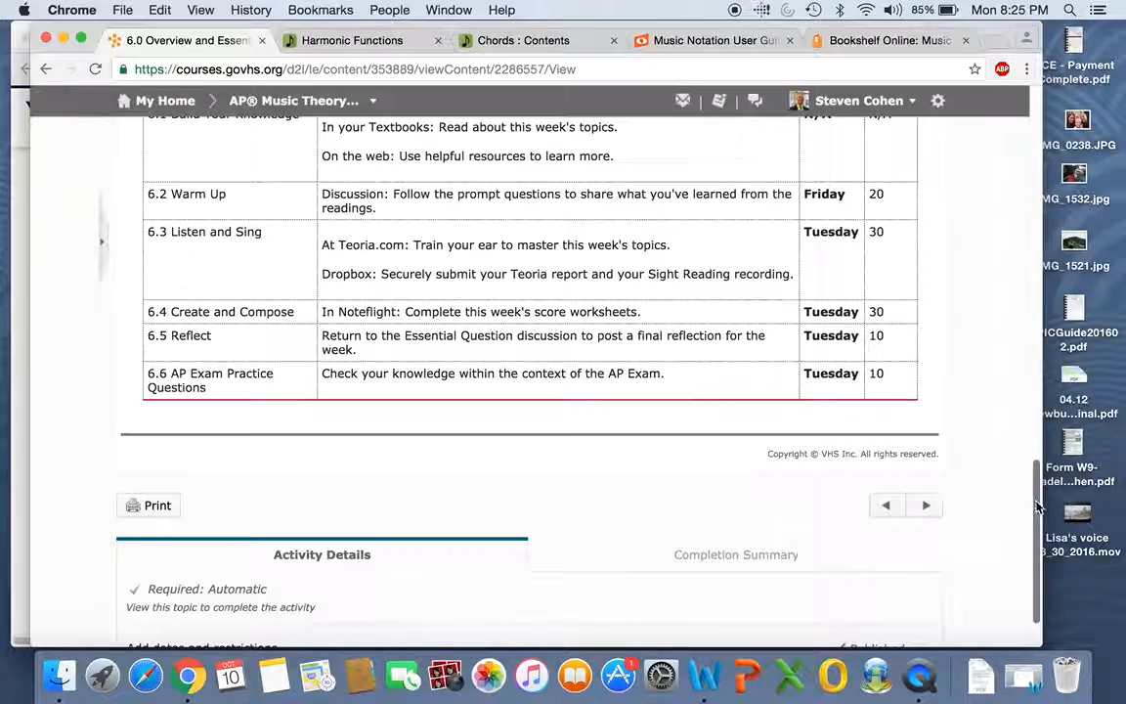
pyautogui.scroll(3)
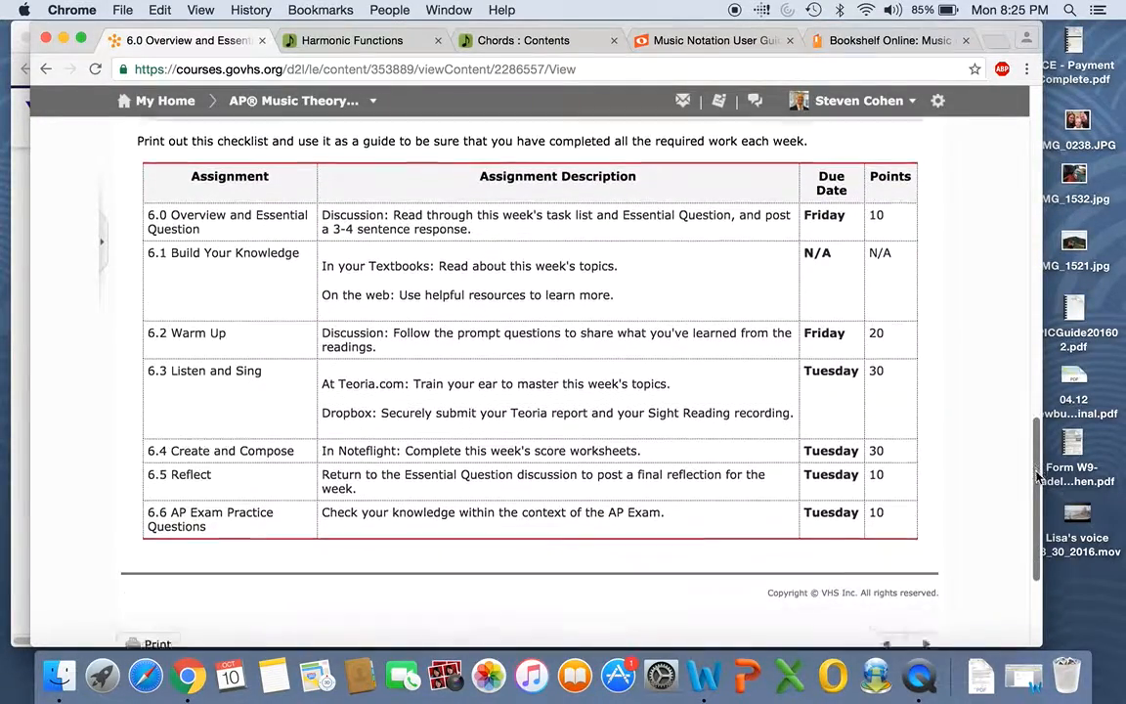
pyautogui.scroll(-3)
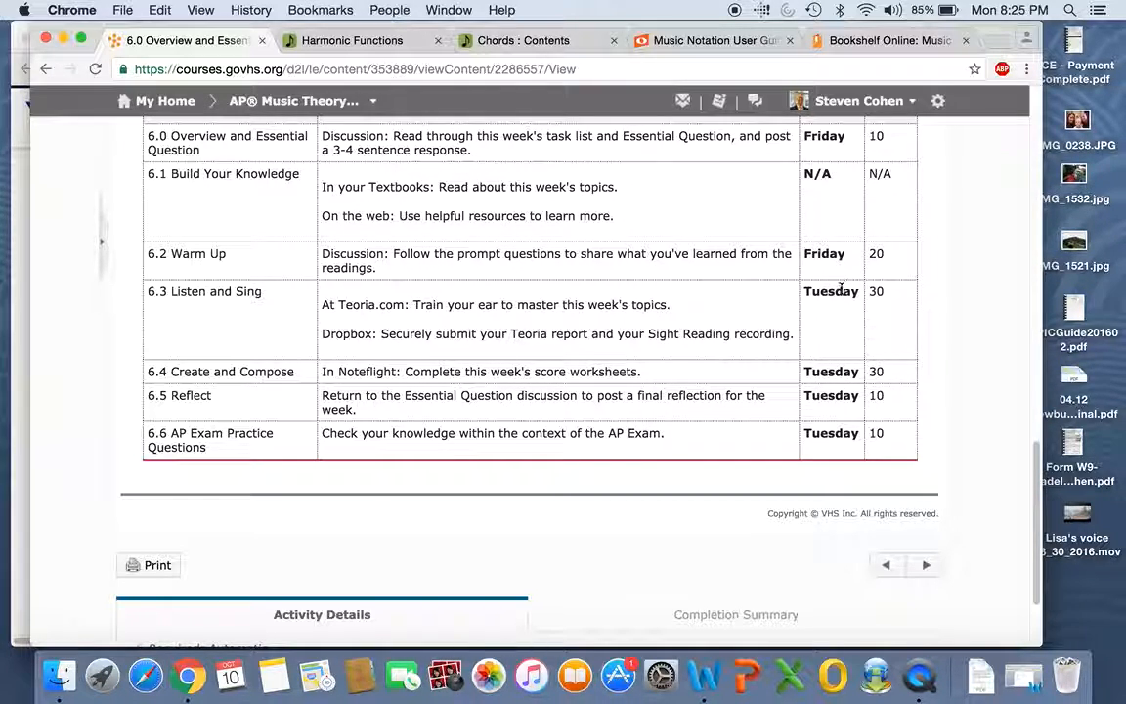
pyautogui.moveTo(841, 466)
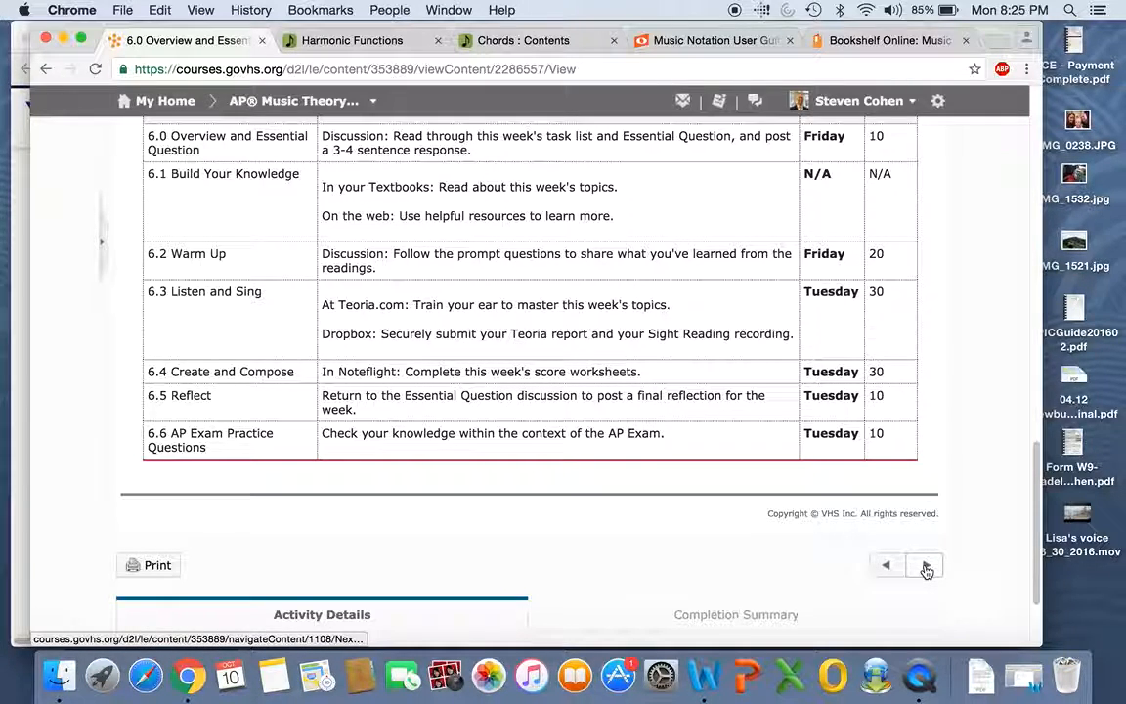
pyautogui.click(924, 565)
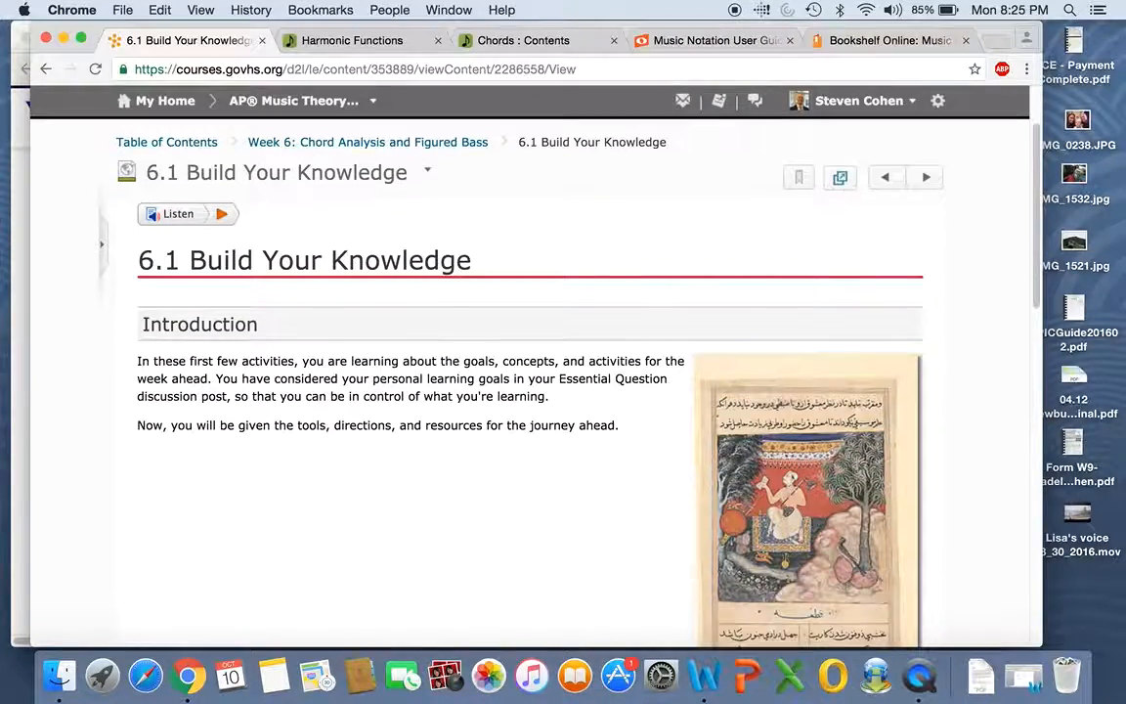
pyautogui.scroll(-3)
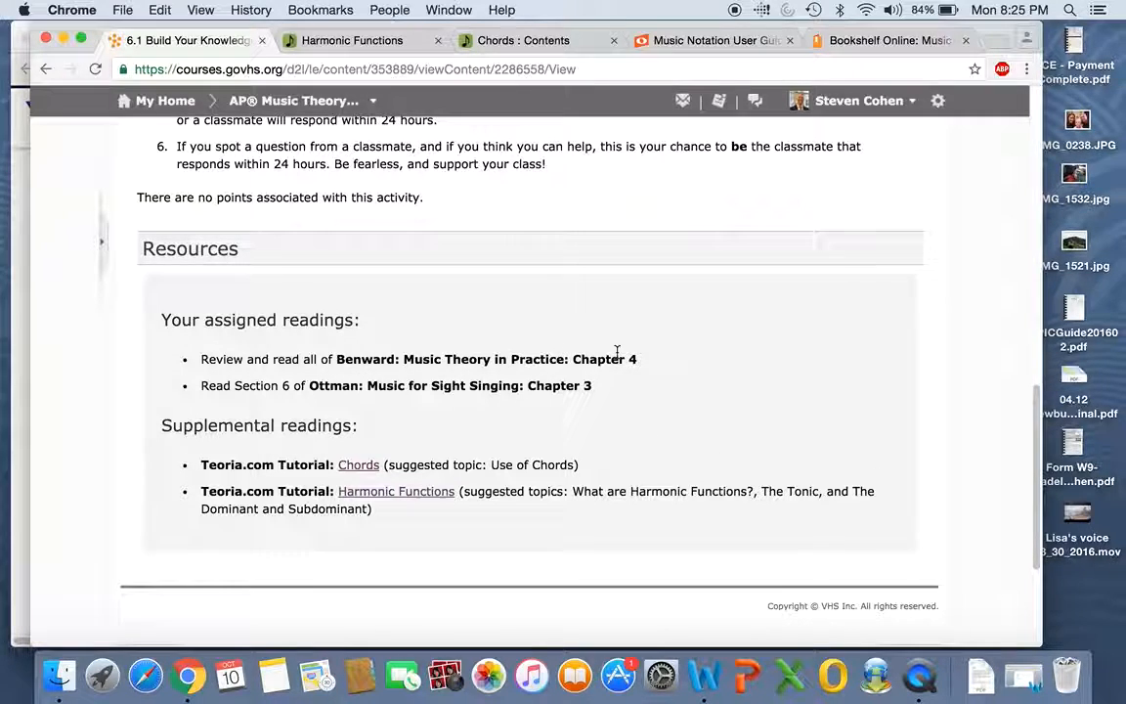
pyautogui.moveTo(434, 359)
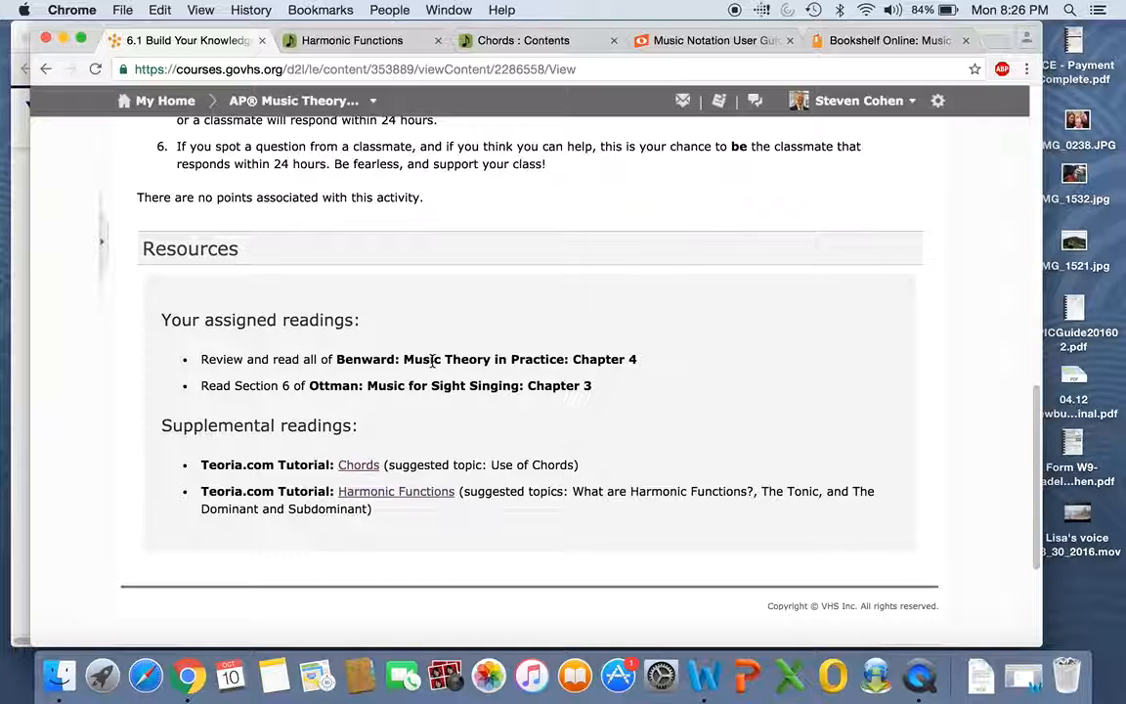
pyautogui.moveTo(549, 434)
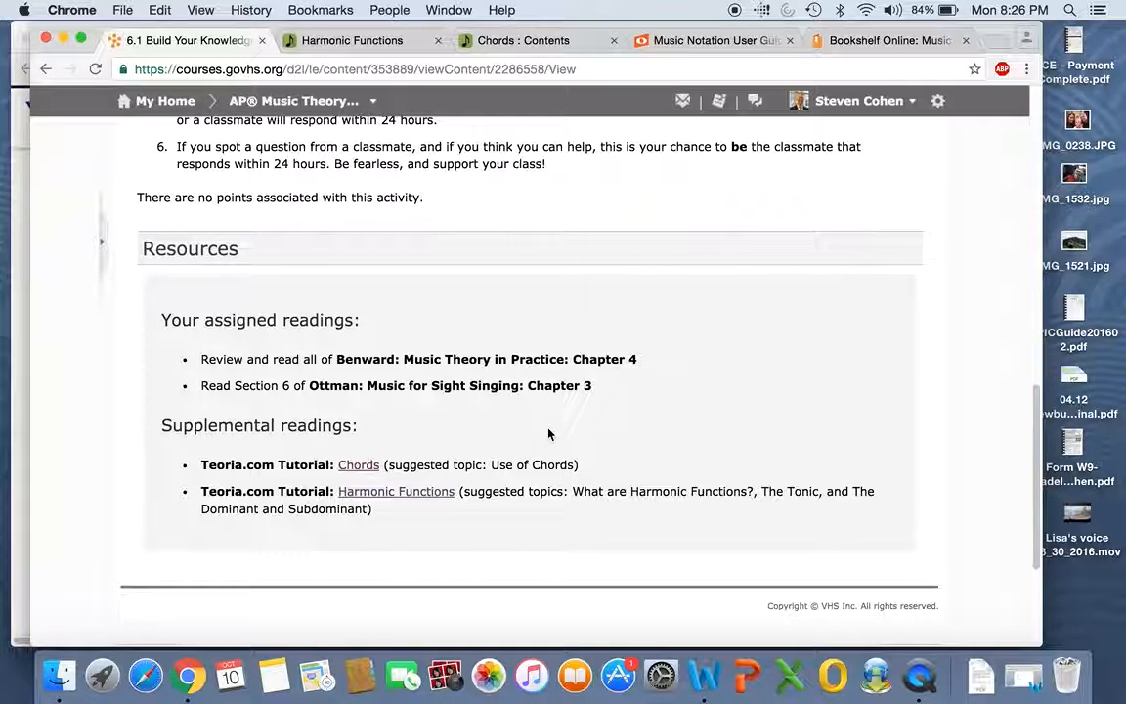
pyautogui.moveTo(585, 449)
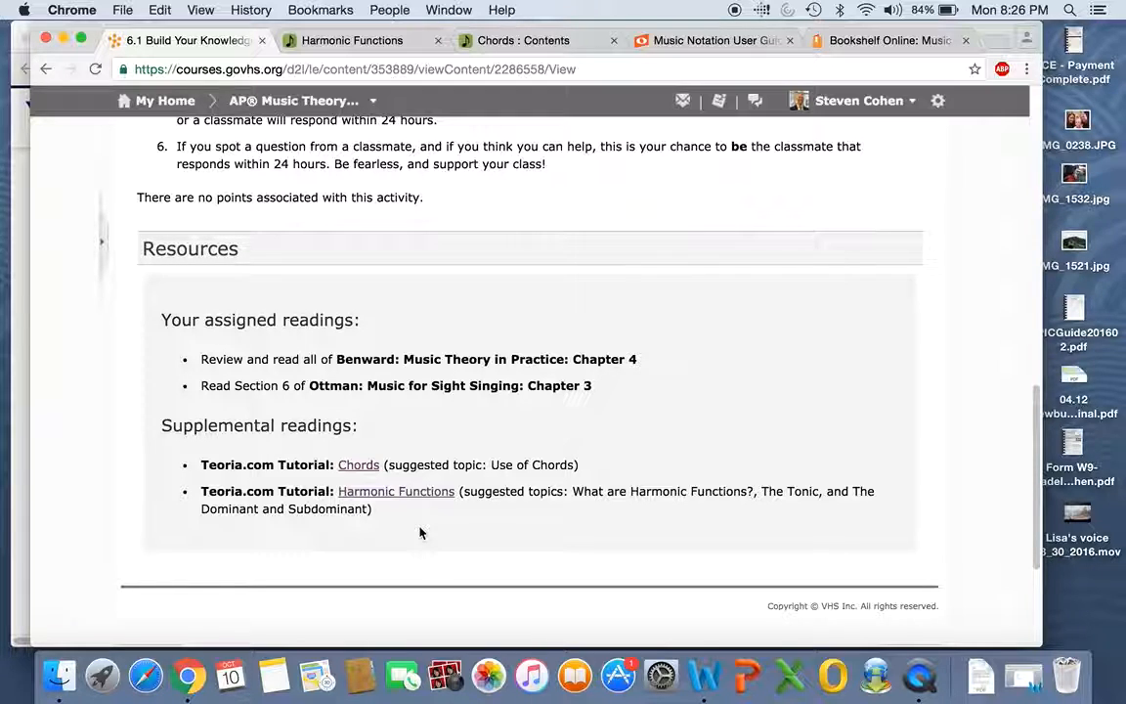
pyautogui.moveTo(454, 535)
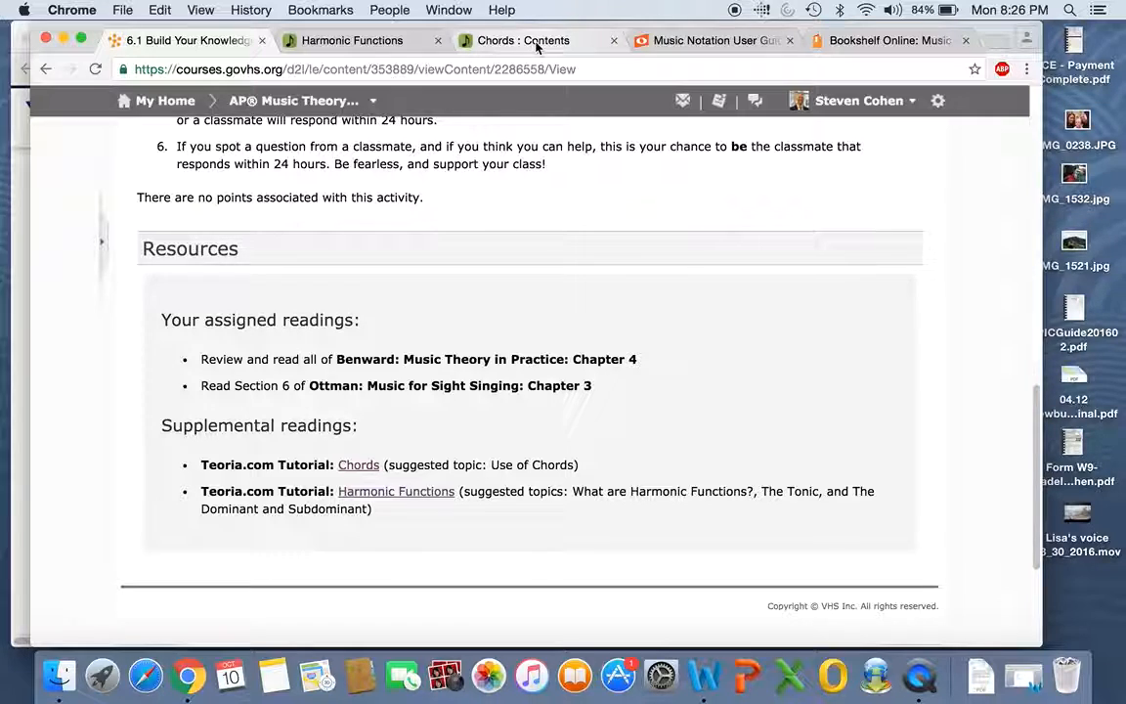
# Open Teoria's Use of Chords lesson and scroll to the harmonized Ode to Joy example
pyautogui.click(523, 40)
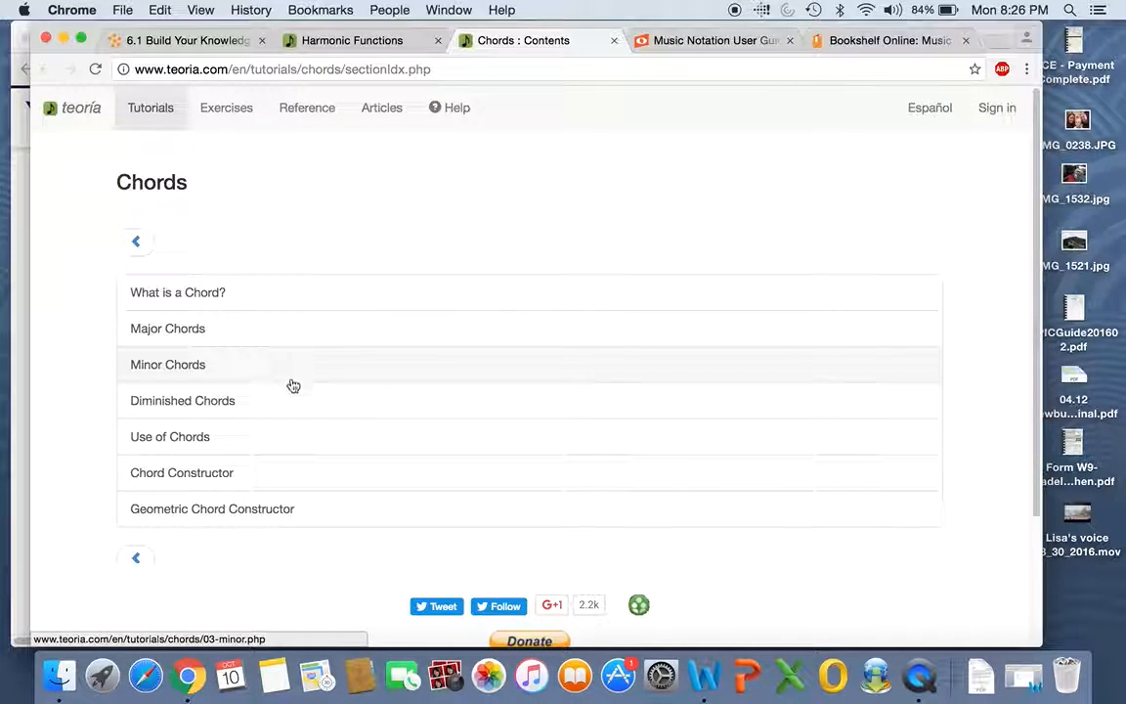
pyautogui.click(181, 40)
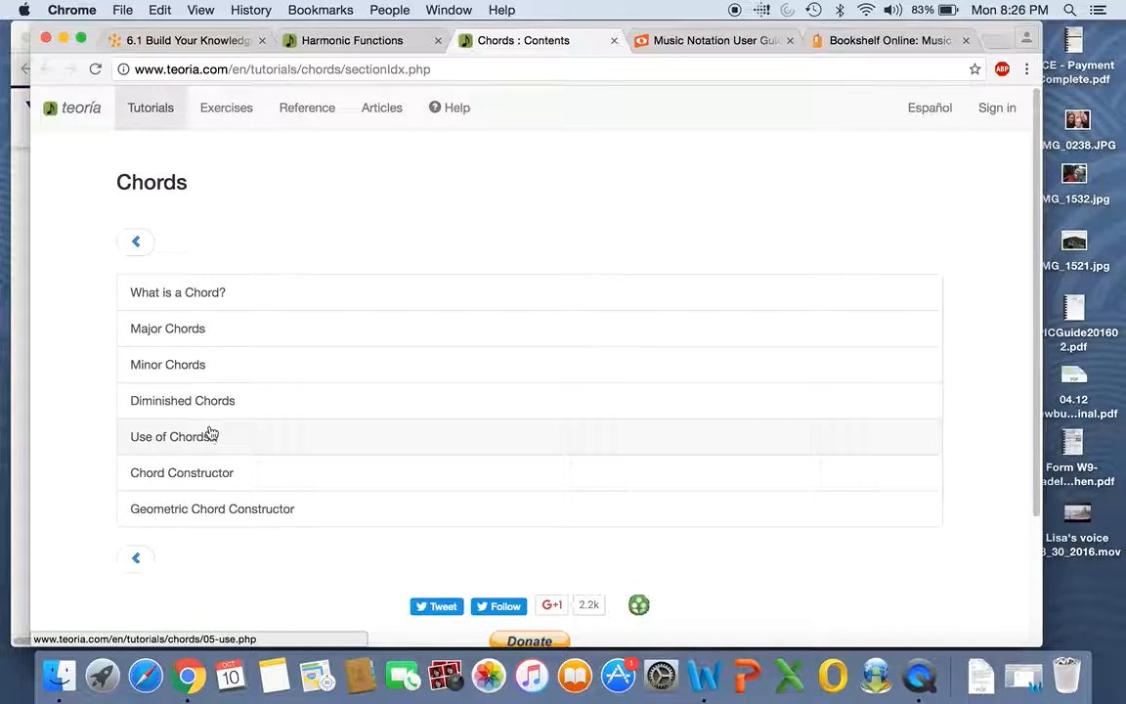
pyautogui.click(174, 437)
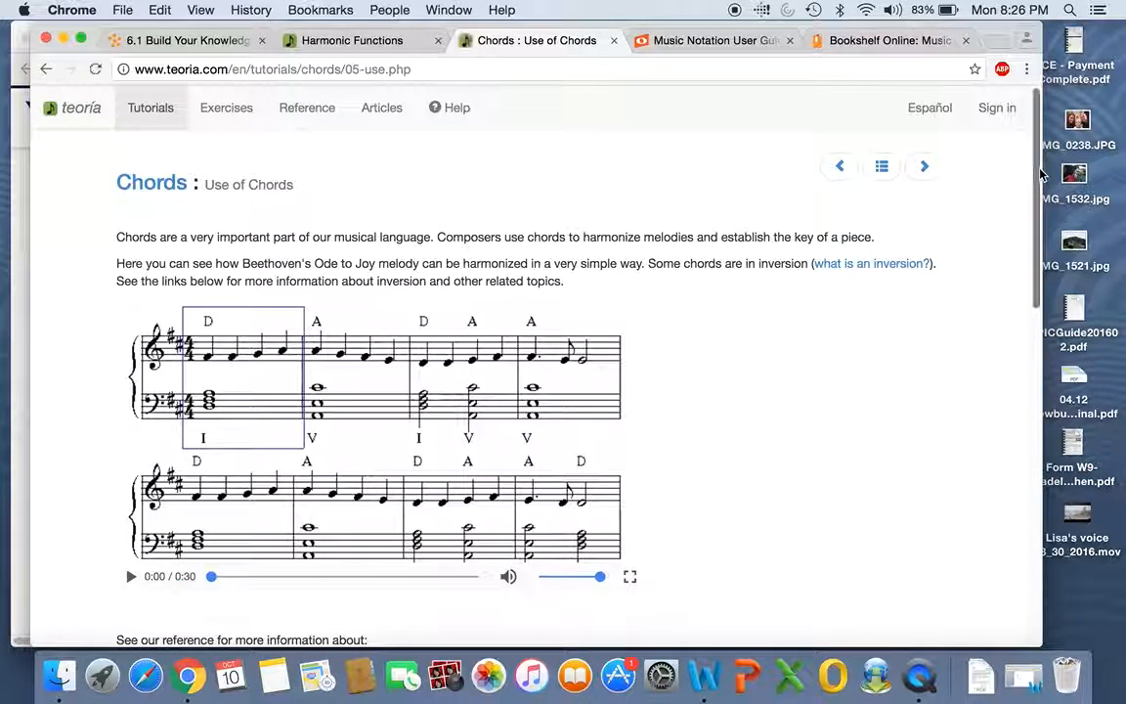
pyautogui.scroll(-3)
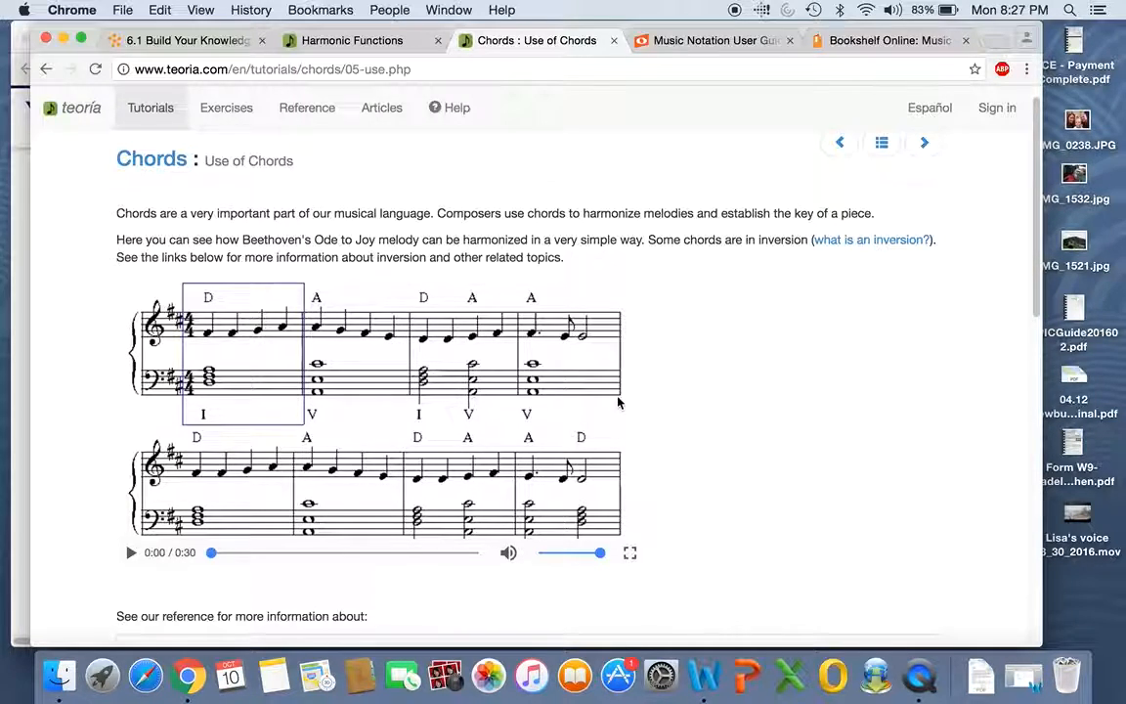
pyautogui.moveTo(381, 107)
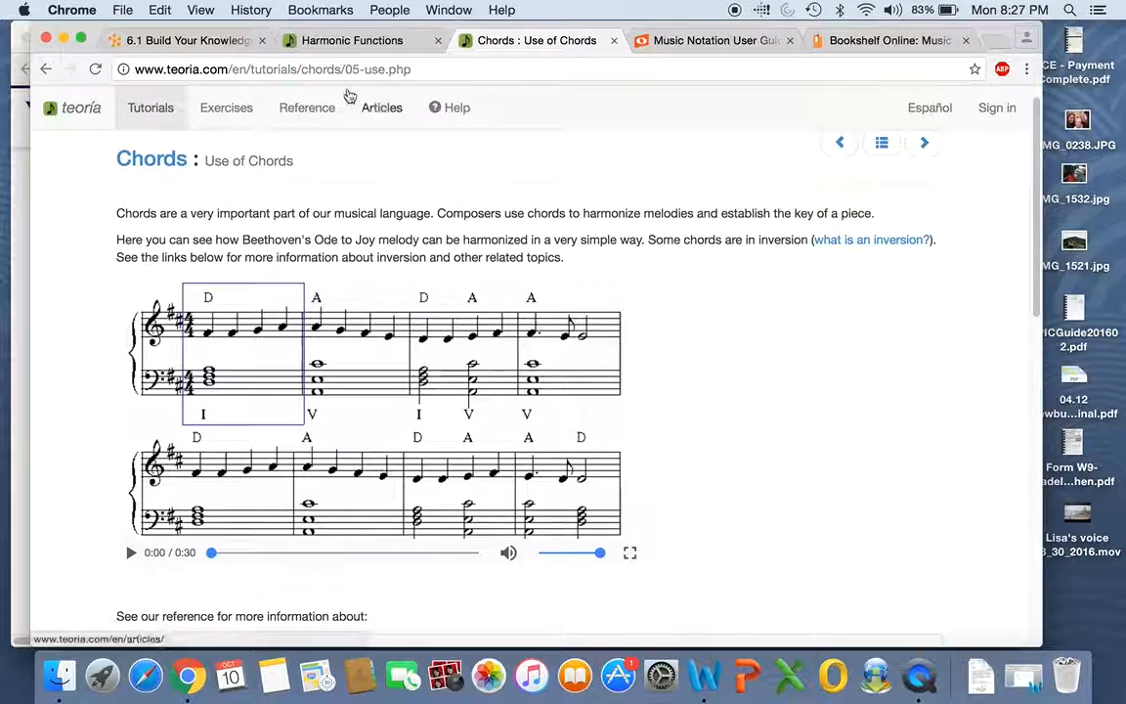
# Look through Teoria's The Tonic lesson, then open The Dominant and Subdominant
pyautogui.click(186, 40)
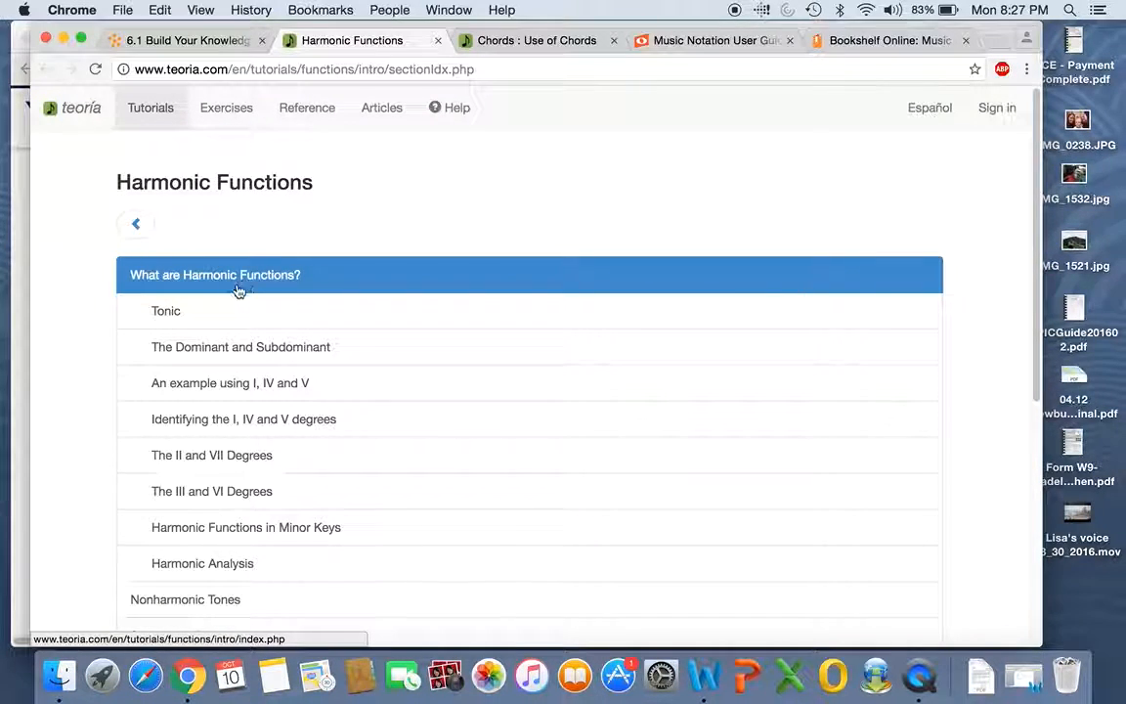
pyautogui.click(165, 311)
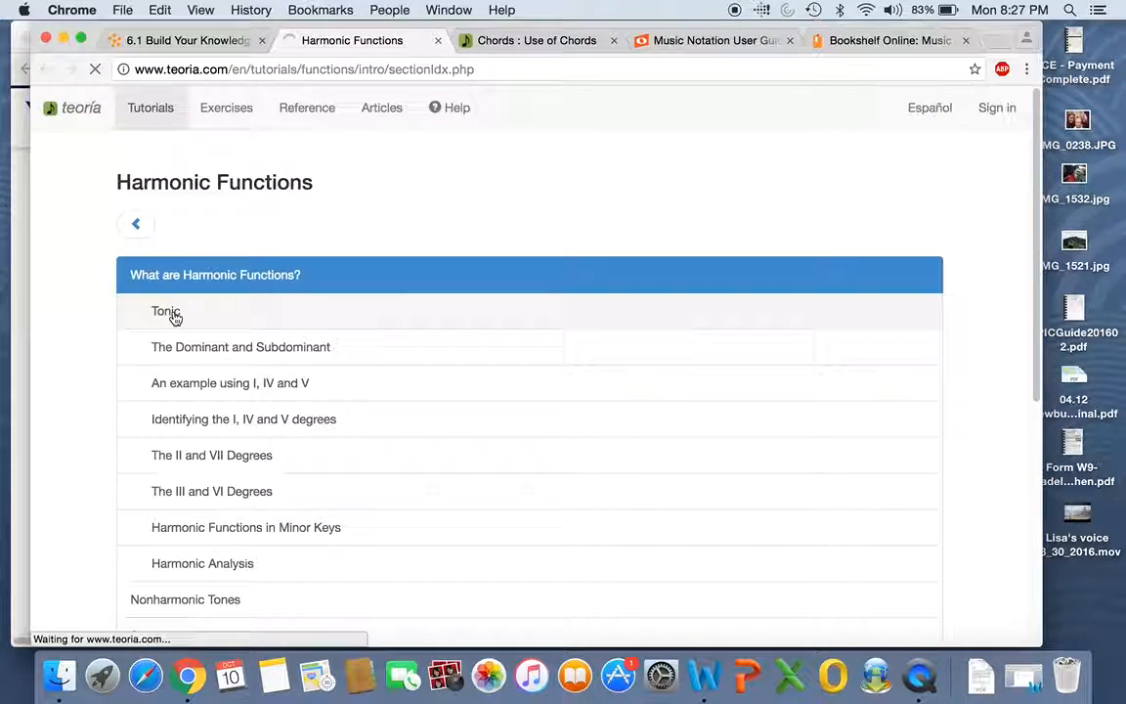
pyautogui.click(165, 311)
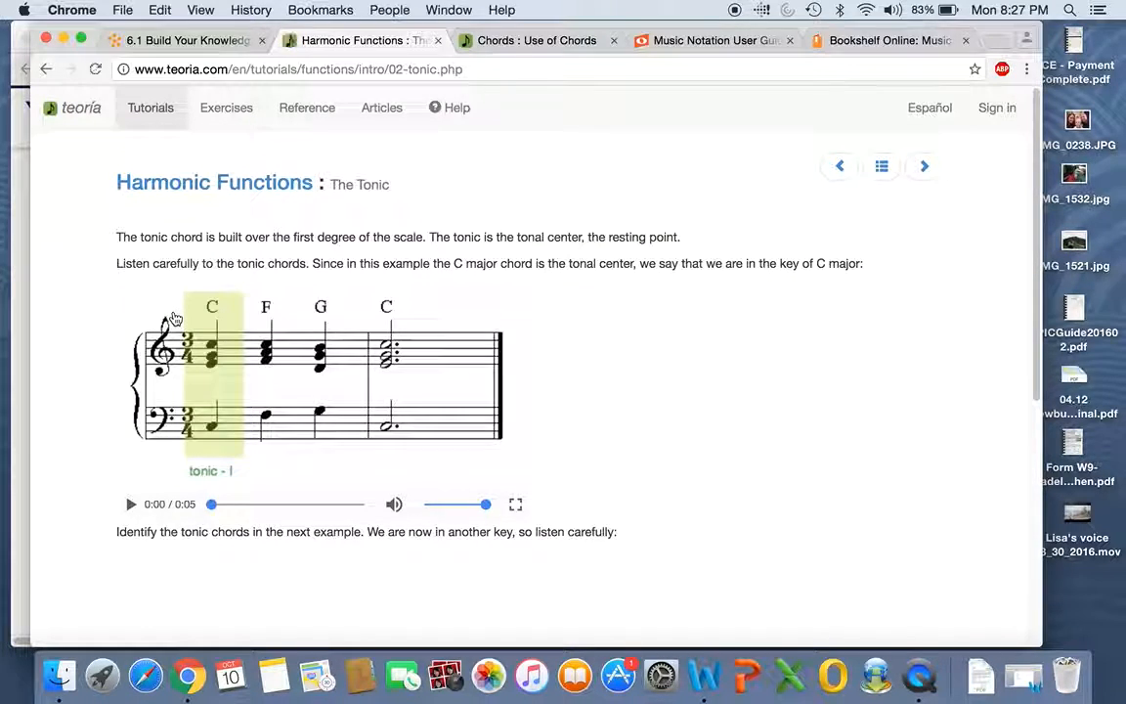
pyautogui.scroll(-3)
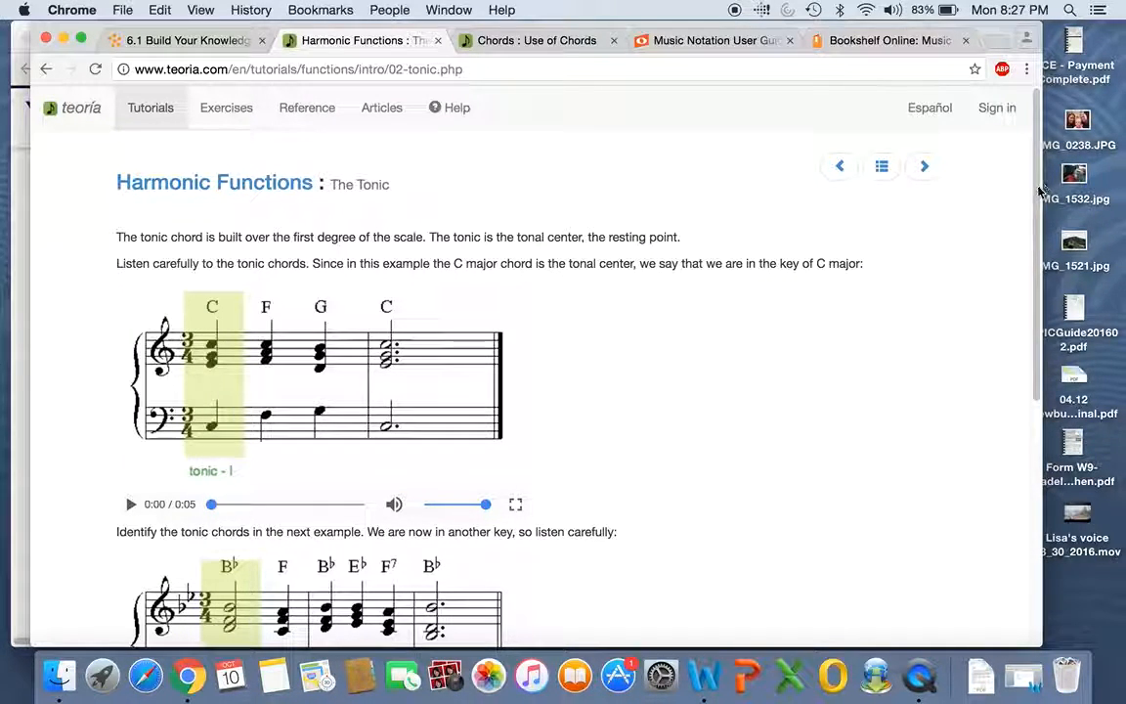
pyautogui.scroll(-3)
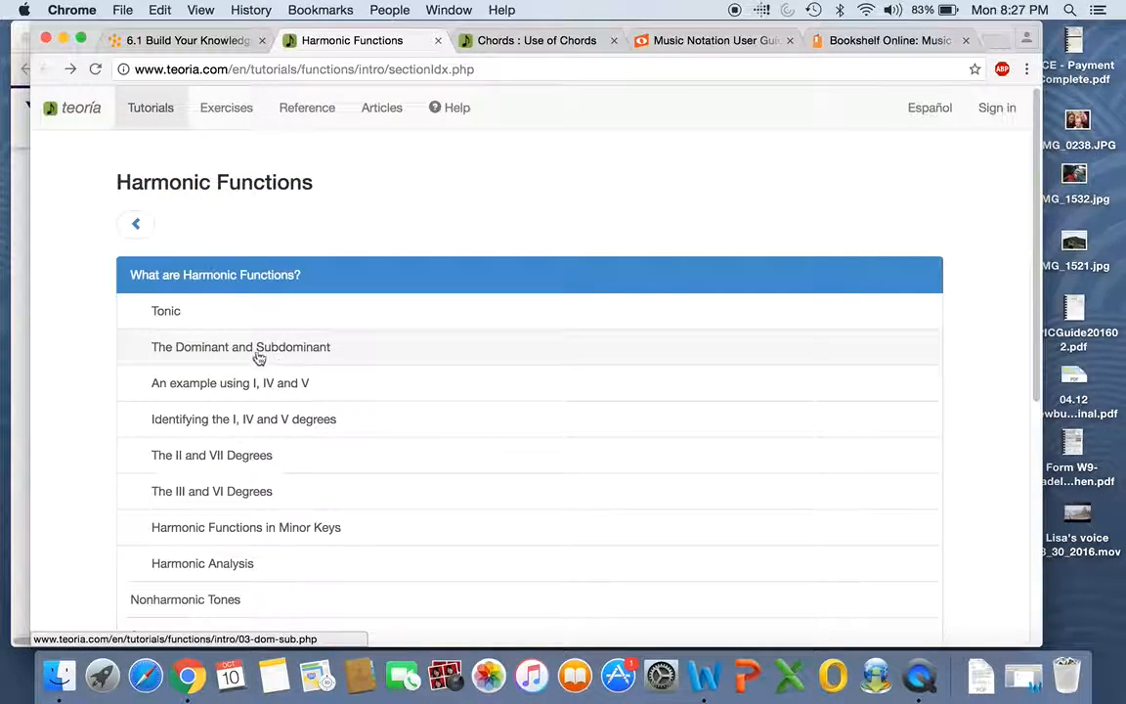
pyautogui.click(241, 347)
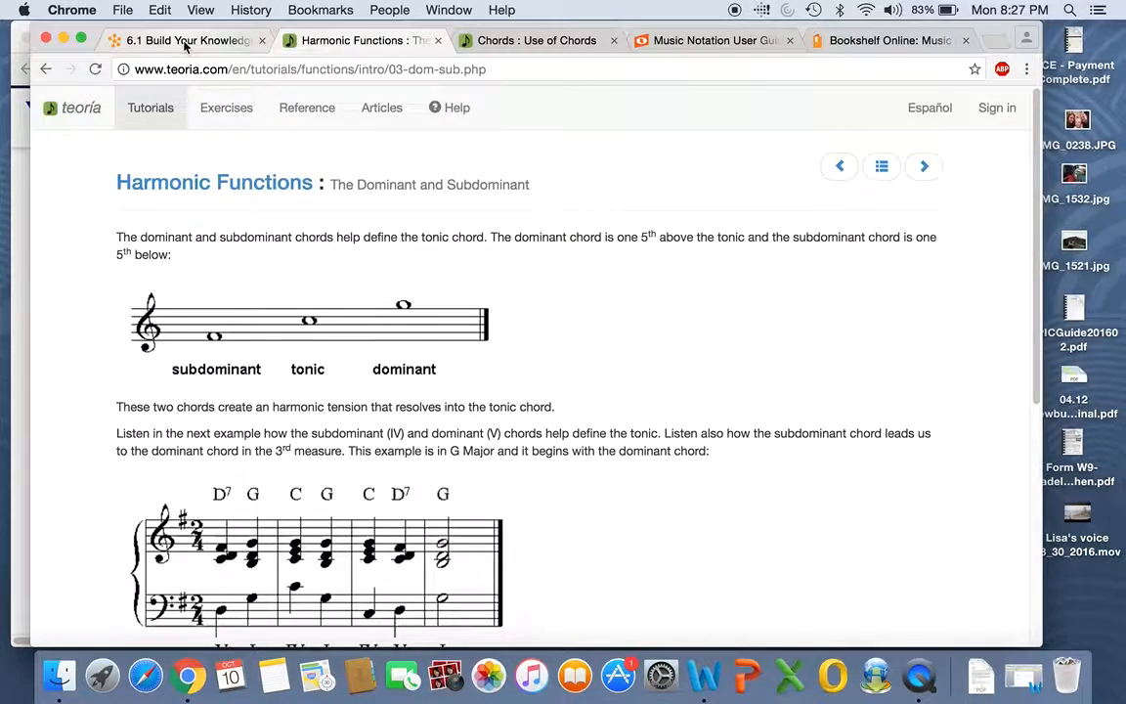
# Return to the 6.1 course page and advance to 6.2 Warm Up
pyautogui.click(185, 40)
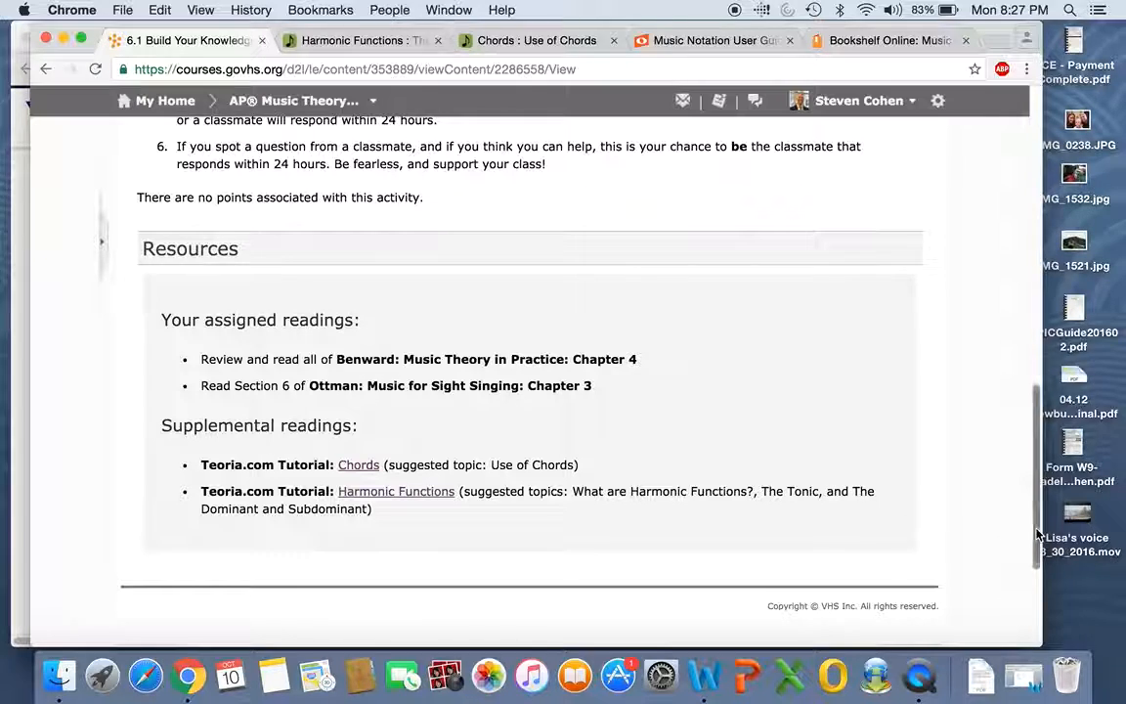
pyautogui.scroll(-3)
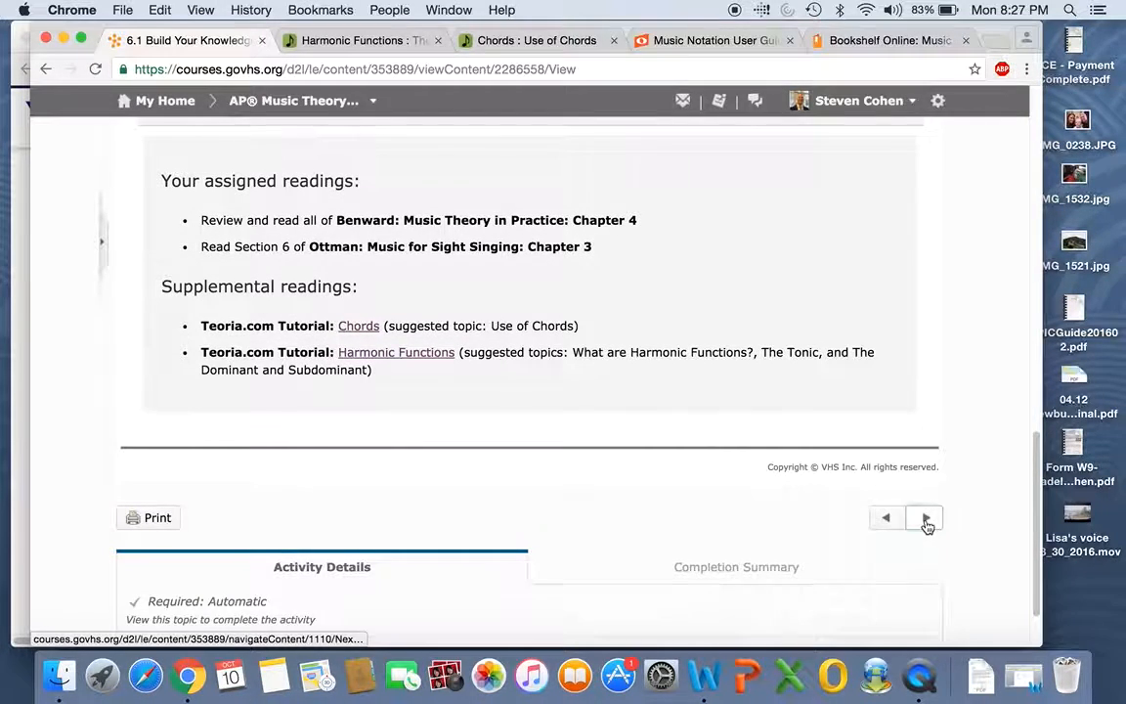
pyautogui.click(924, 517)
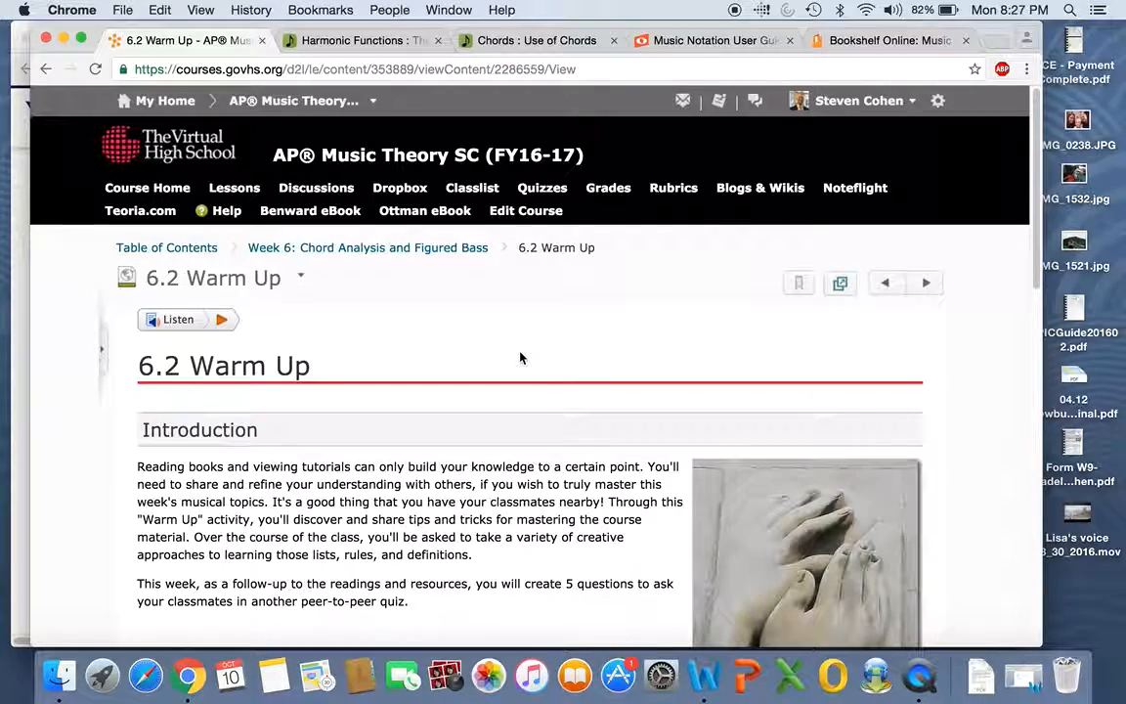
pyautogui.scroll(-3)
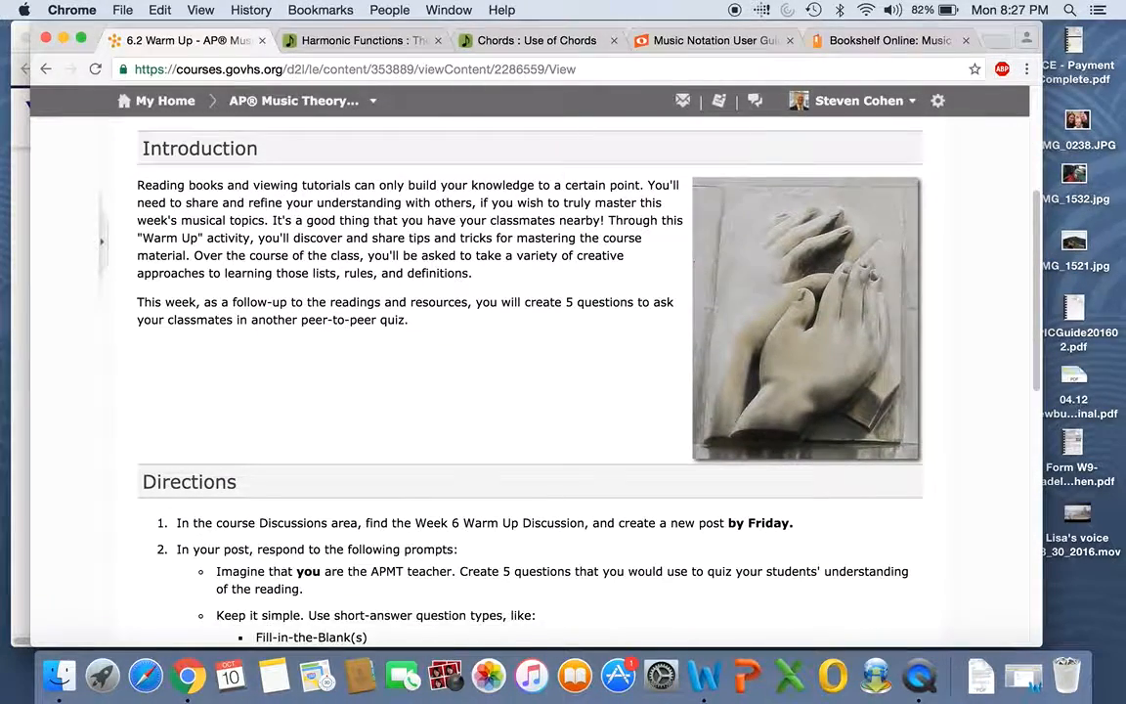
pyautogui.scroll(-3)
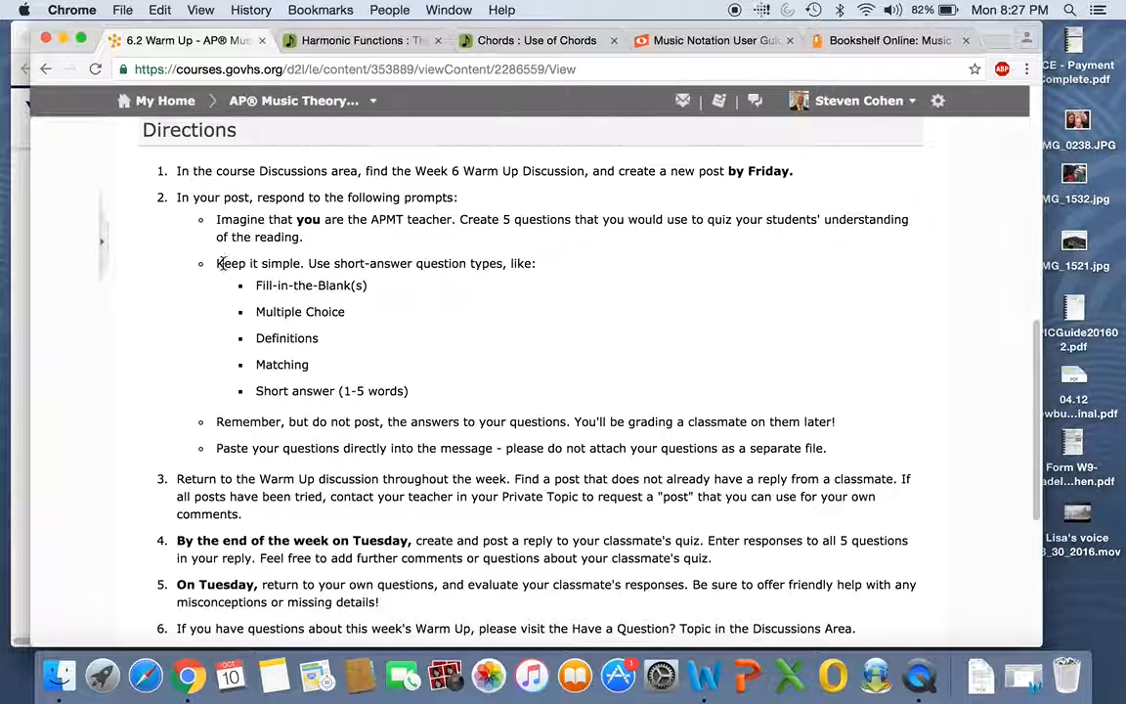
# Highlight the short-answer question types, read to the 20-point total, and advance
pyautogui.moveTo(216, 263); pyautogui.dragTo(826, 448)
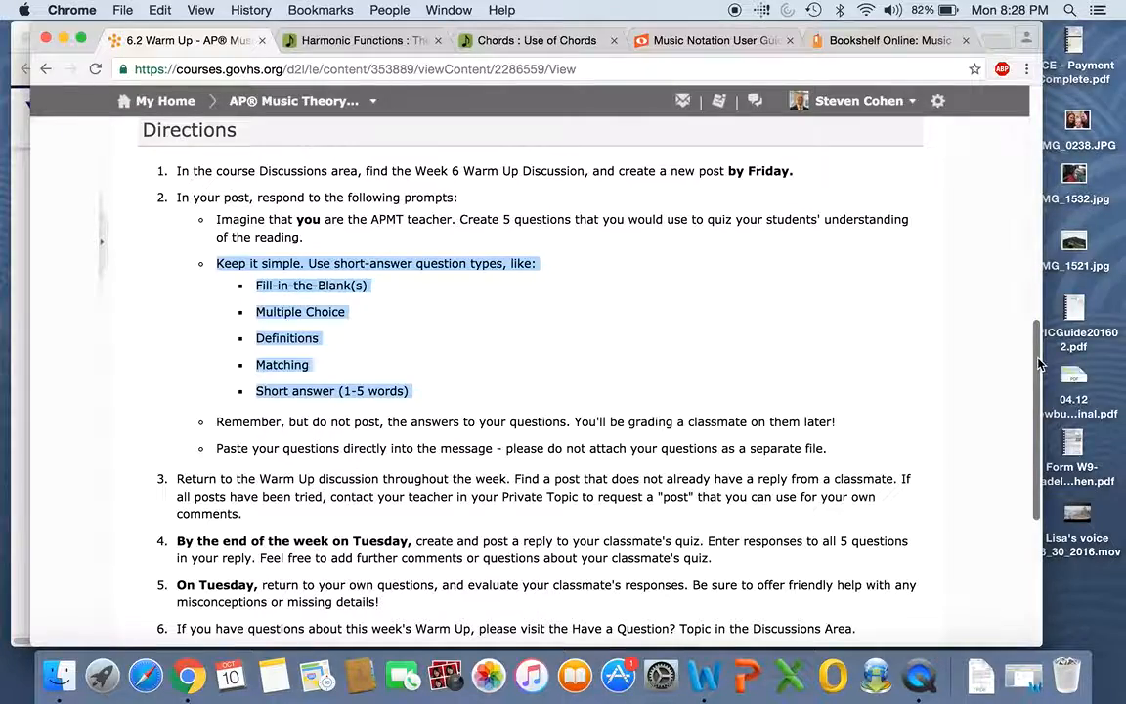
pyautogui.scroll(-3)
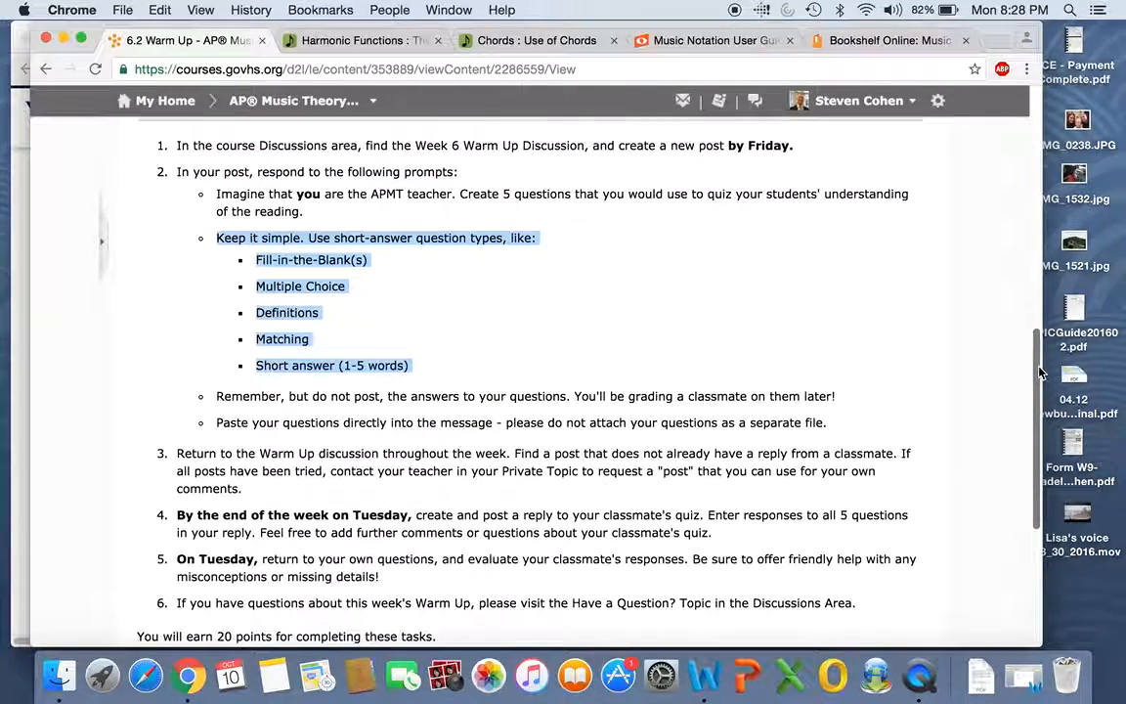
pyautogui.scroll(-3)
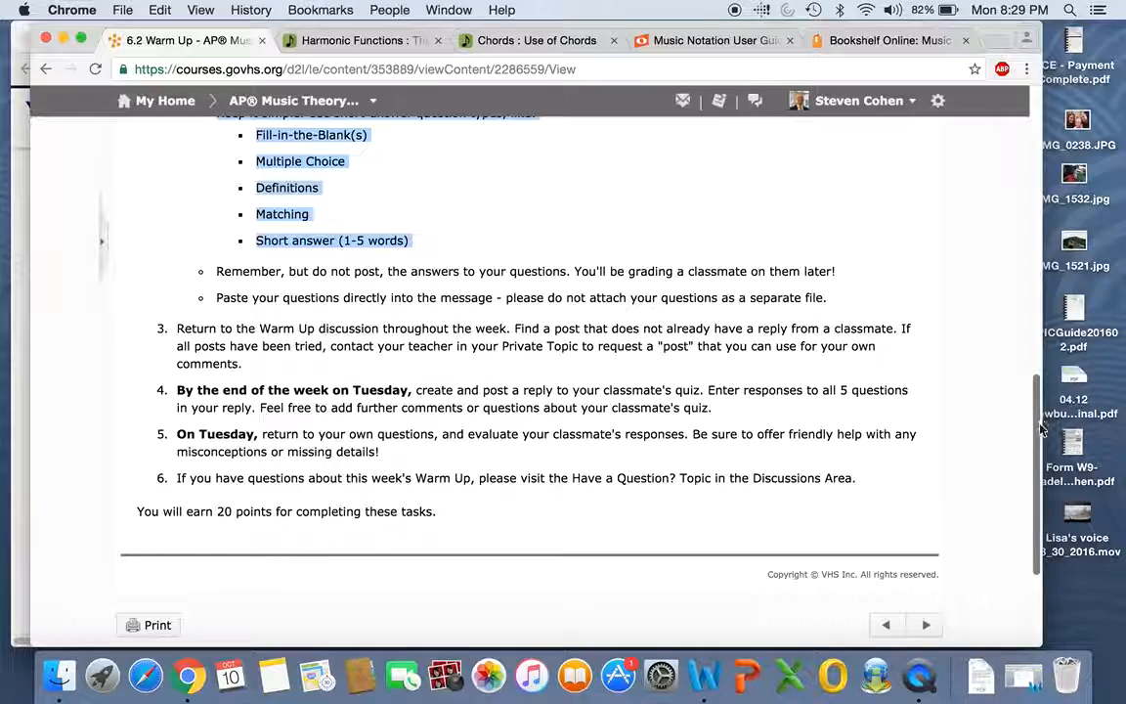
pyautogui.scroll(-3)
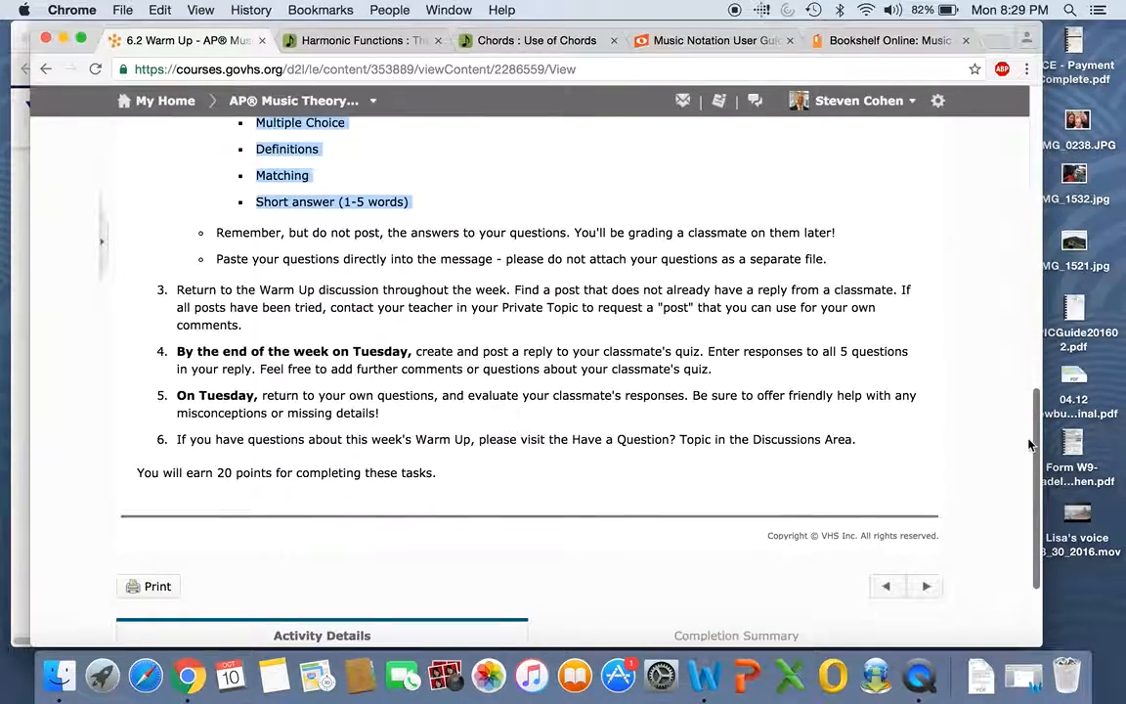
pyautogui.moveTo(1020, 486)
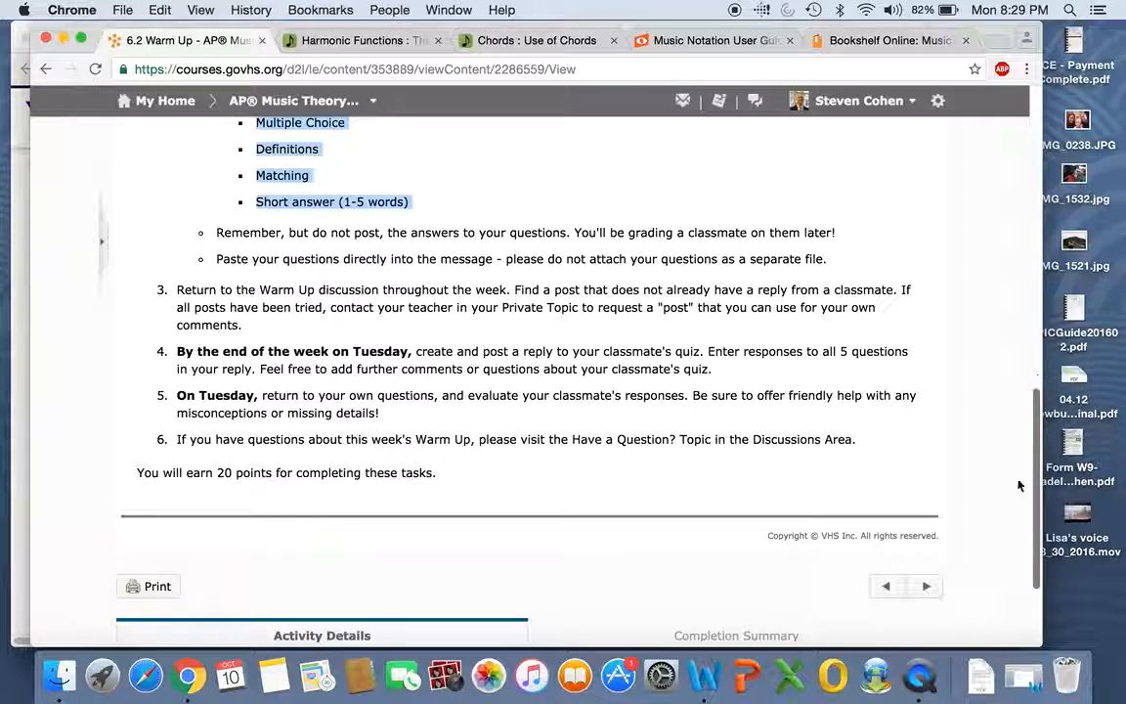
pyautogui.click(925, 585)
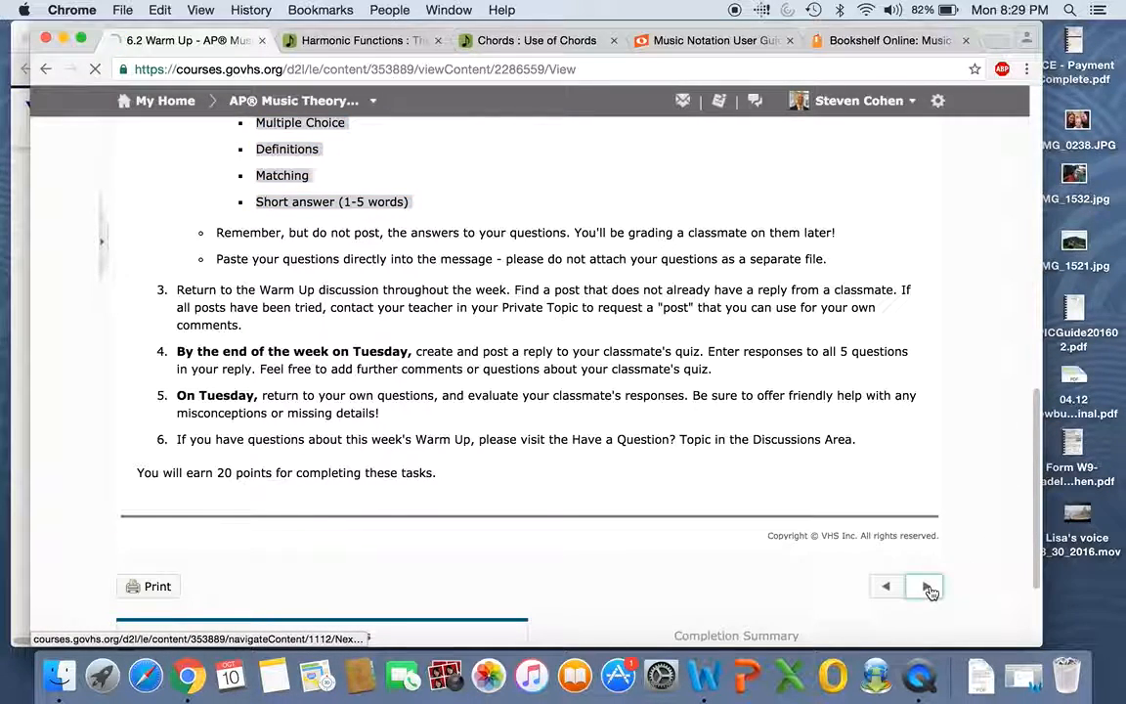
# Open 6.3 Listen and Sing and scroll to its ear training and sight reading exercises
pyautogui.click(925, 585)
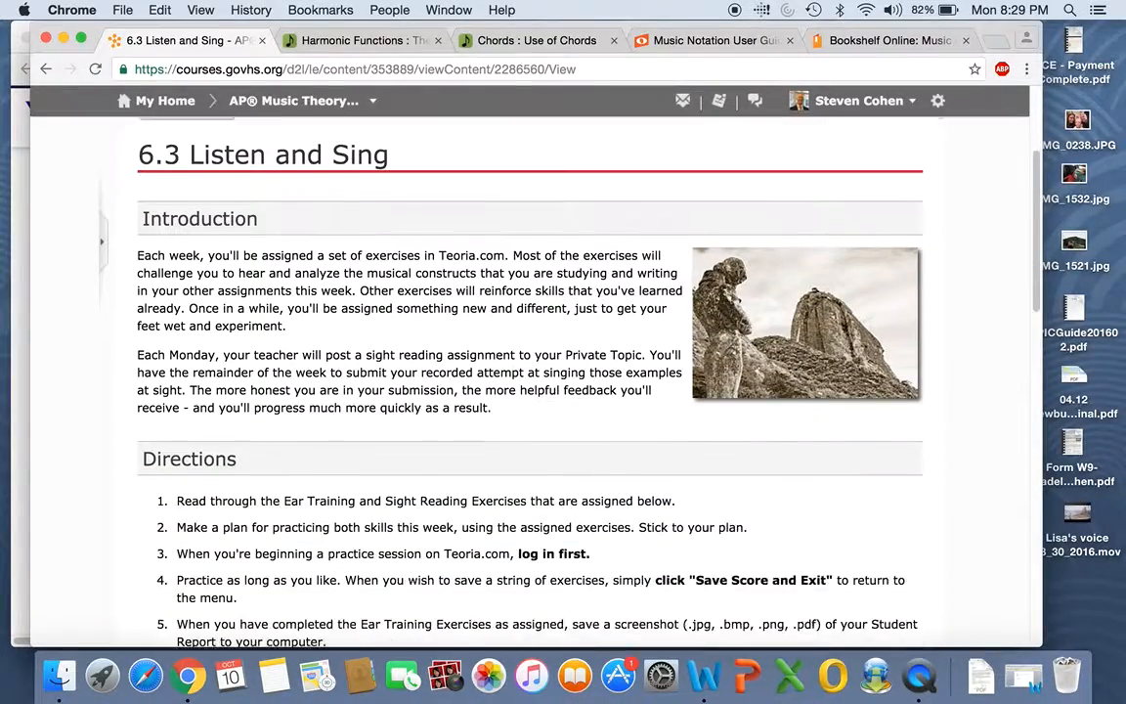
pyautogui.scroll(-3)
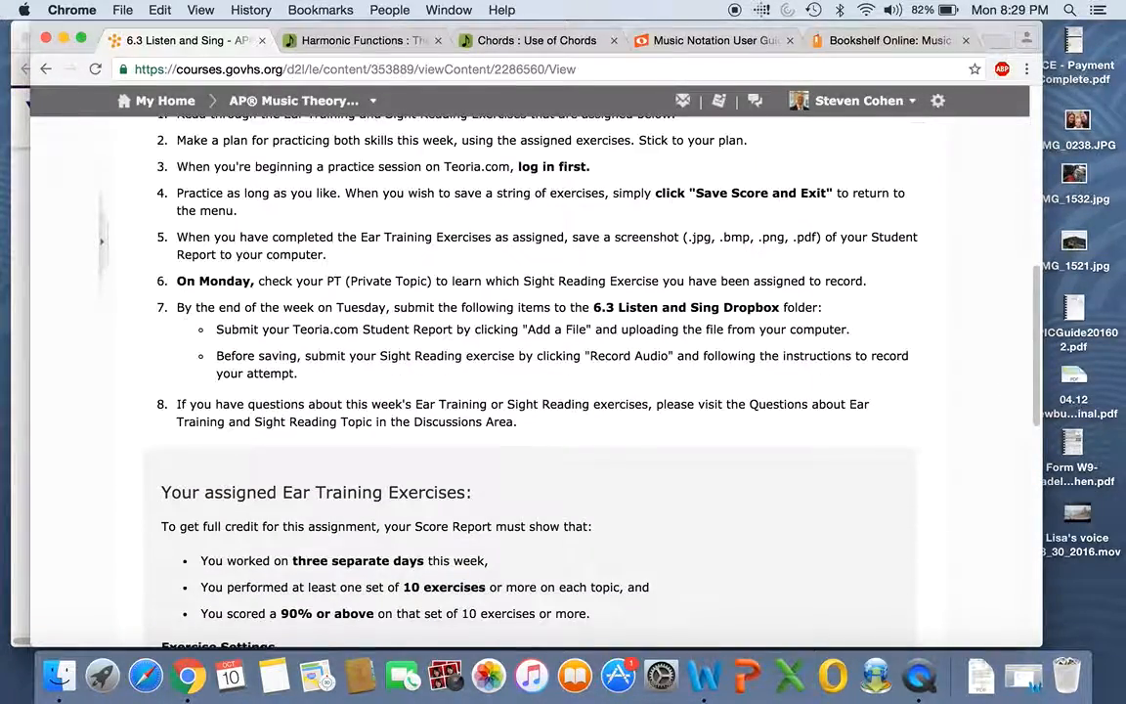
pyautogui.scroll(-3)
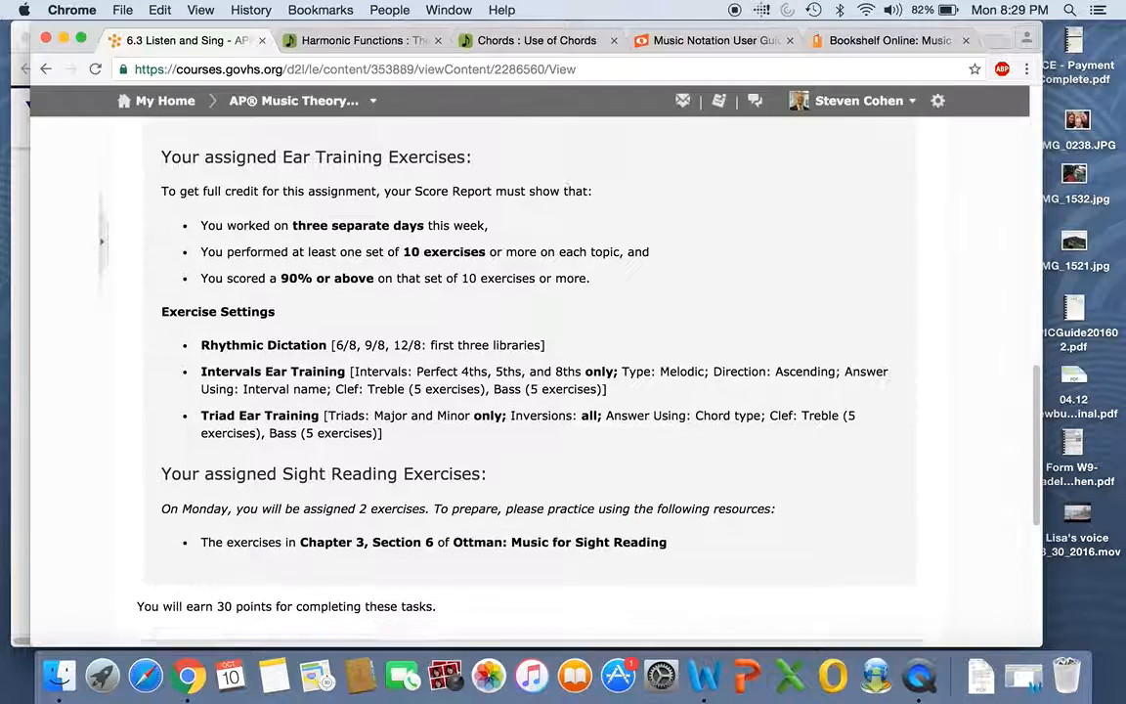
pyautogui.scroll(-3)
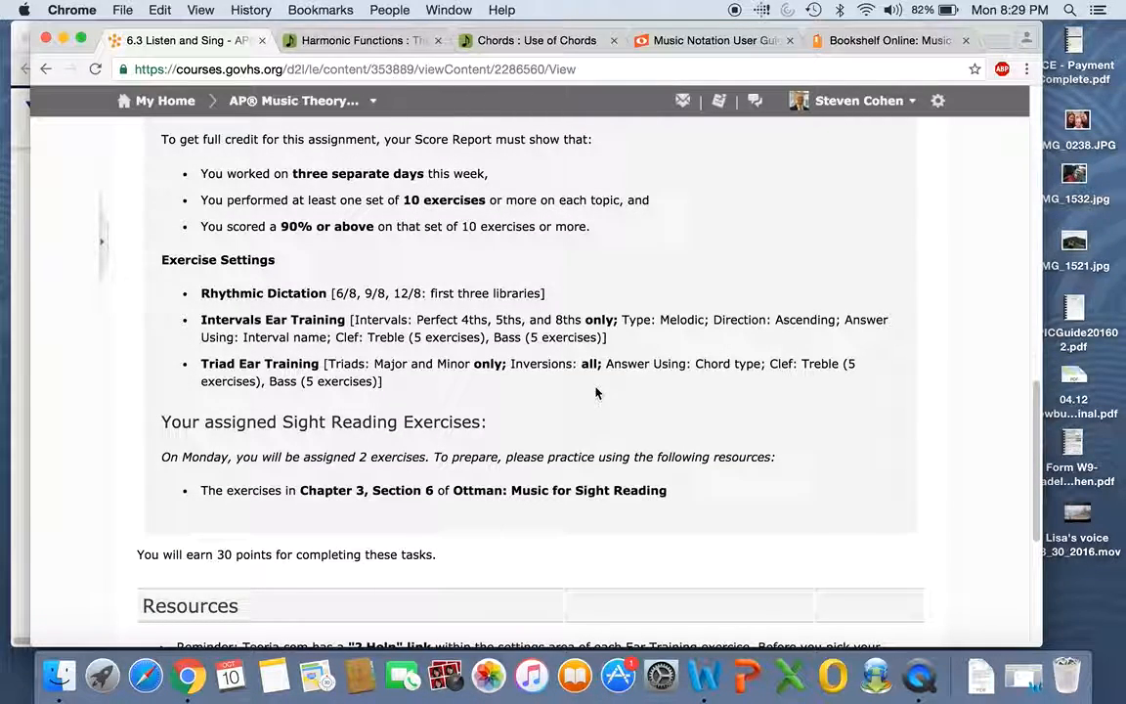
pyautogui.moveTo(305, 189)
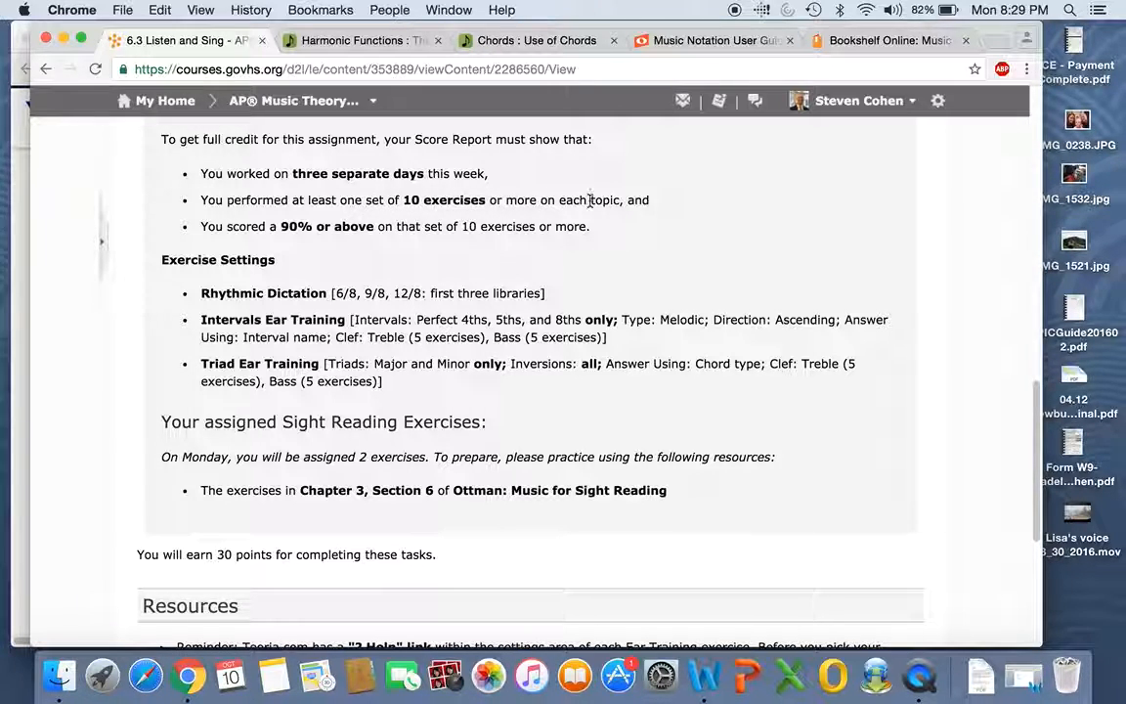
pyautogui.moveTo(578, 215)
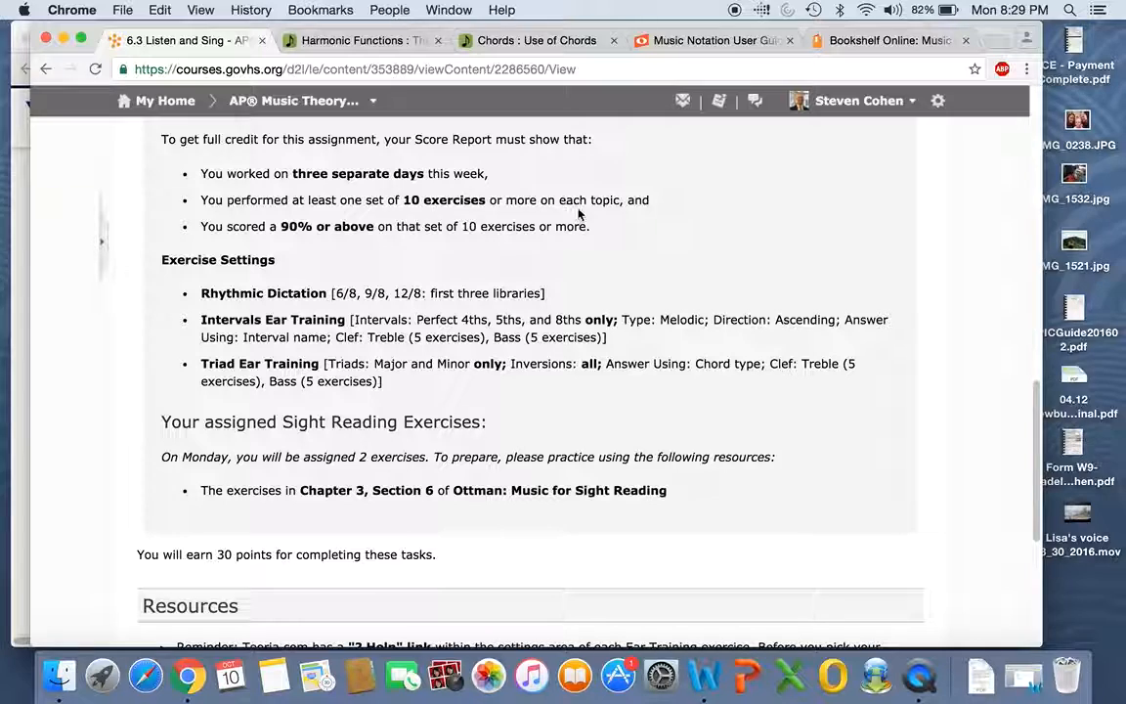
pyautogui.moveTo(324, 240)
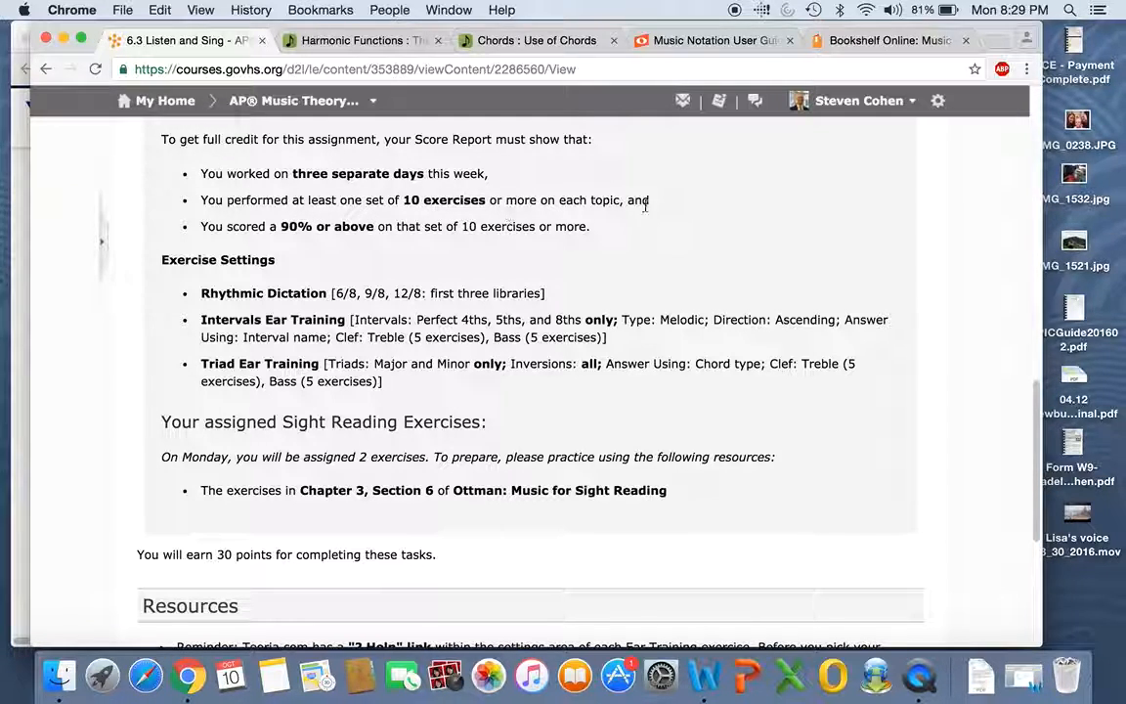
pyautogui.moveTo(555, 337)
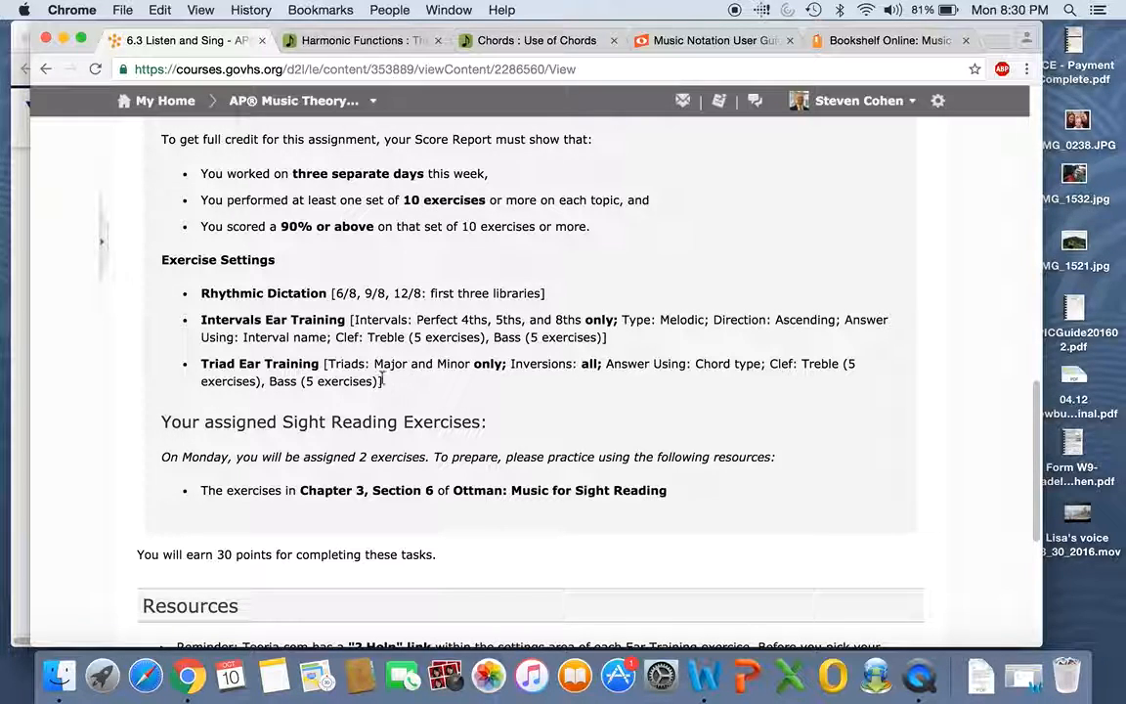
pyautogui.moveTo(704, 381)
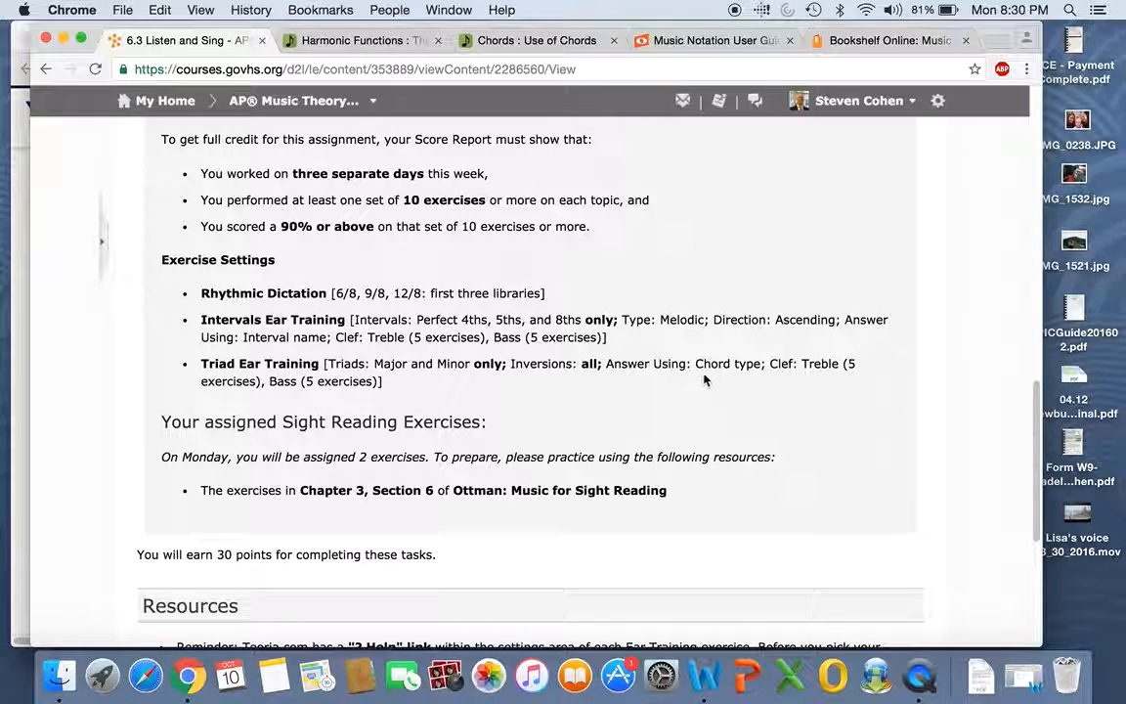
pyautogui.moveTo(546, 408)
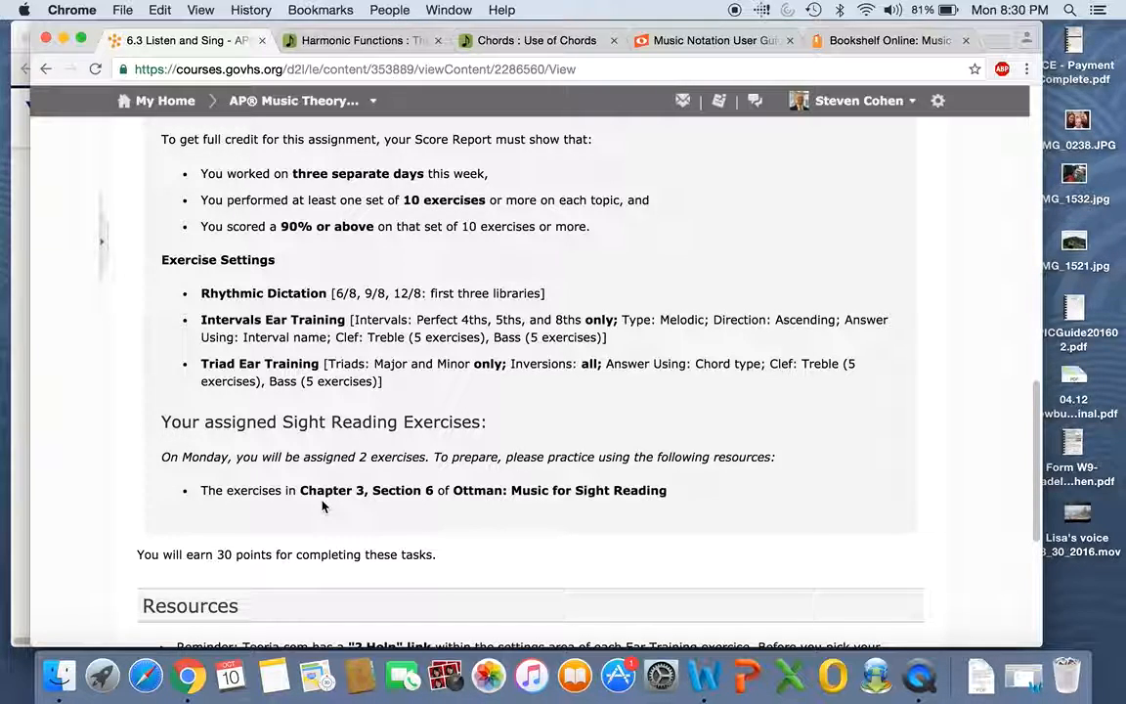
pyautogui.moveTo(357, 496)
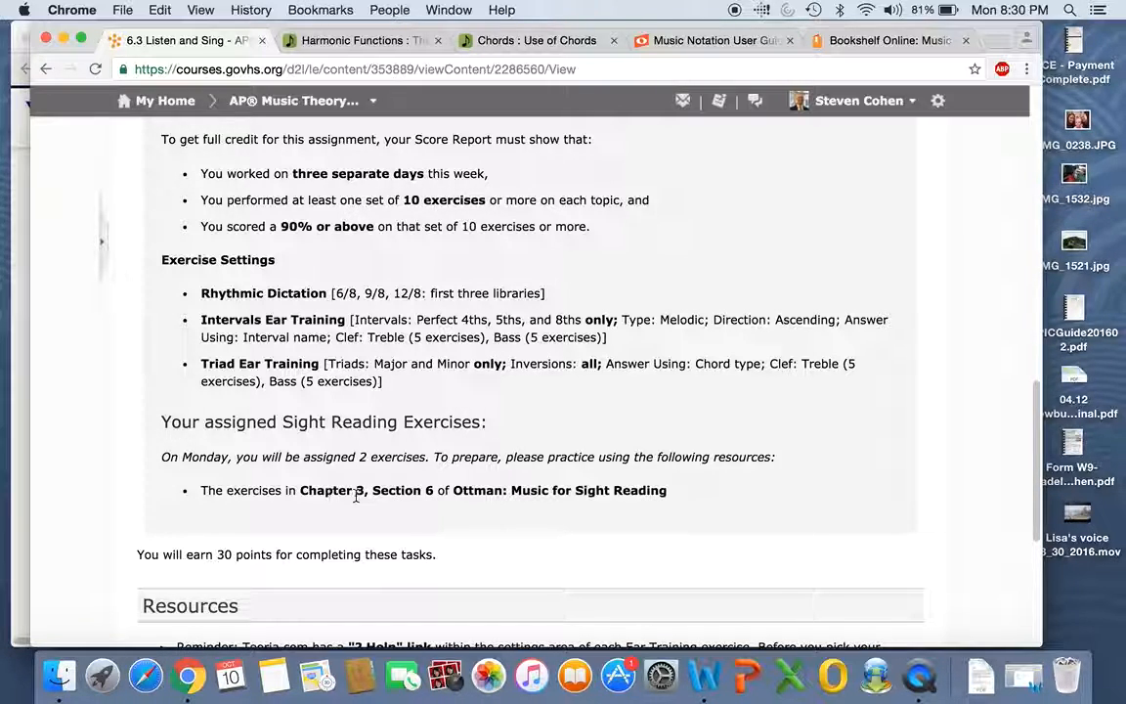
pyautogui.moveTo(424, 496)
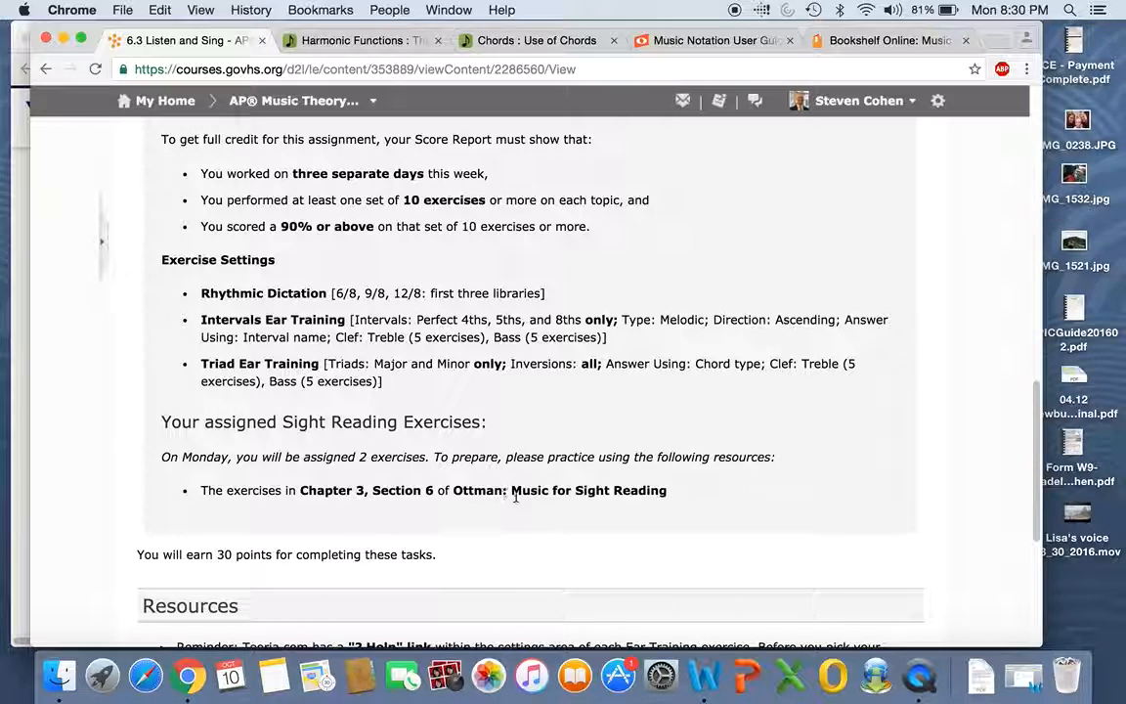
pyautogui.scroll(3)
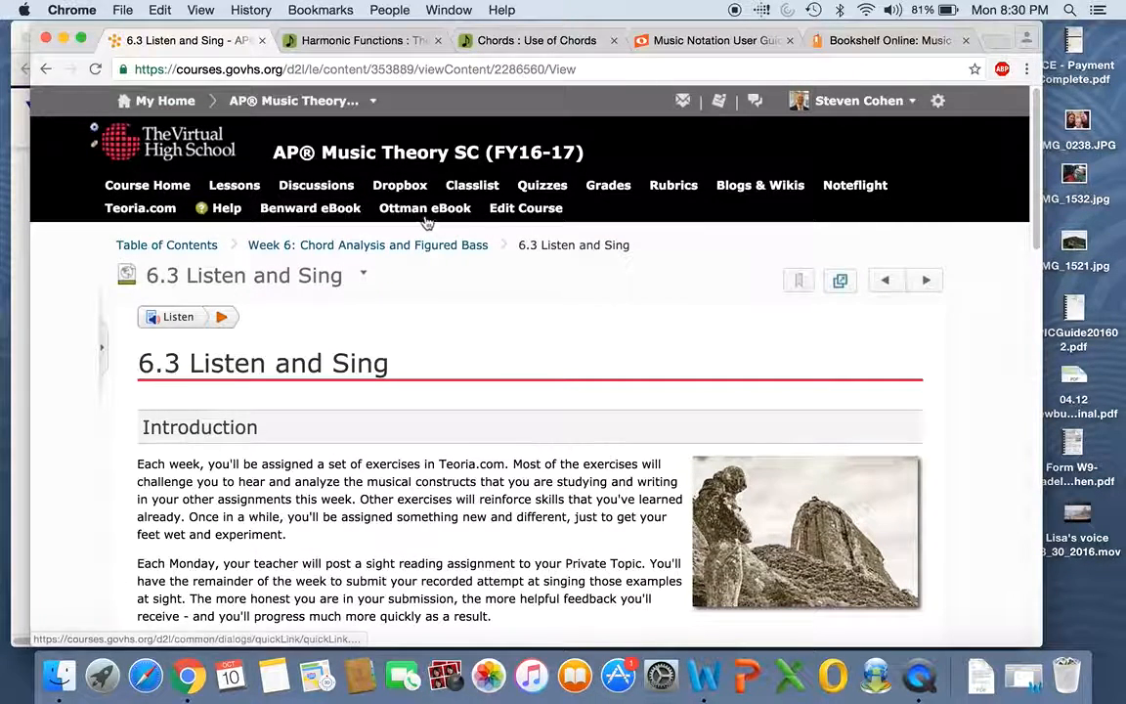
pyautogui.moveTo(1029, 226)
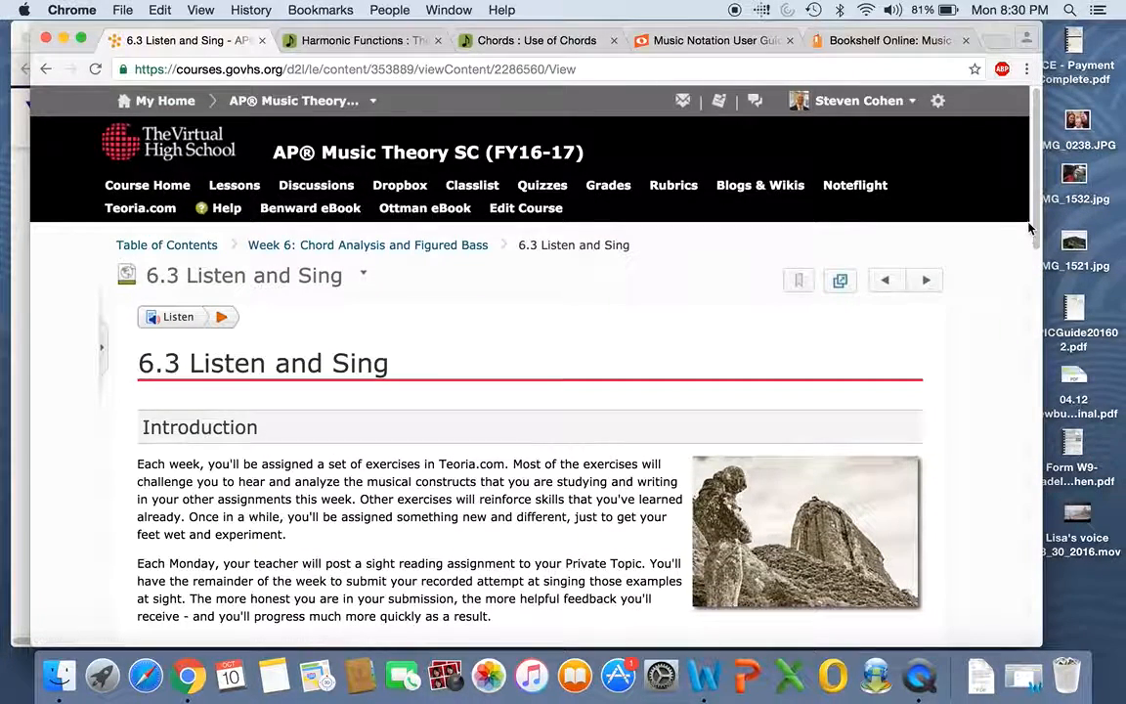
pyautogui.scroll(-3)
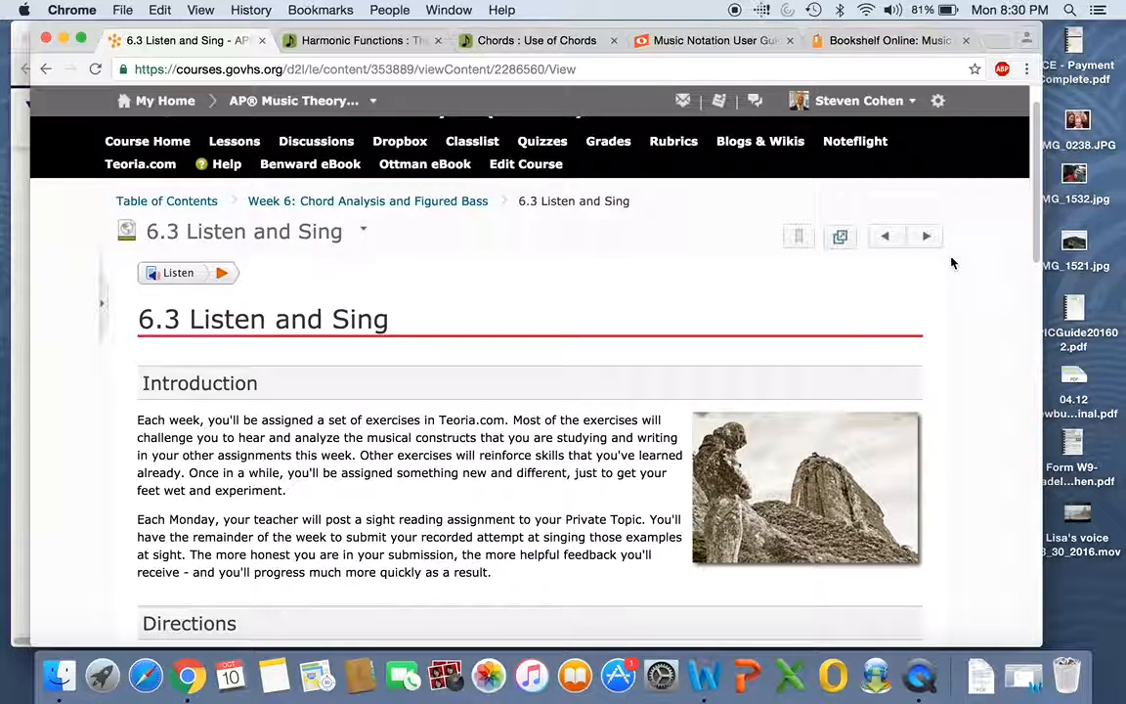
pyautogui.moveTo(925, 236)
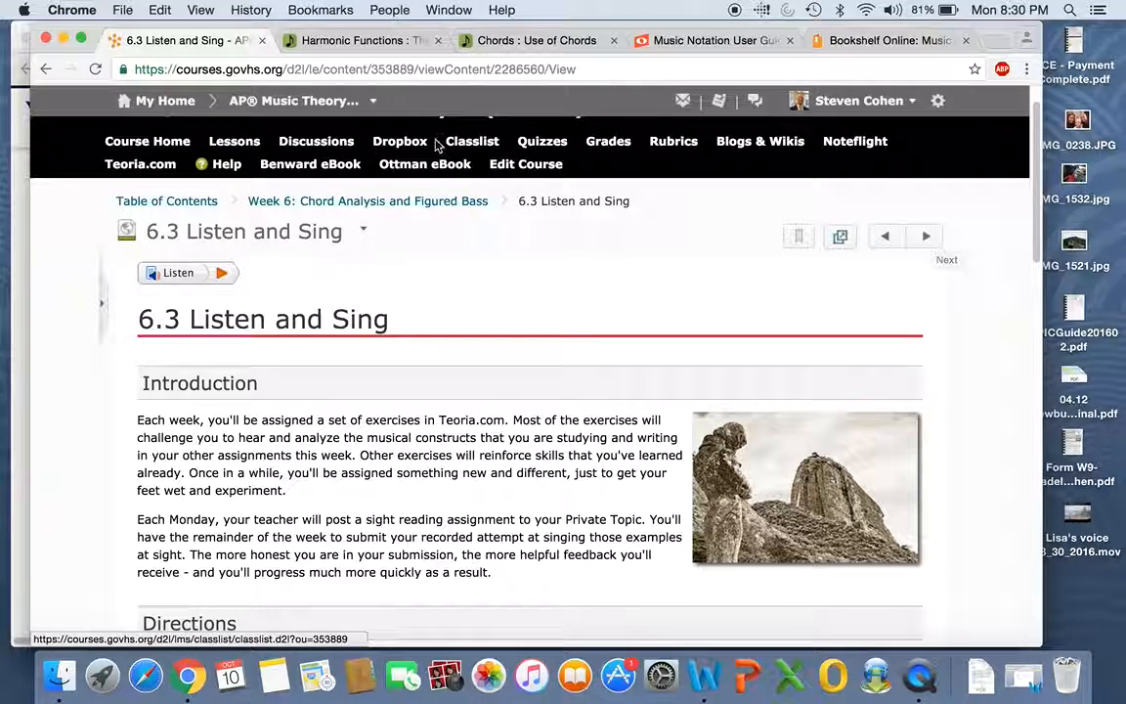
pyautogui.moveTo(399, 141)
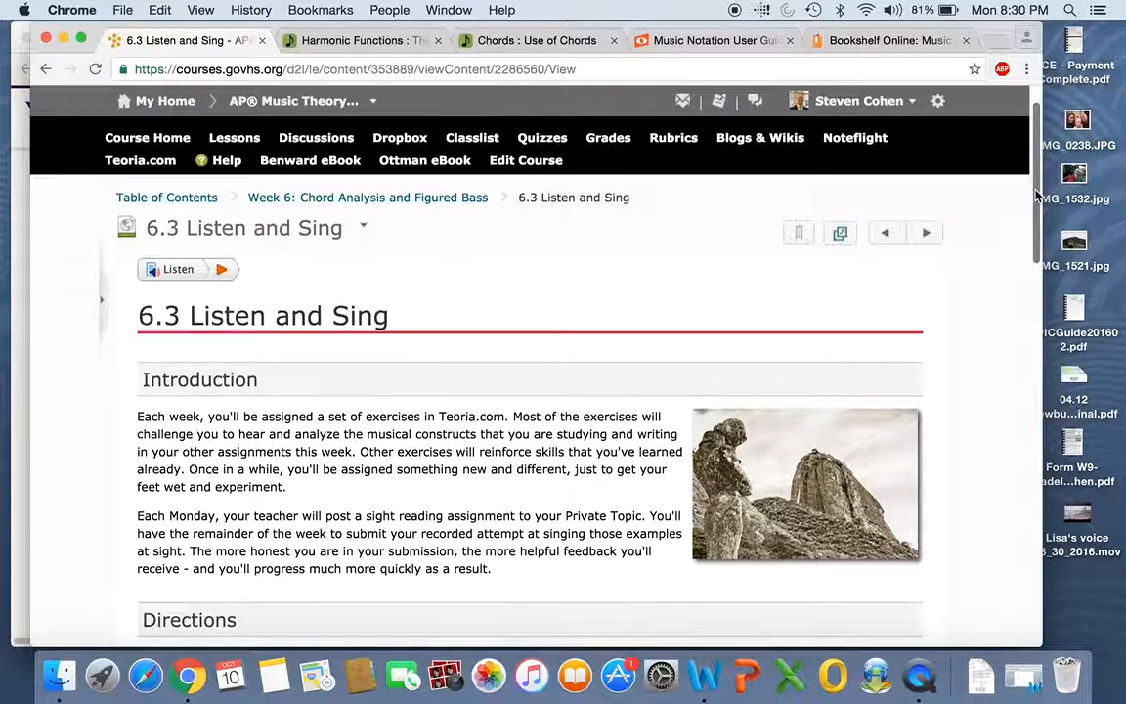
# Scroll 6.3 Listen and Sing past the exercise settings to the Resources section
pyautogui.scroll(-3)
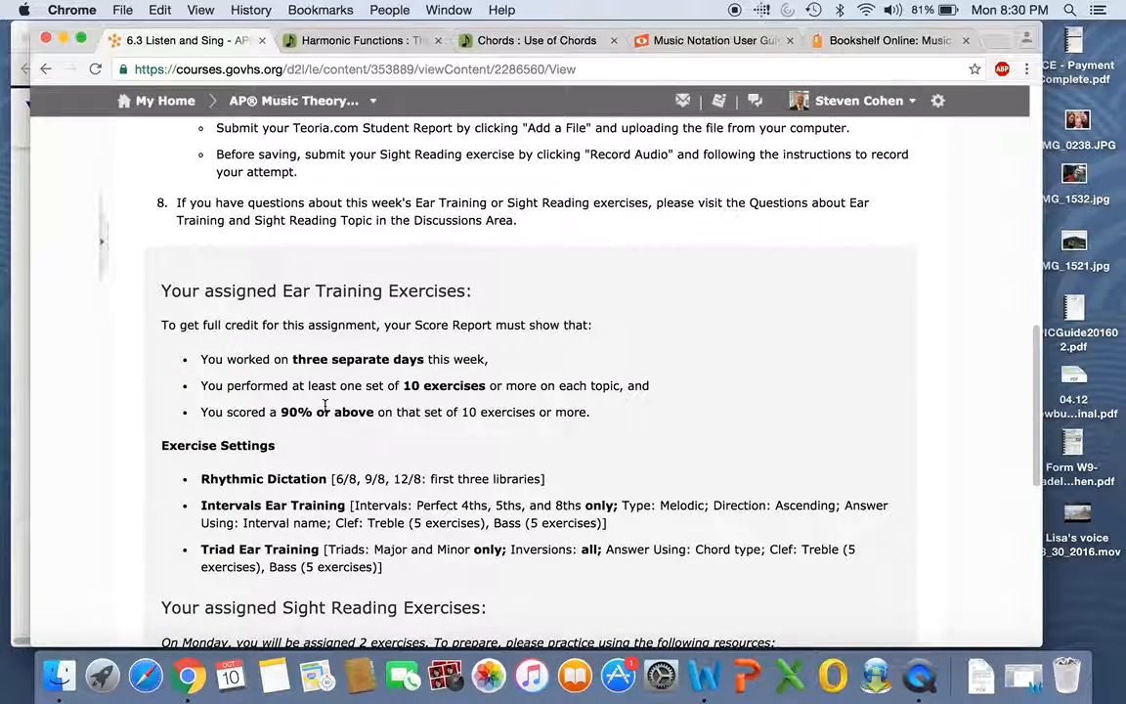
pyautogui.moveTo(259, 381)
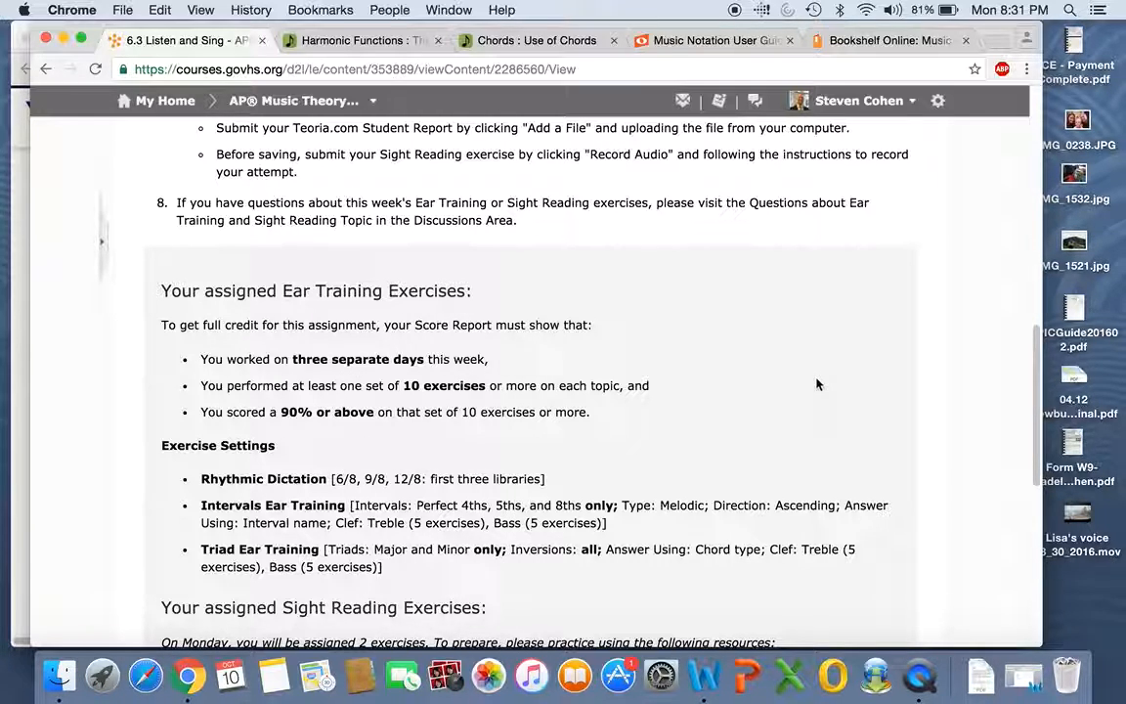
pyautogui.scroll(-3)
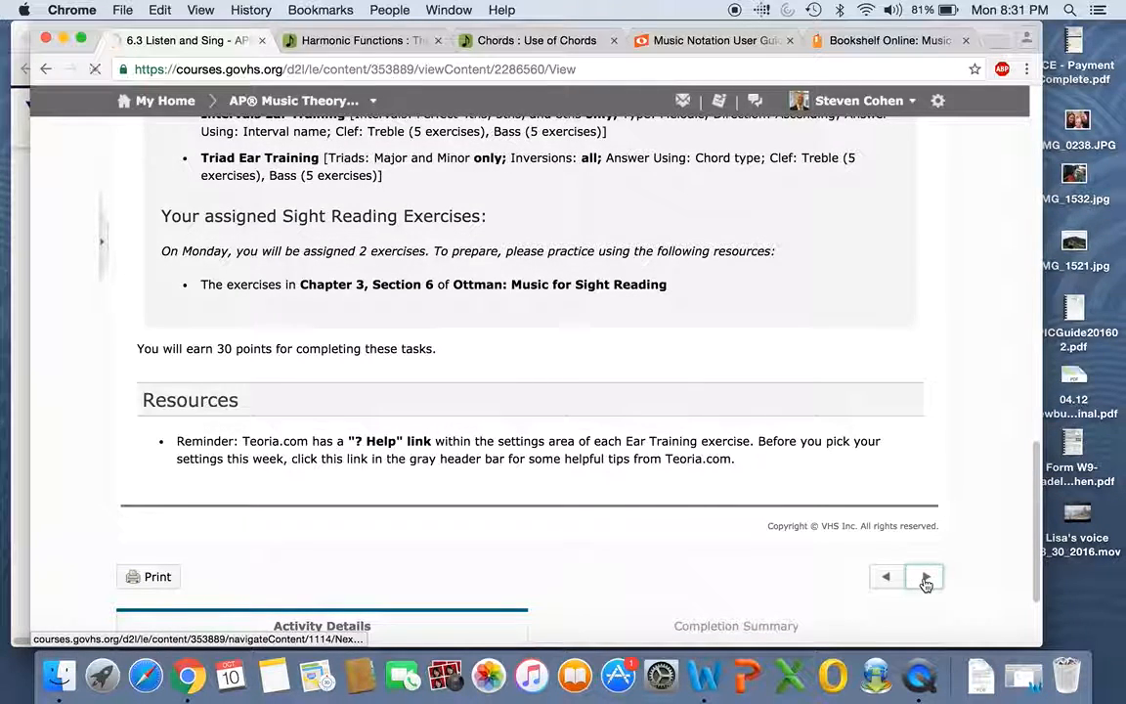
# Open 6.4 Create and Compose and read its directions, three Noteflight assignments and Resources
pyautogui.click(925, 577)
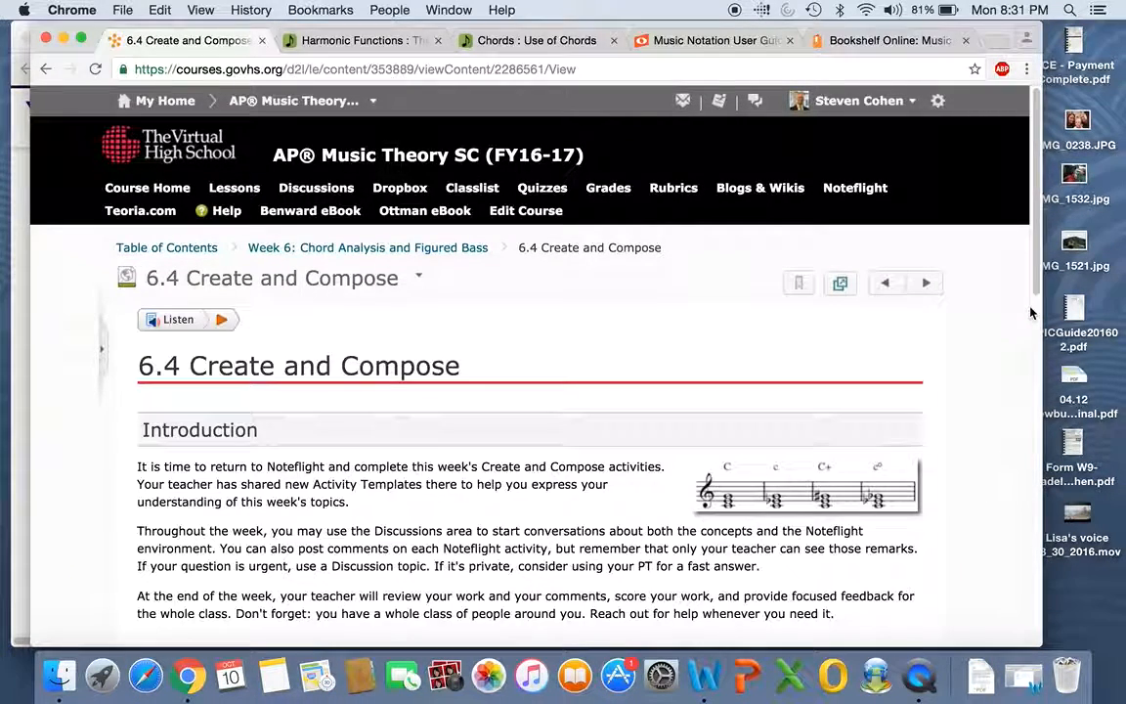
pyautogui.scroll(-3)
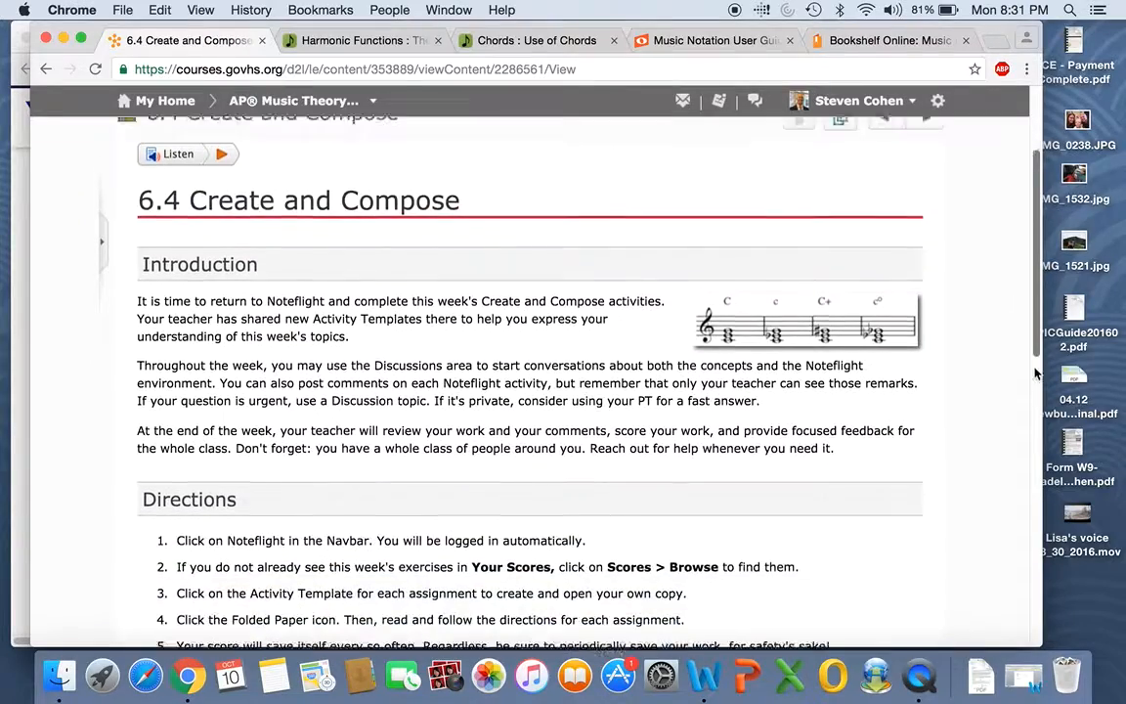
pyautogui.scroll(-3)
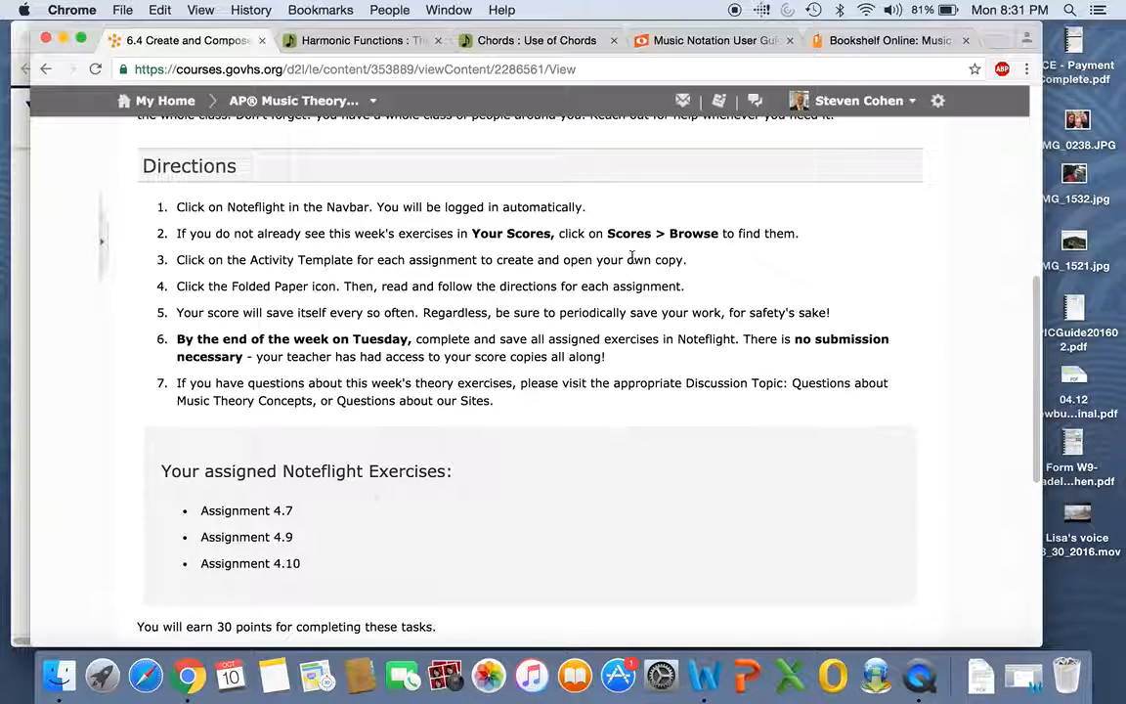
pyautogui.moveTo(323, 425)
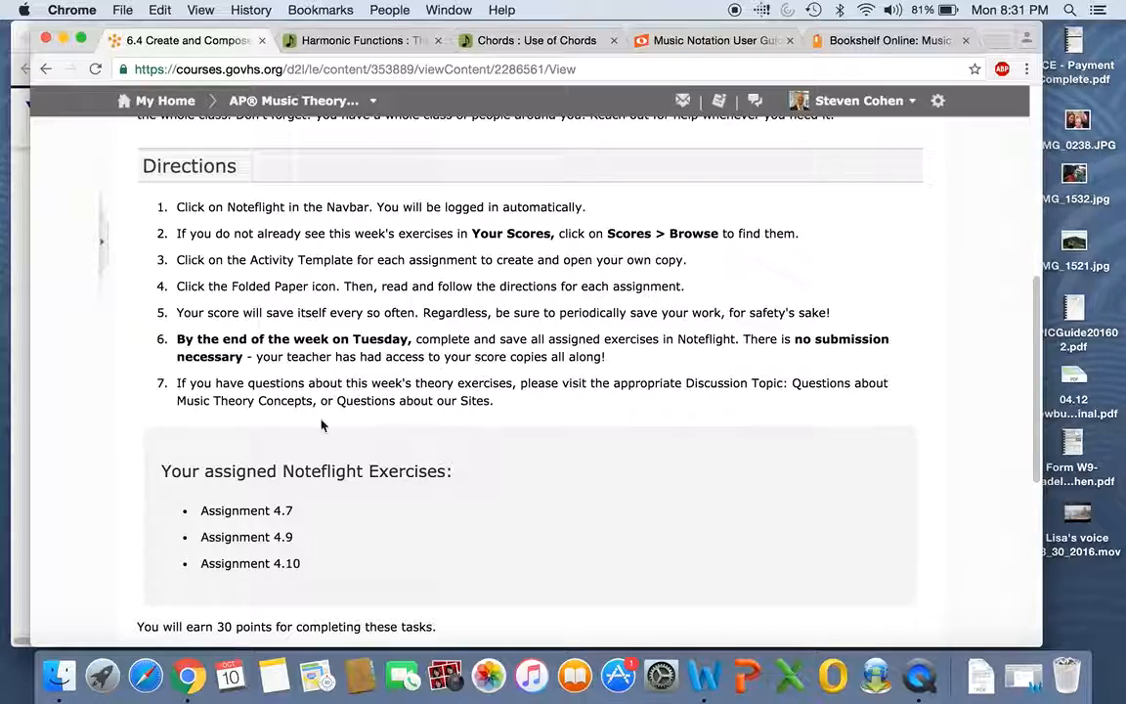
pyautogui.scroll(-3)
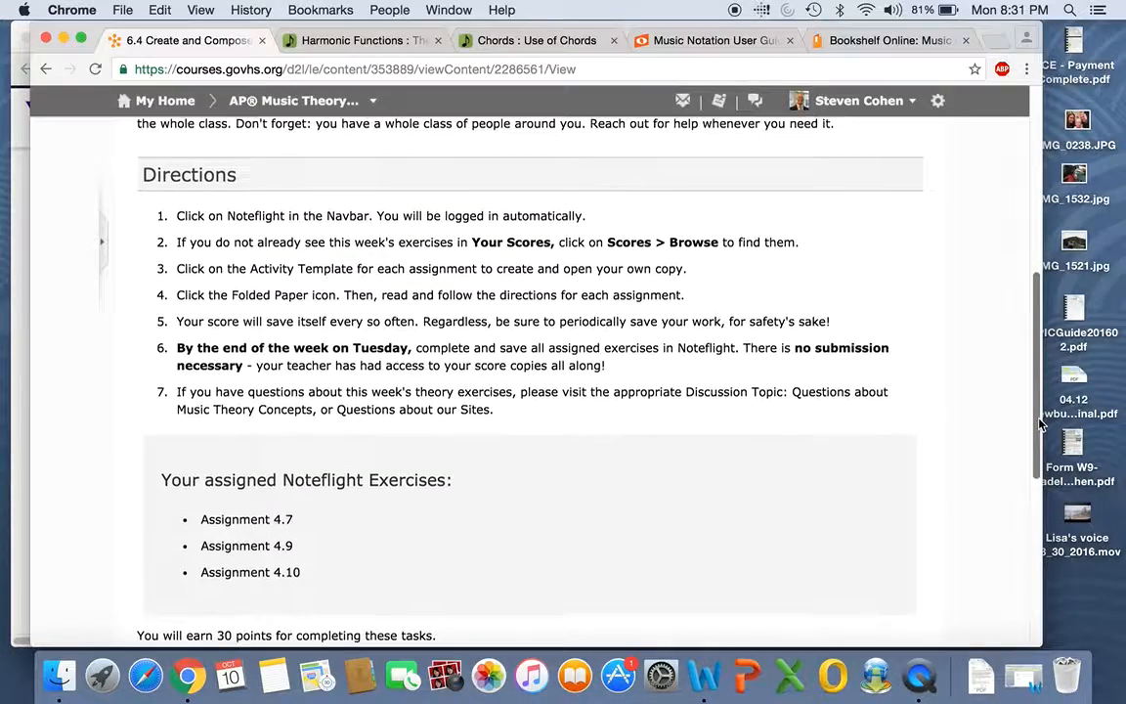
pyautogui.scroll(3)
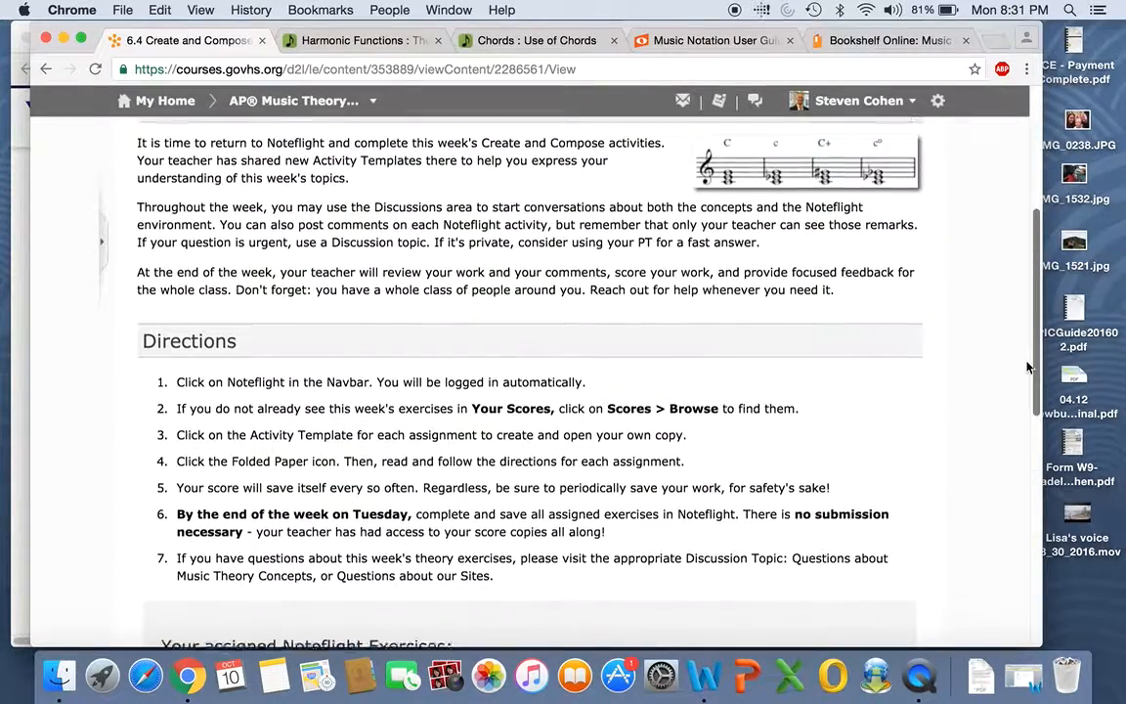
pyautogui.scroll(-3)
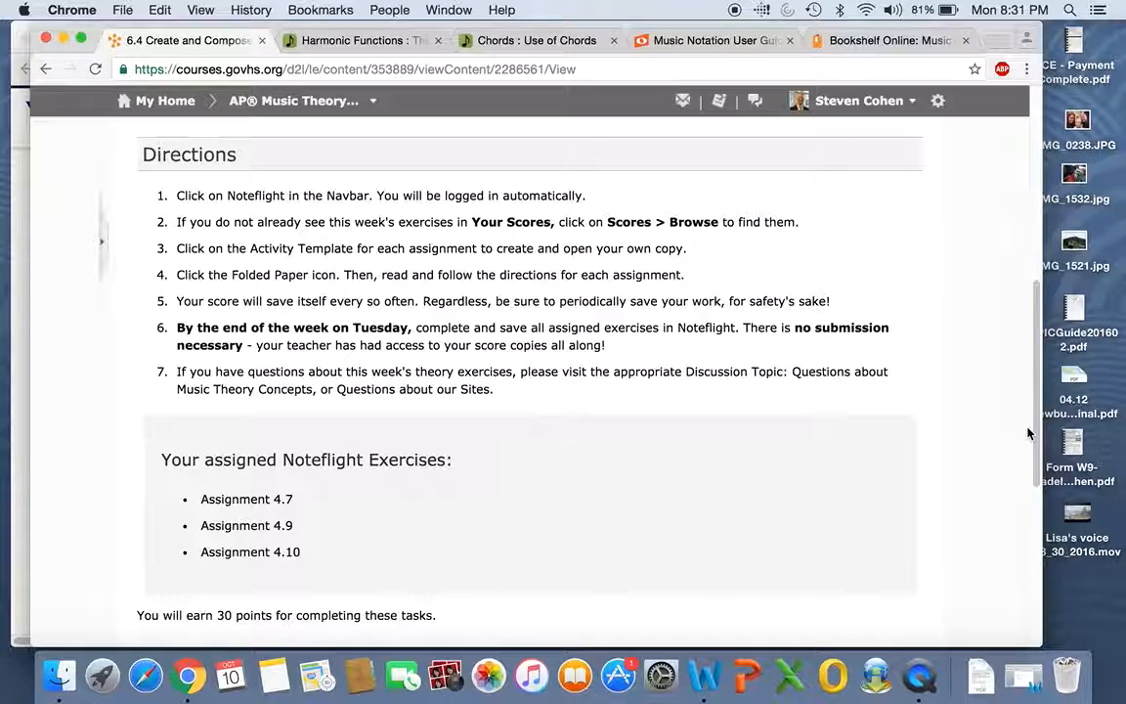
pyautogui.moveTo(1059, 433)
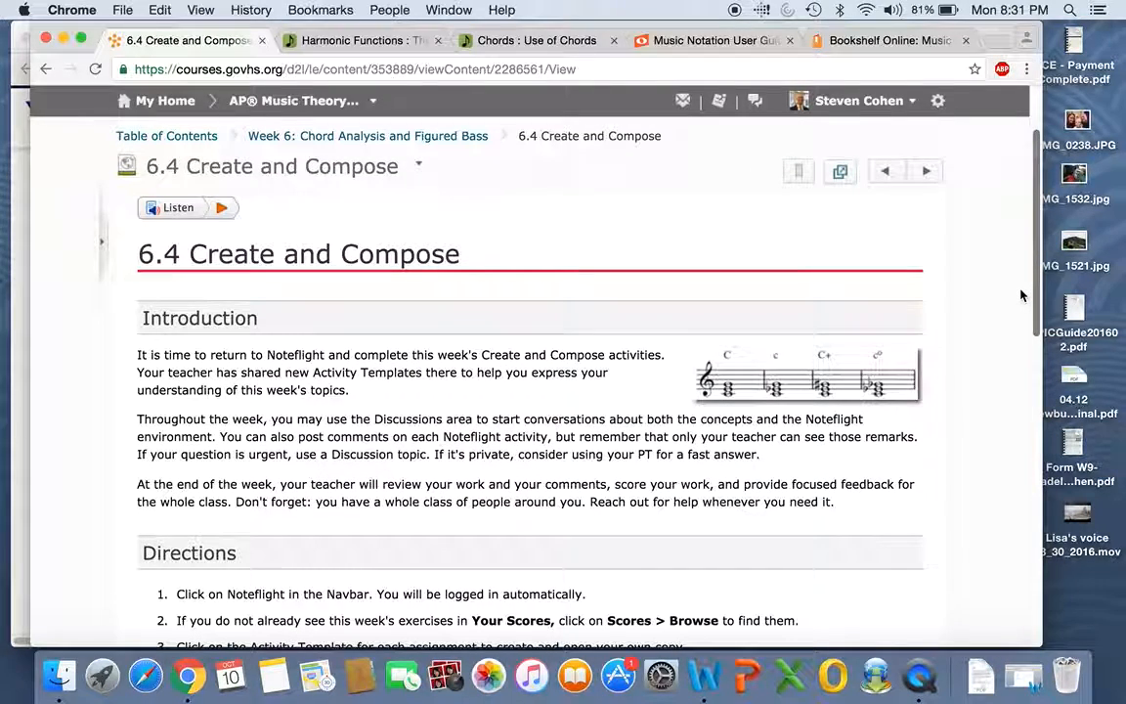
pyautogui.moveTo(655, 183)
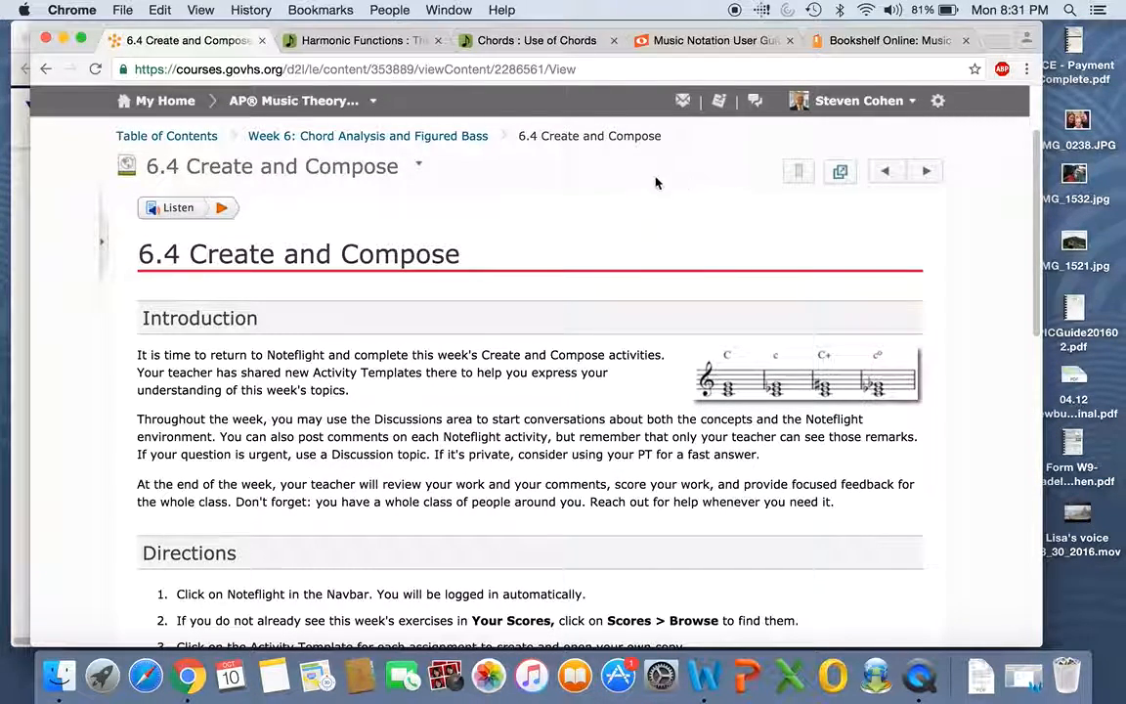
pyautogui.moveTo(995, 298)
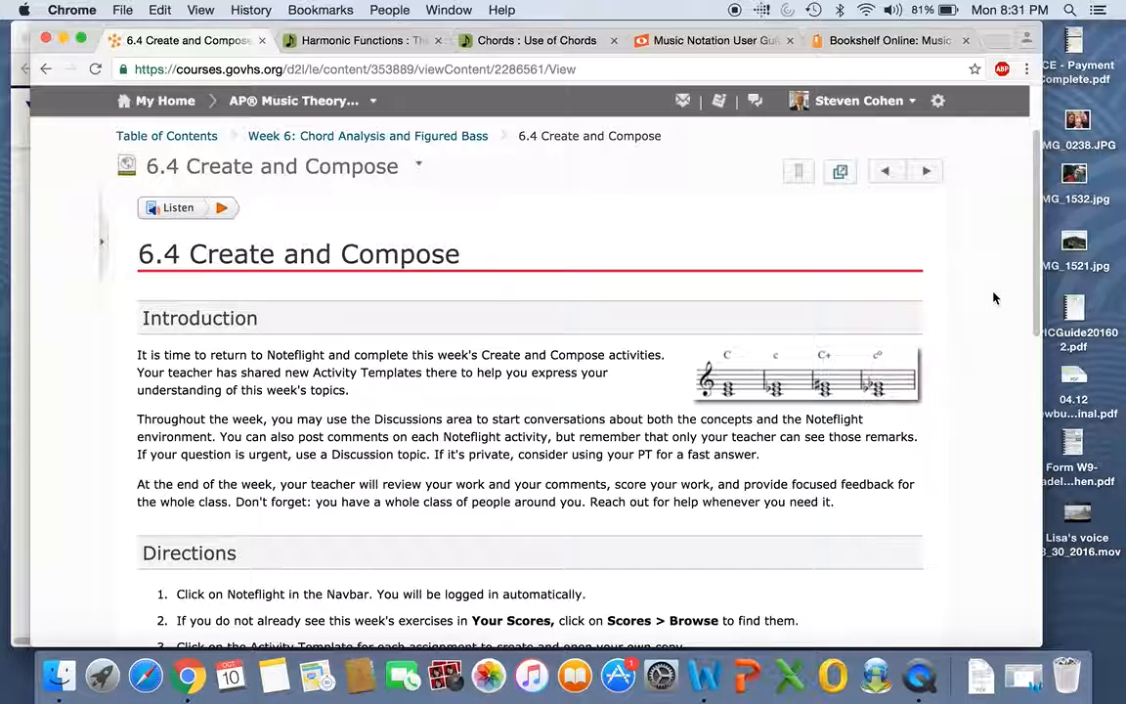
pyautogui.scroll(-3)
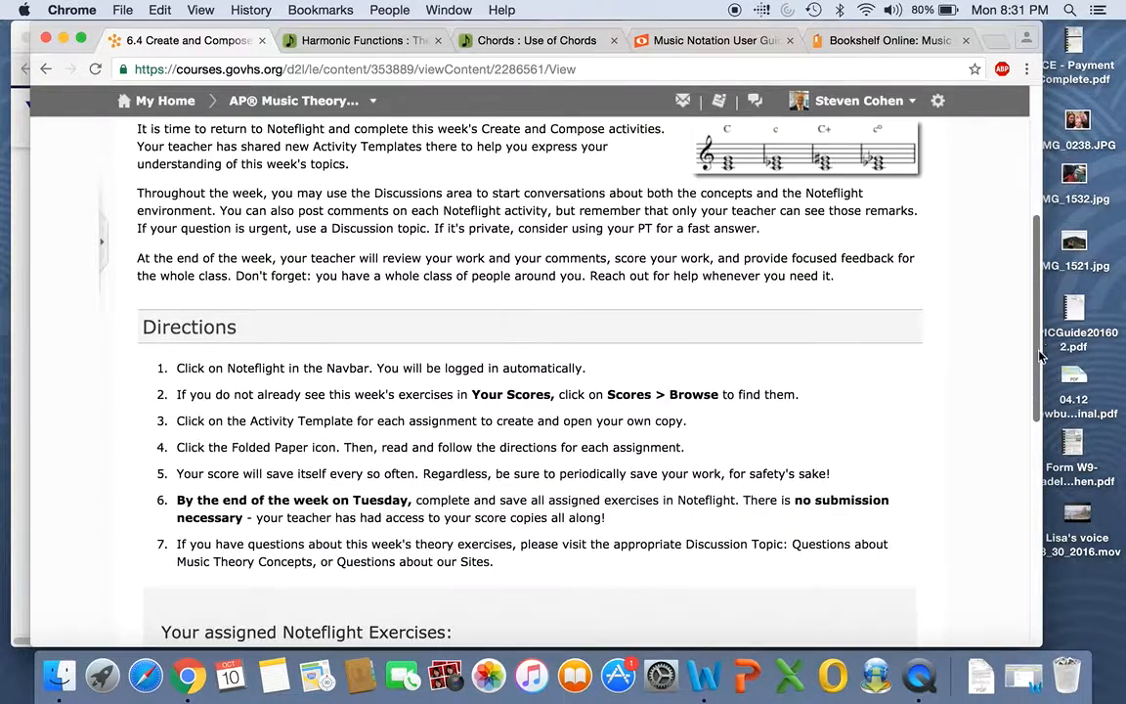
pyautogui.scroll(-3)
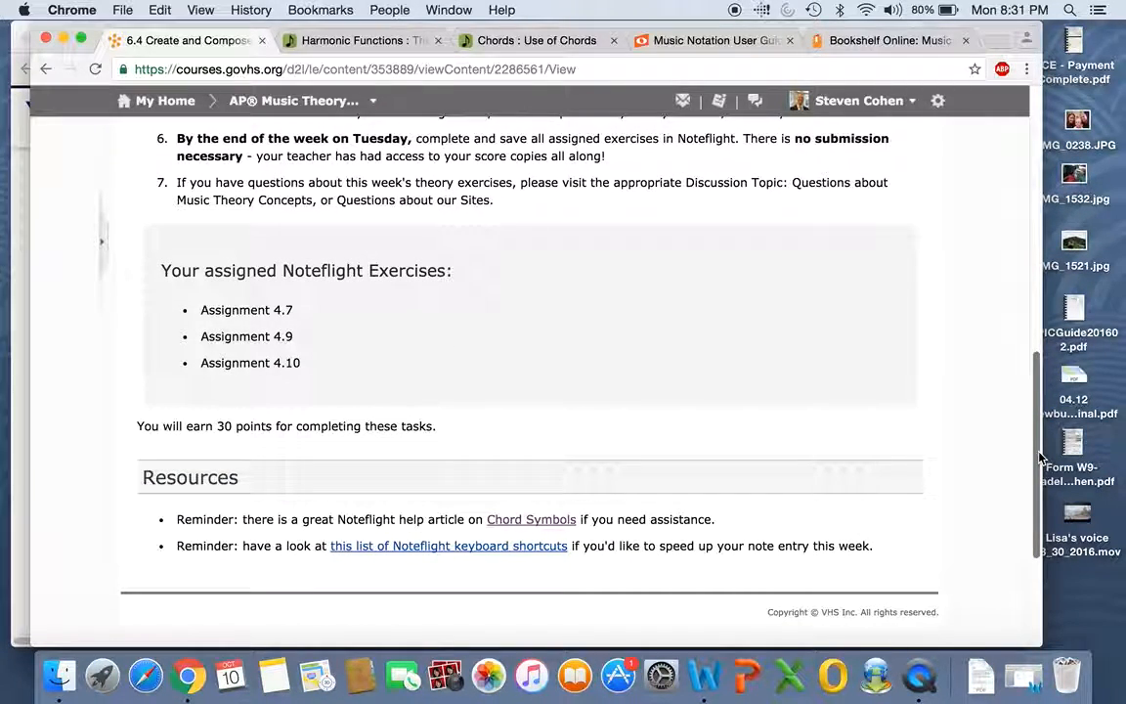
pyautogui.moveTo(531, 519)
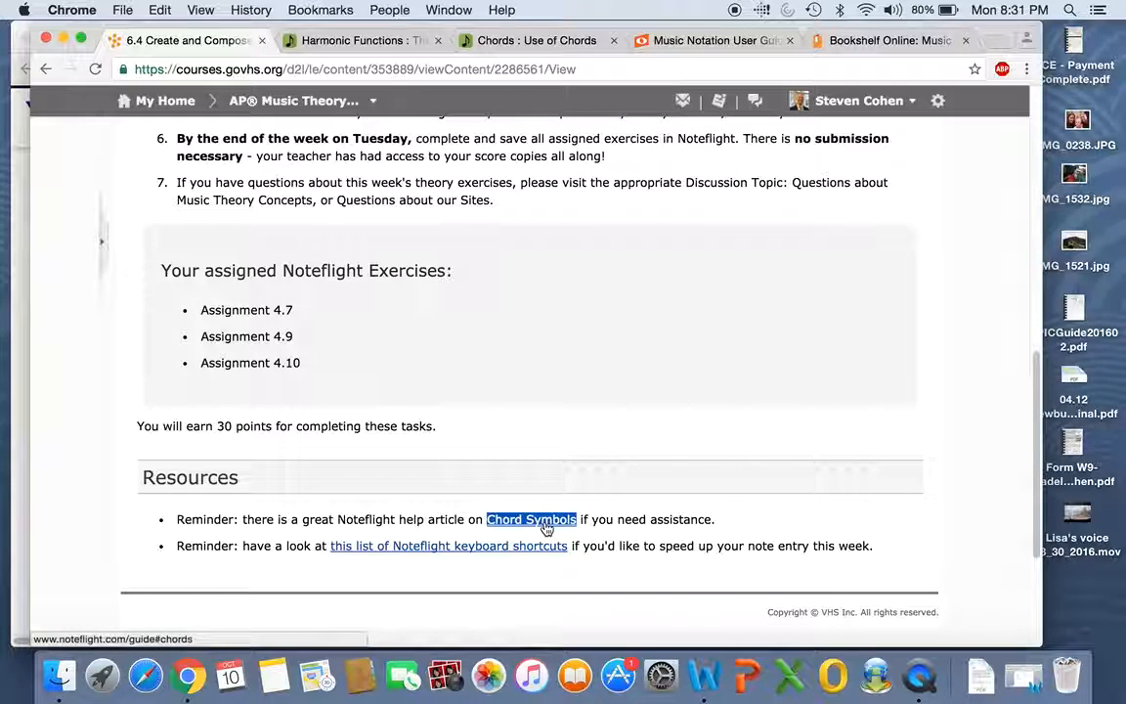
pyautogui.moveTo(660, 330)
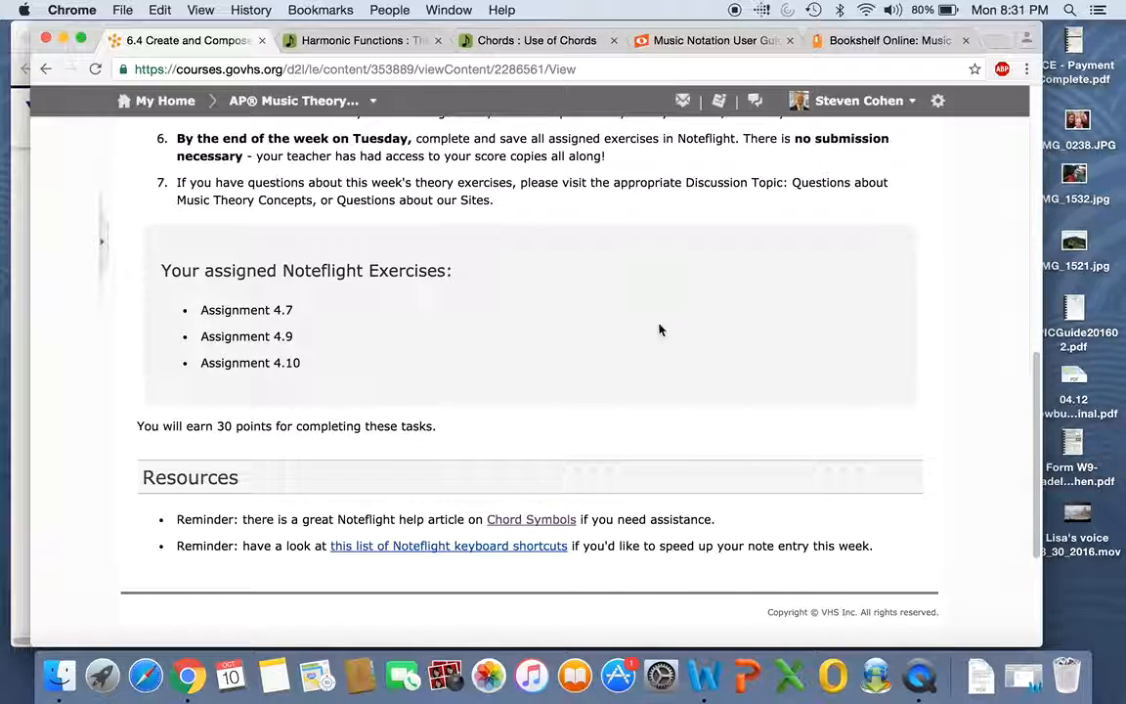
pyautogui.moveTo(735, 218)
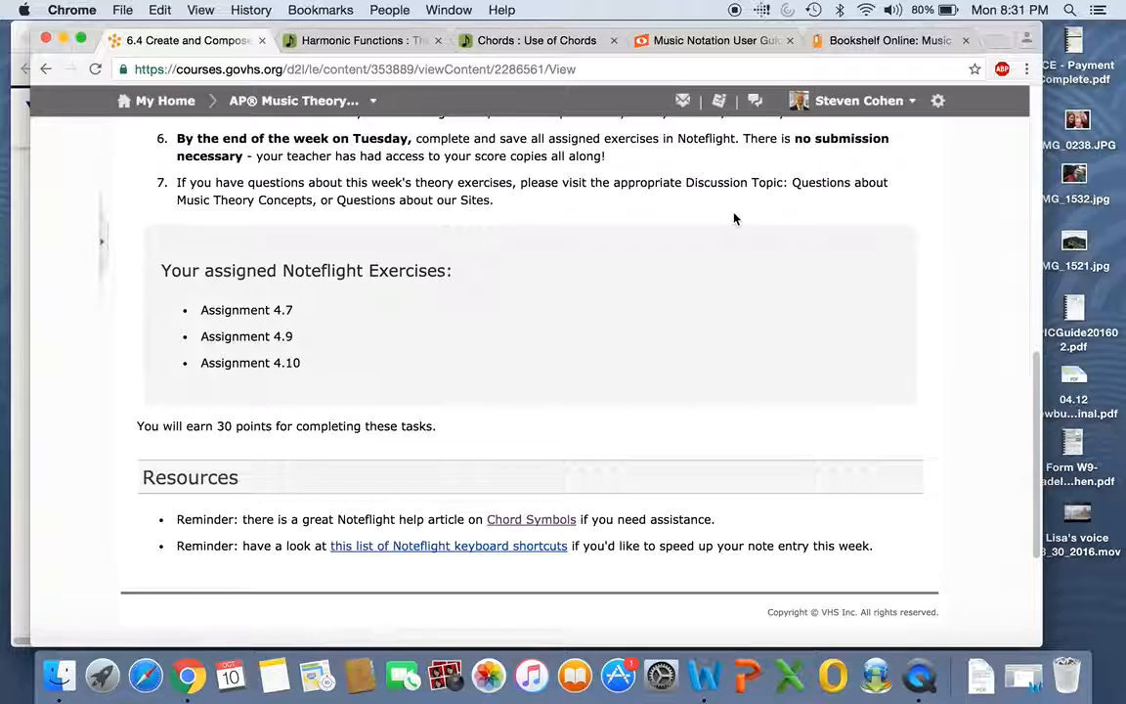
# Browse the Noteflight User Guide's note-entry and selection sections, then advance to 6.5 Reflect
pyautogui.click(714, 40)
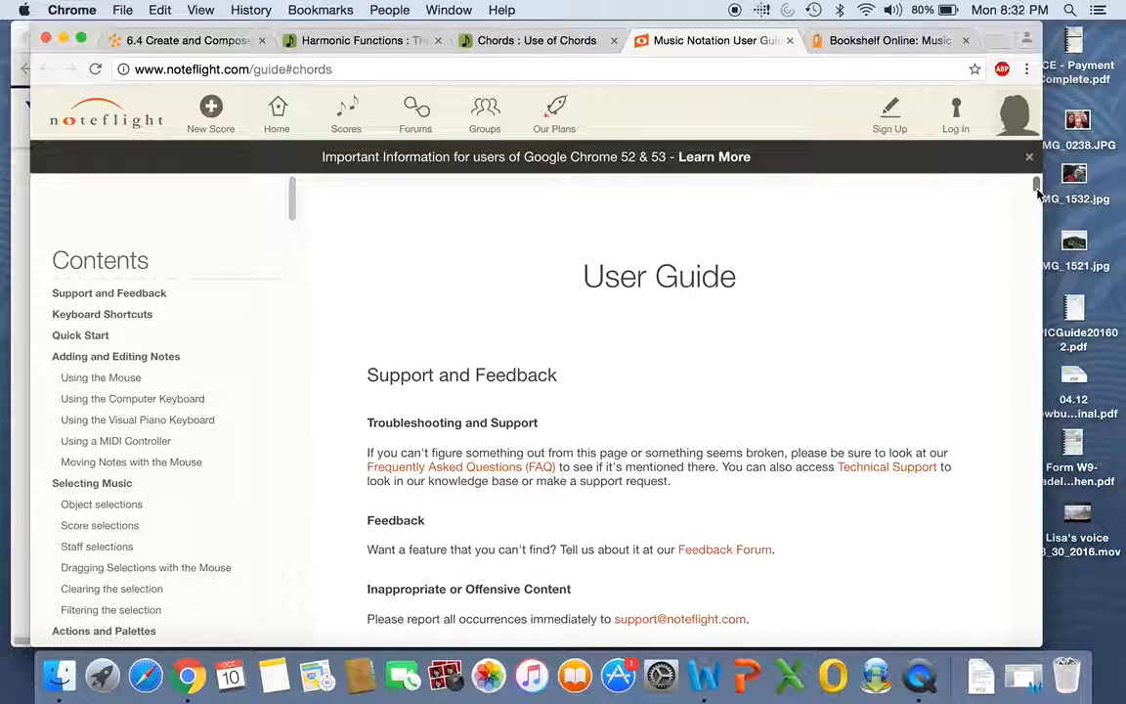
pyautogui.scroll(-3)
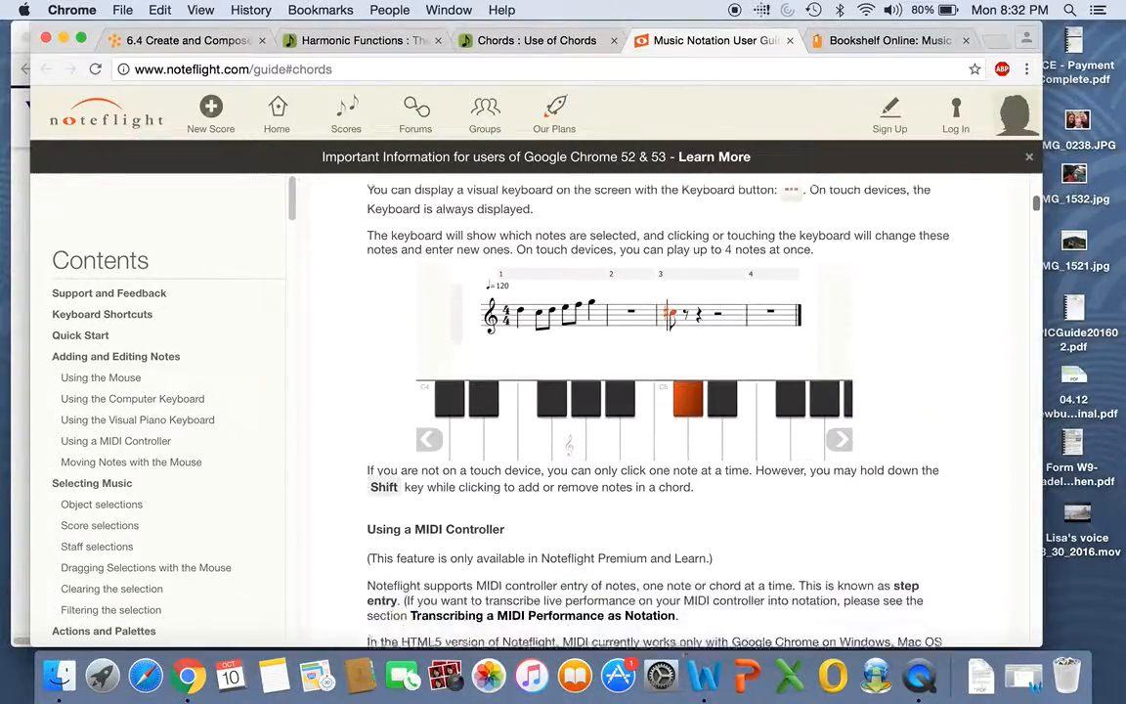
pyautogui.scroll(-3)
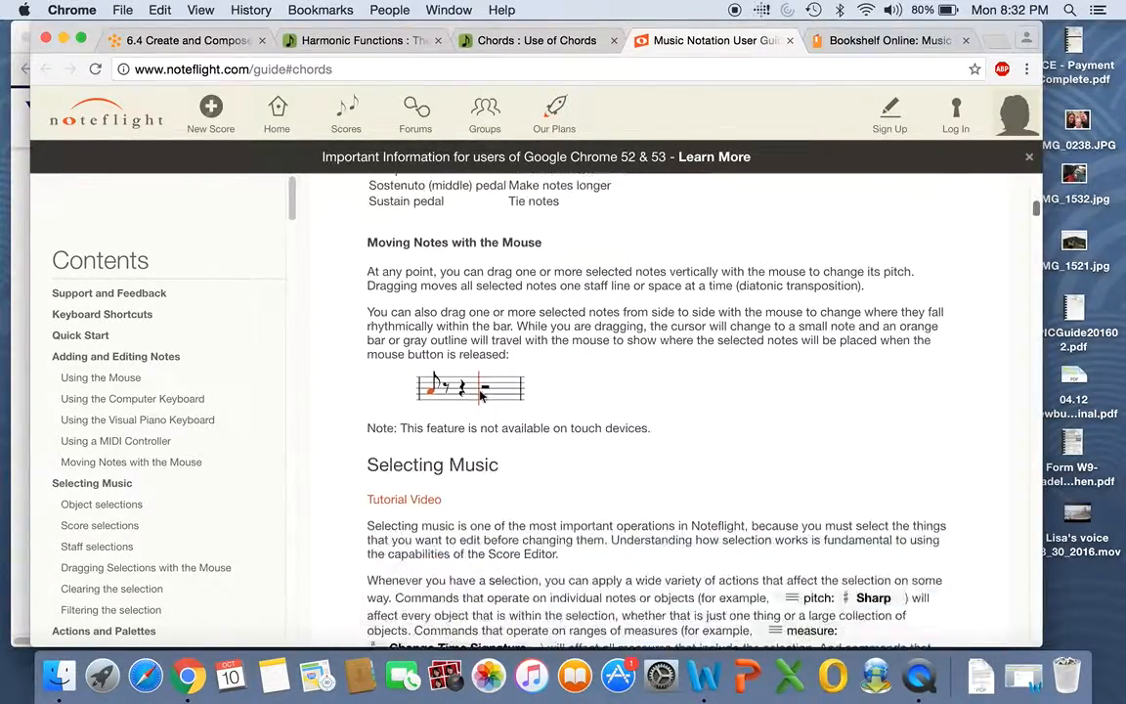
pyautogui.scroll(-3)
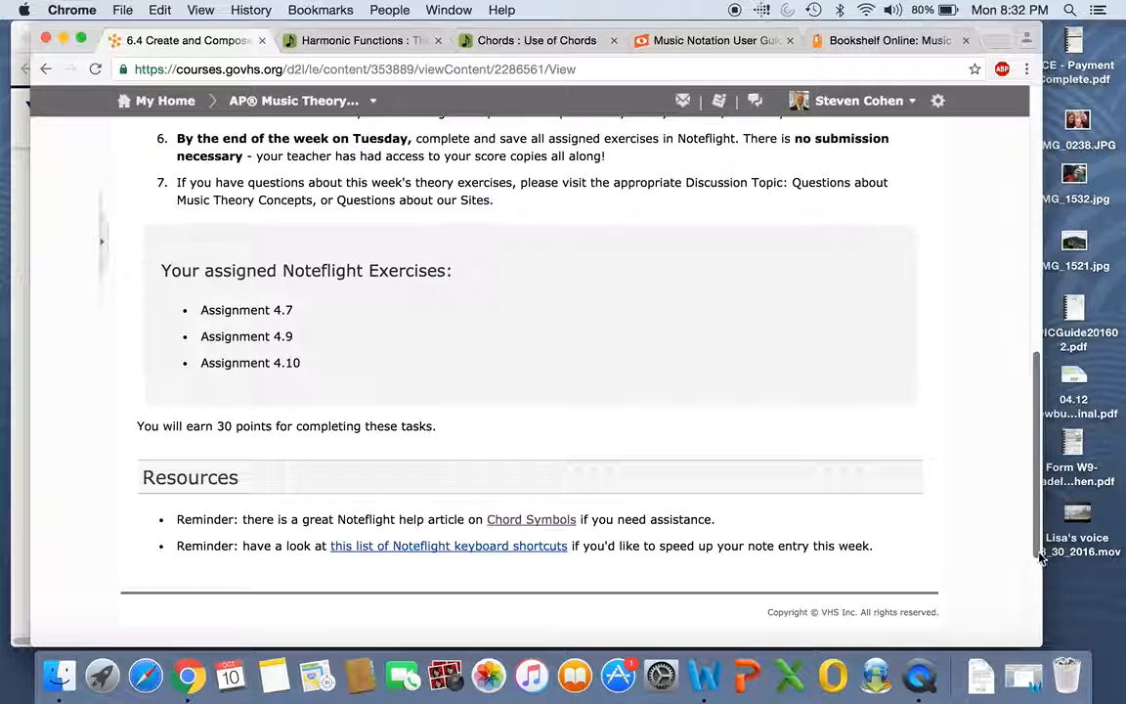
pyautogui.scroll(-3)
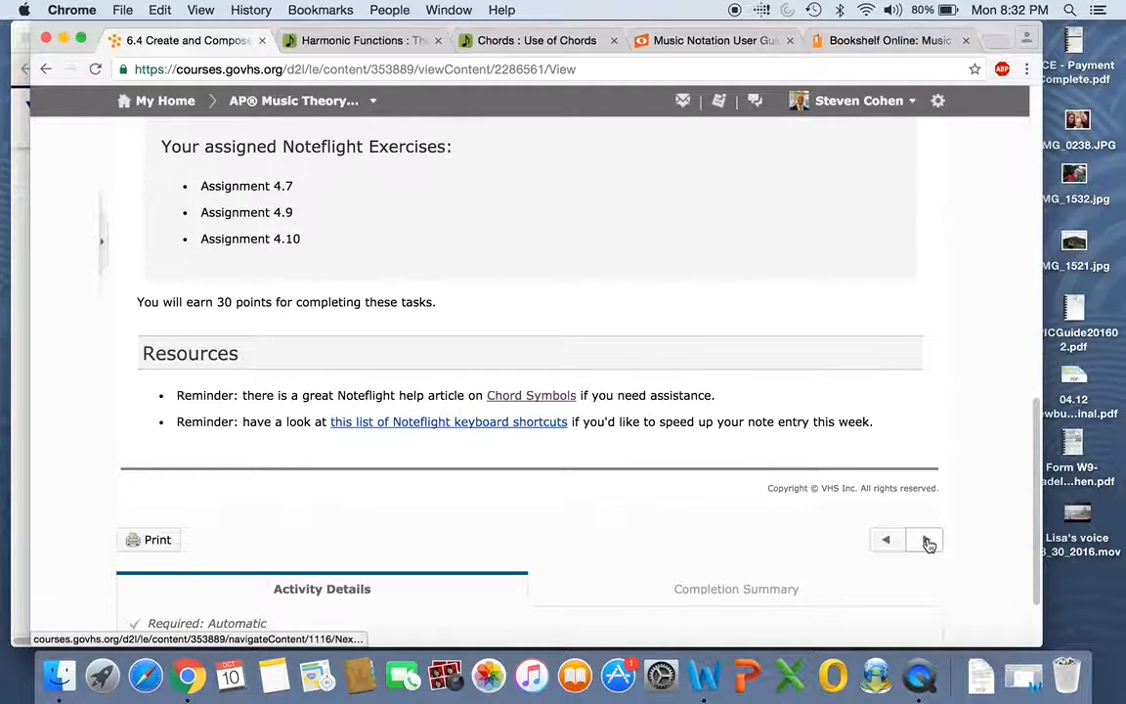
pyautogui.click(924, 540)
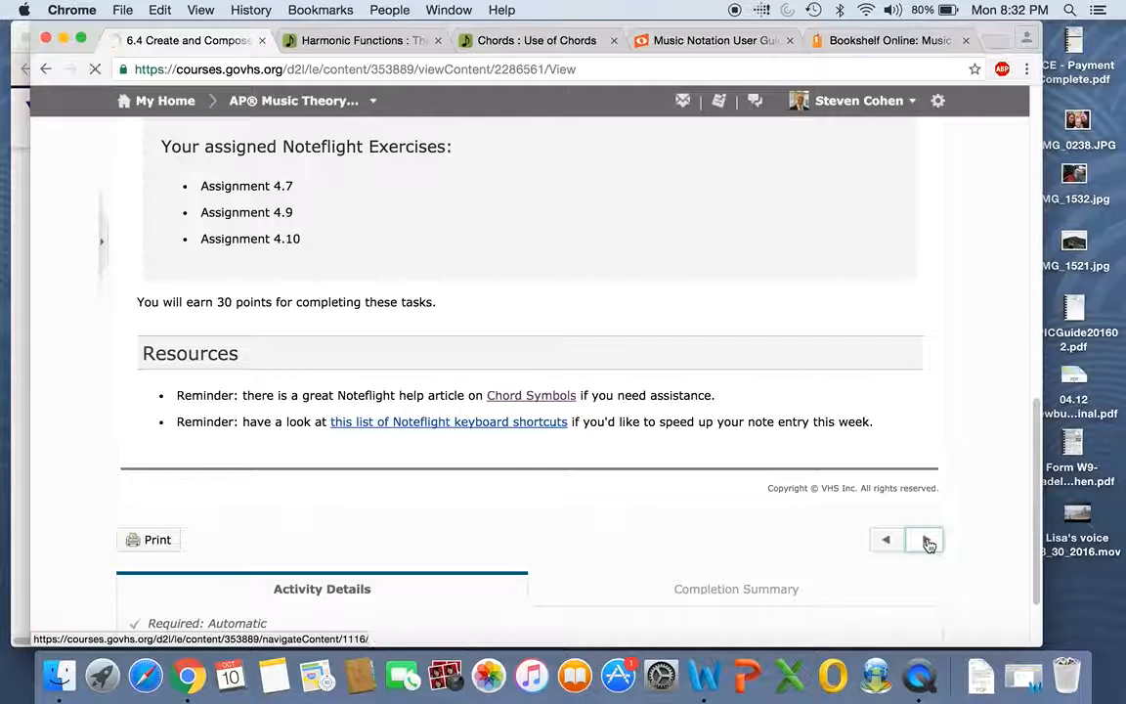
pyautogui.click(924, 539)
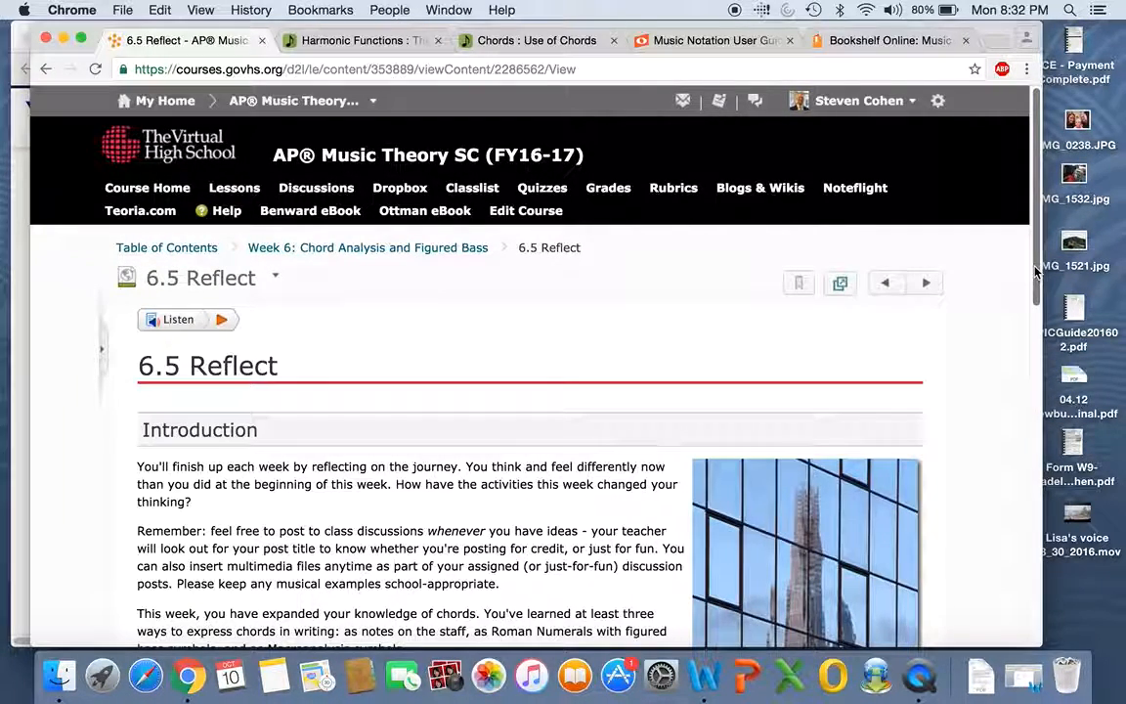
# Read the 6.5 Reflect directions and advance to 6.6 AP Exam Practice Questions
pyautogui.scroll(-3)
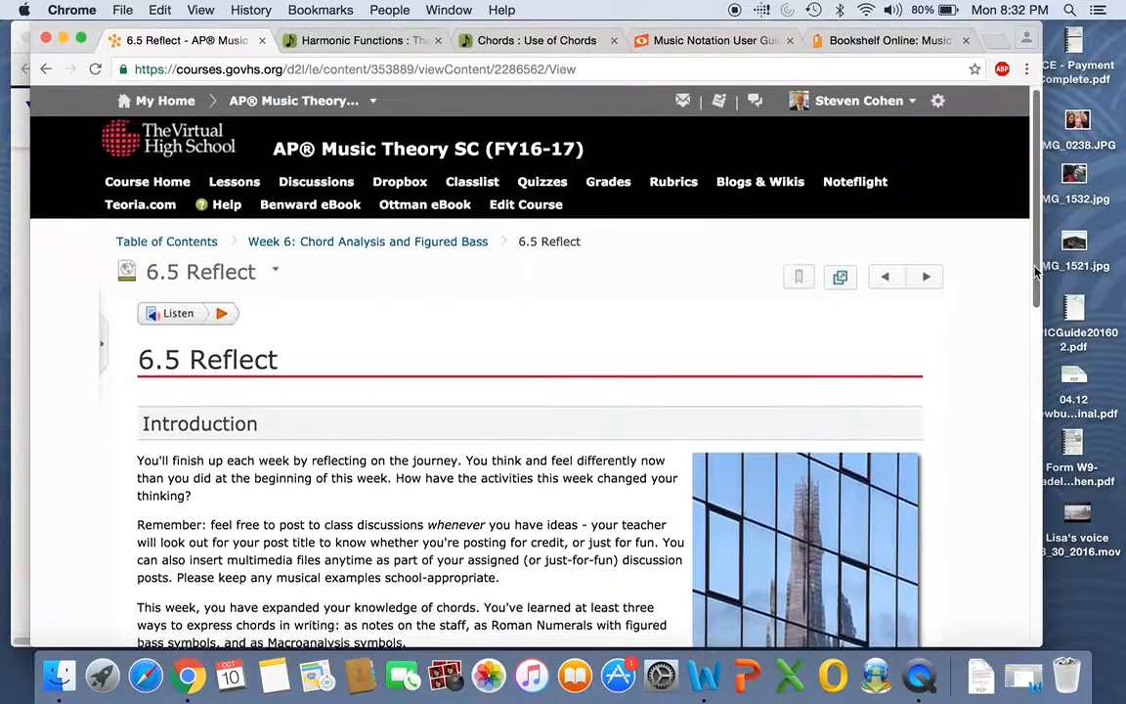
pyautogui.scroll(-3)
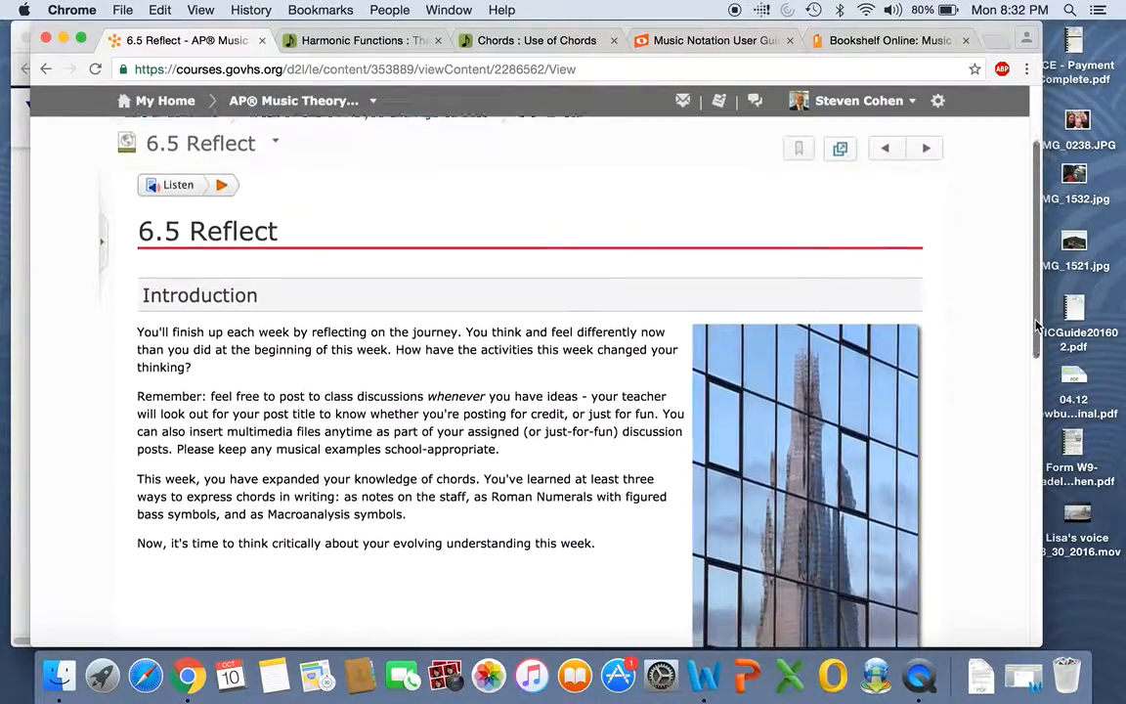
pyautogui.scroll(-3)
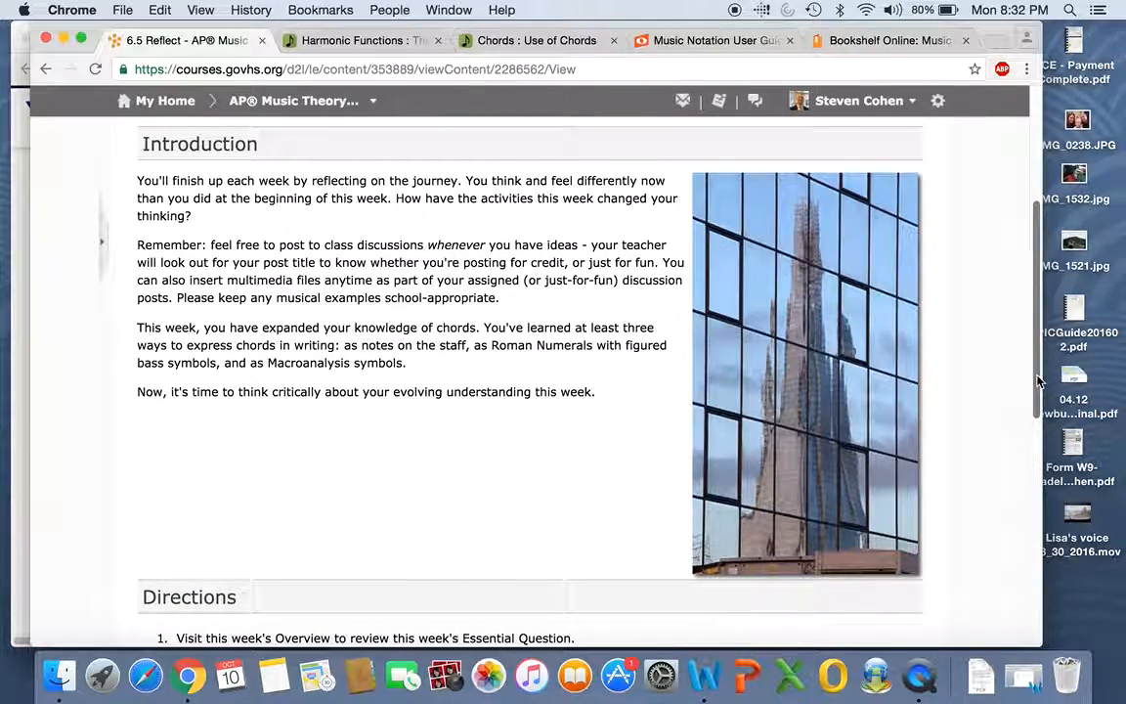
pyautogui.scroll(-3)
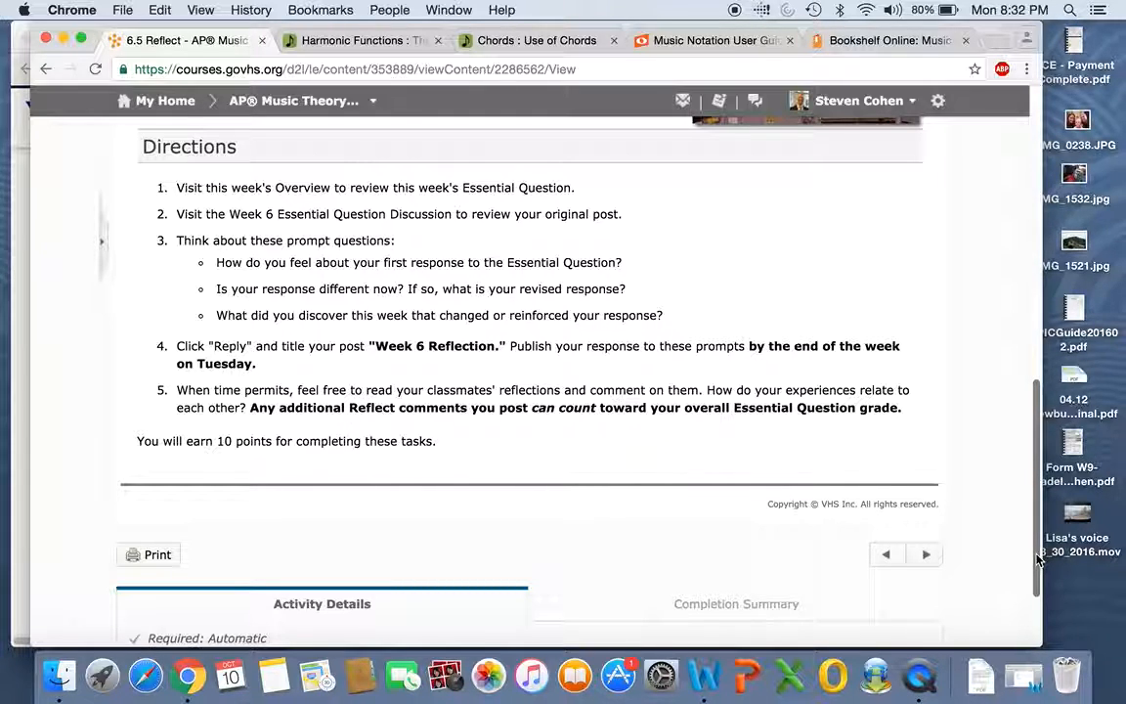
pyautogui.moveTo(562, 443)
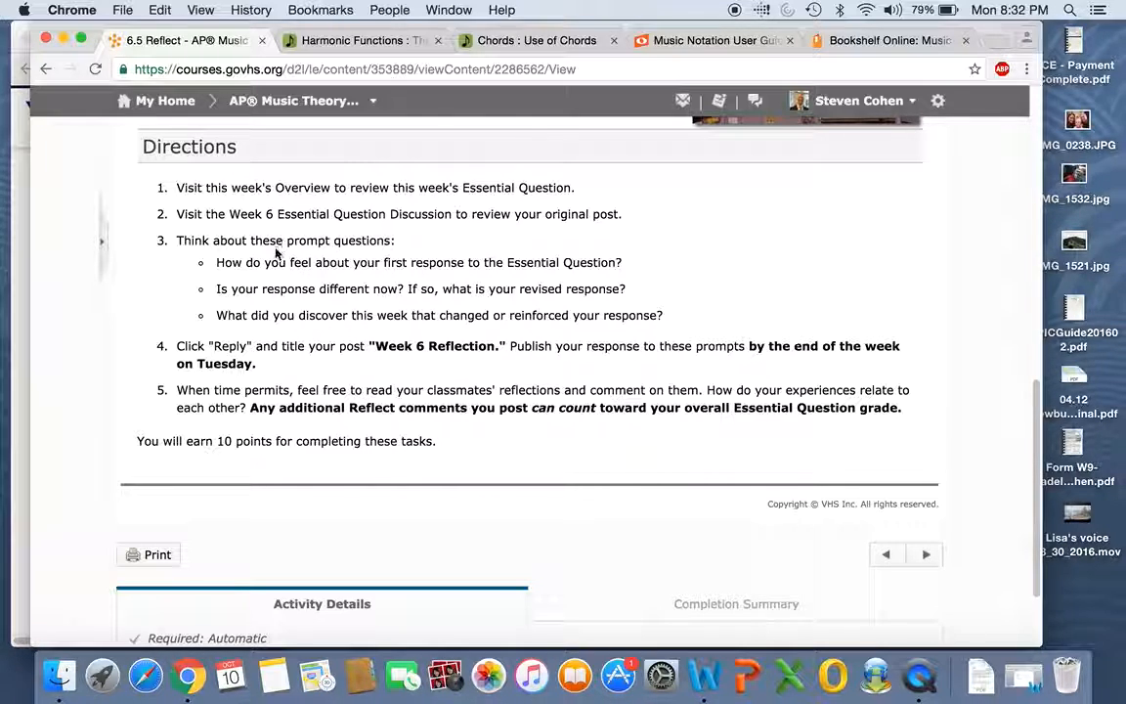
pyautogui.moveTo(584, 260)
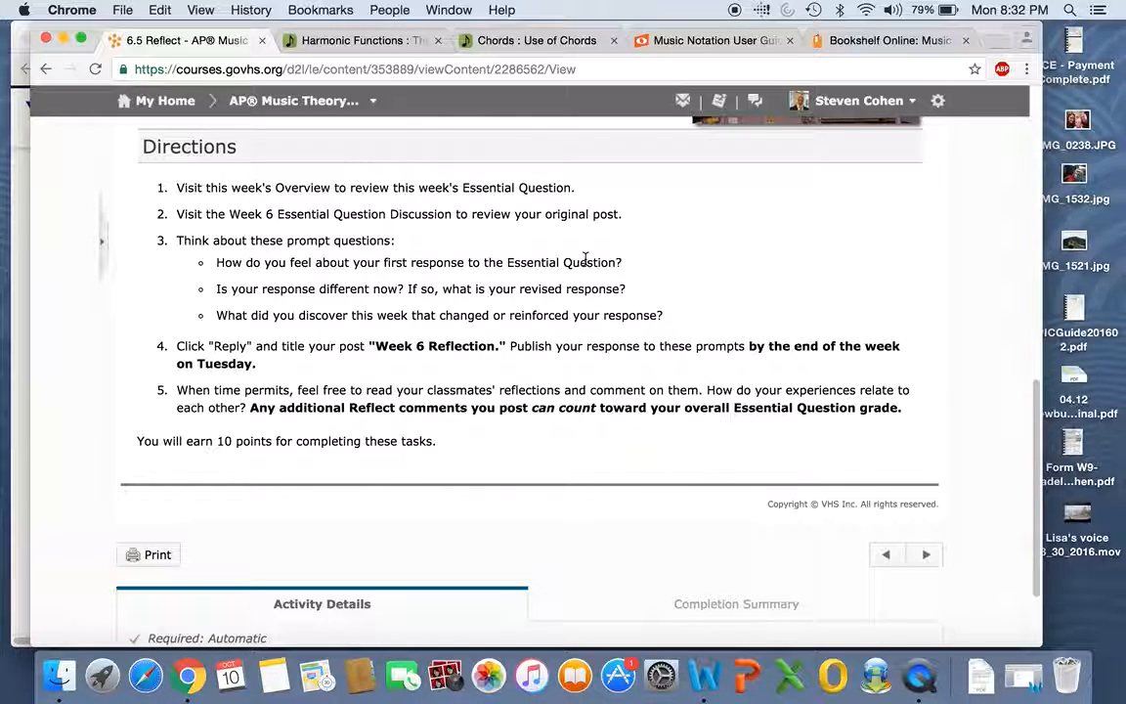
pyautogui.moveTo(413, 303)
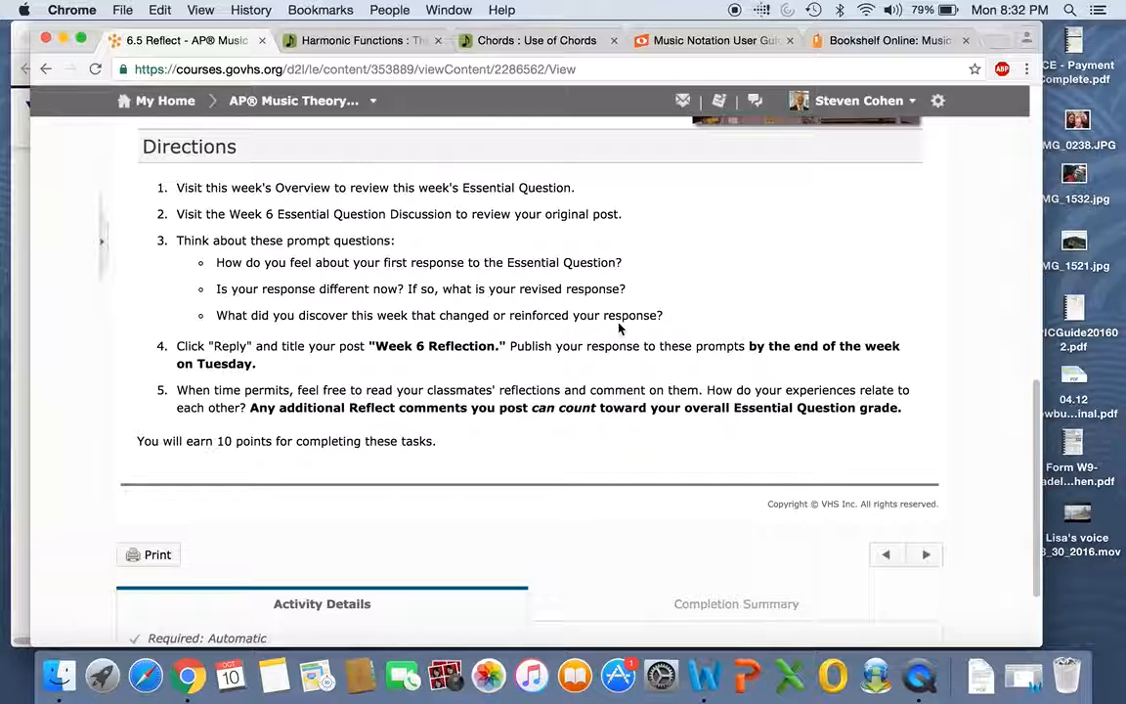
pyautogui.moveTo(714, 401)
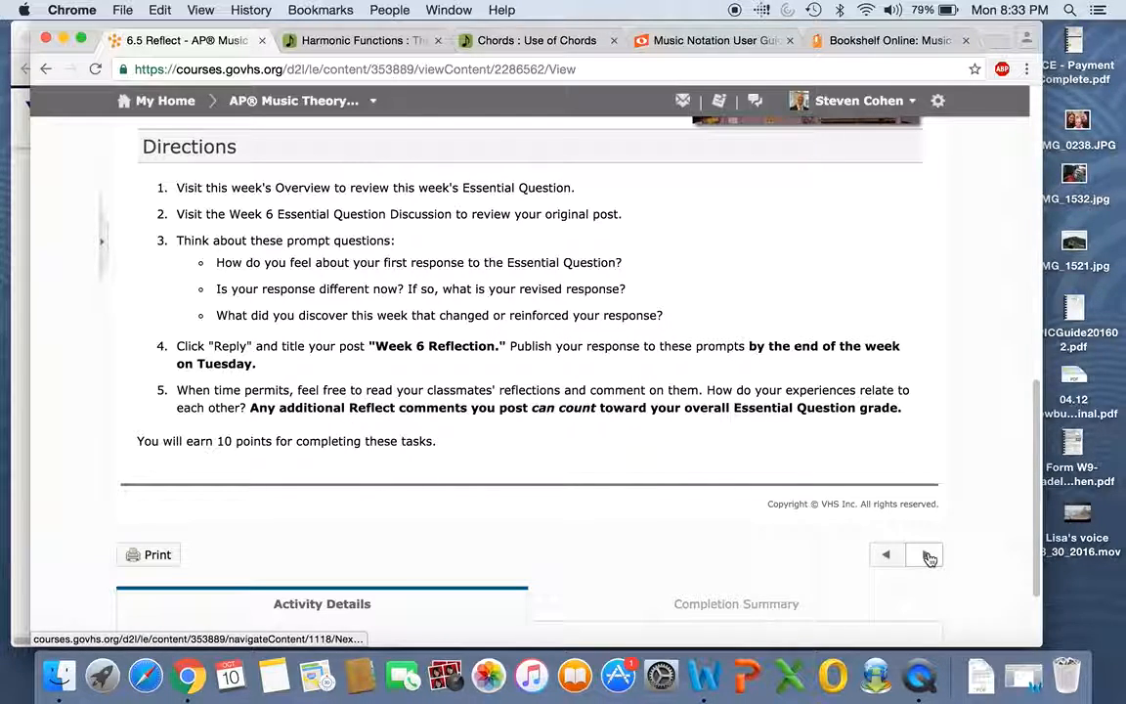
pyautogui.moveTo(924, 556)
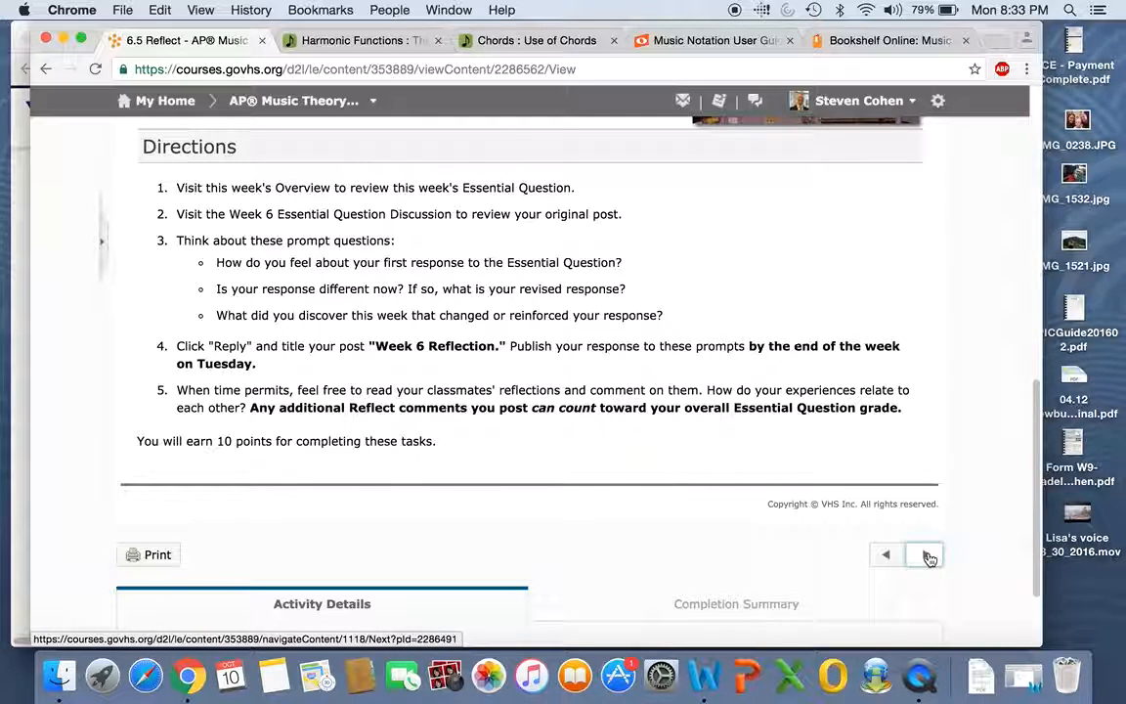
pyautogui.moveTo(914, 570)
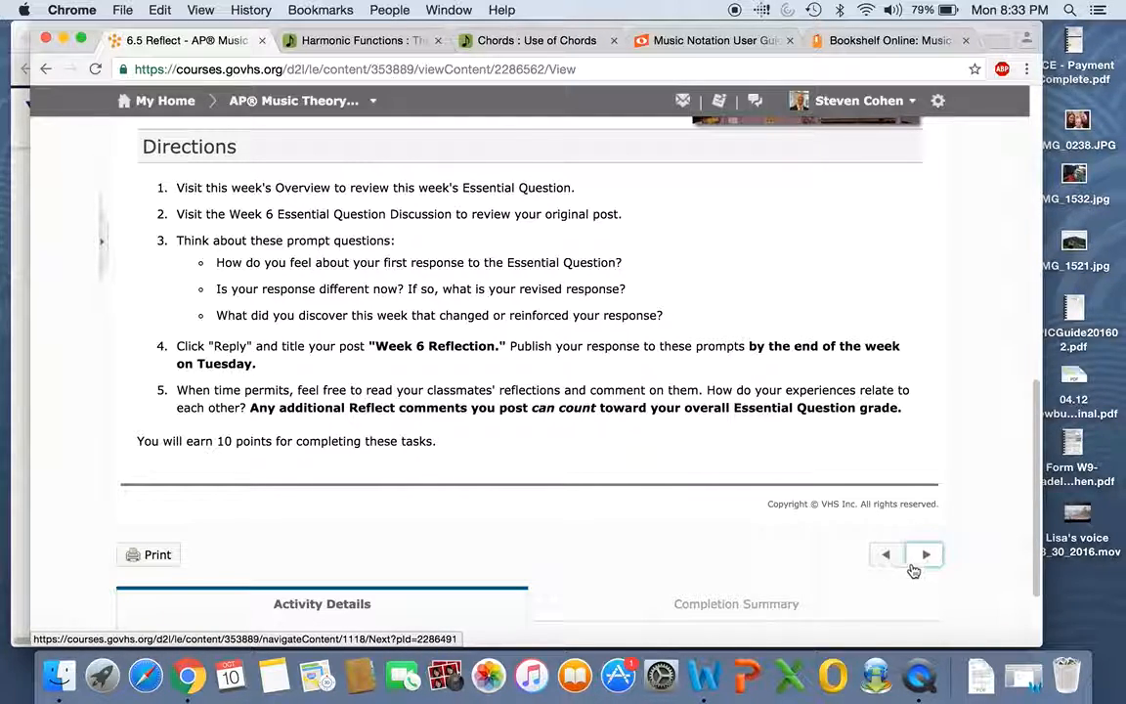
pyautogui.click(924, 555)
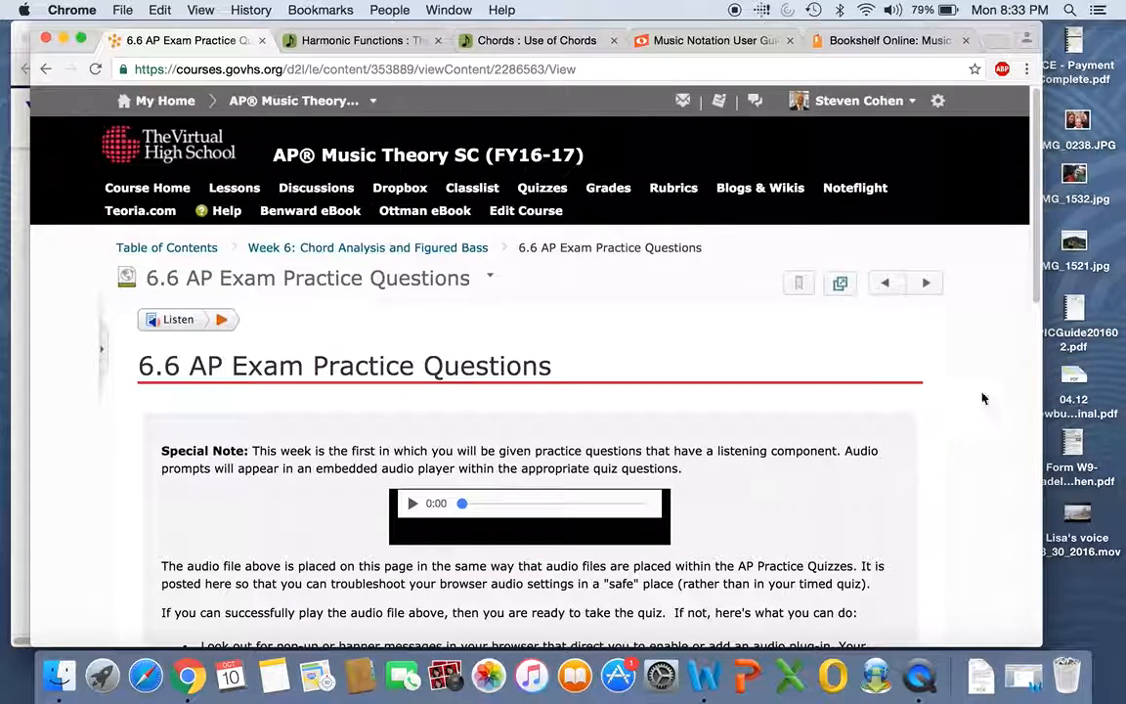
# Play the test audio clip and scroll into the Special Note and Introduction
pyautogui.click(412, 502)
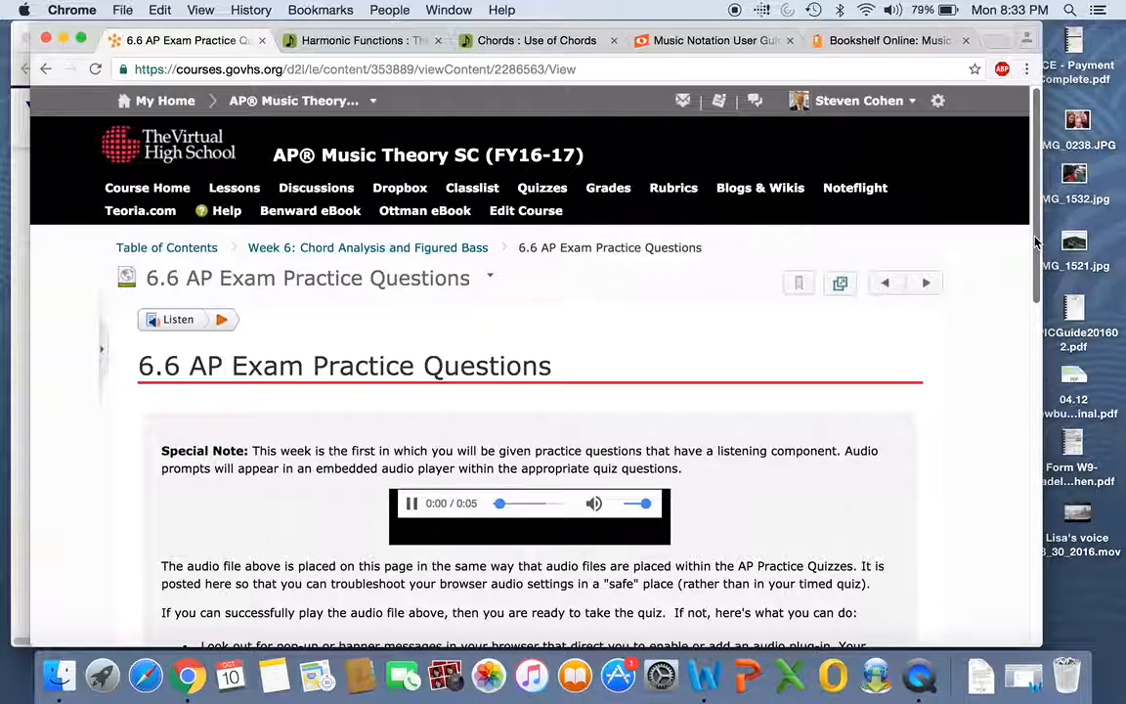
pyautogui.scroll(-3)
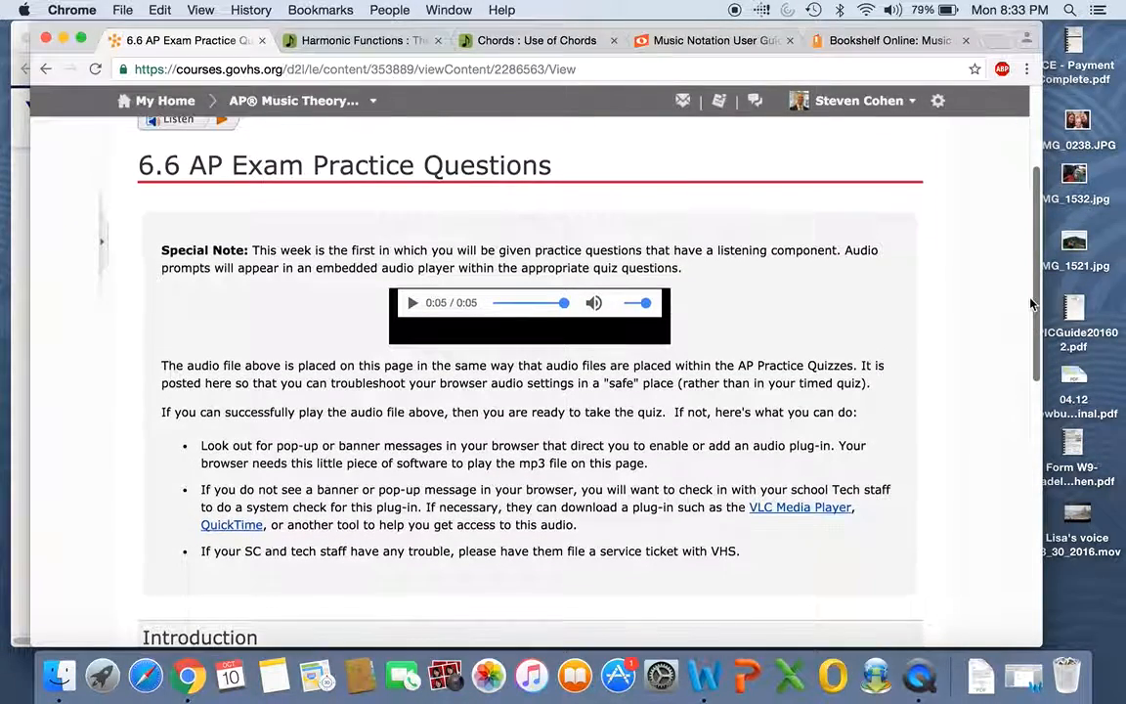
pyautogui.scroll(-3)
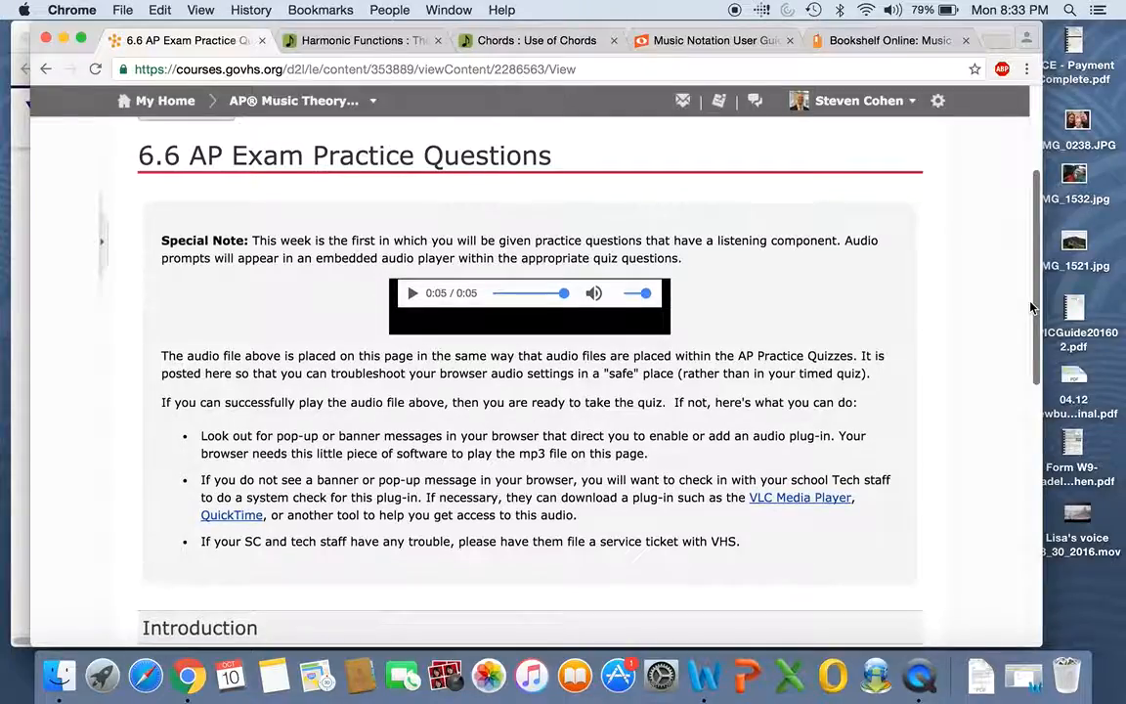
pyautogui.scroll(-3)
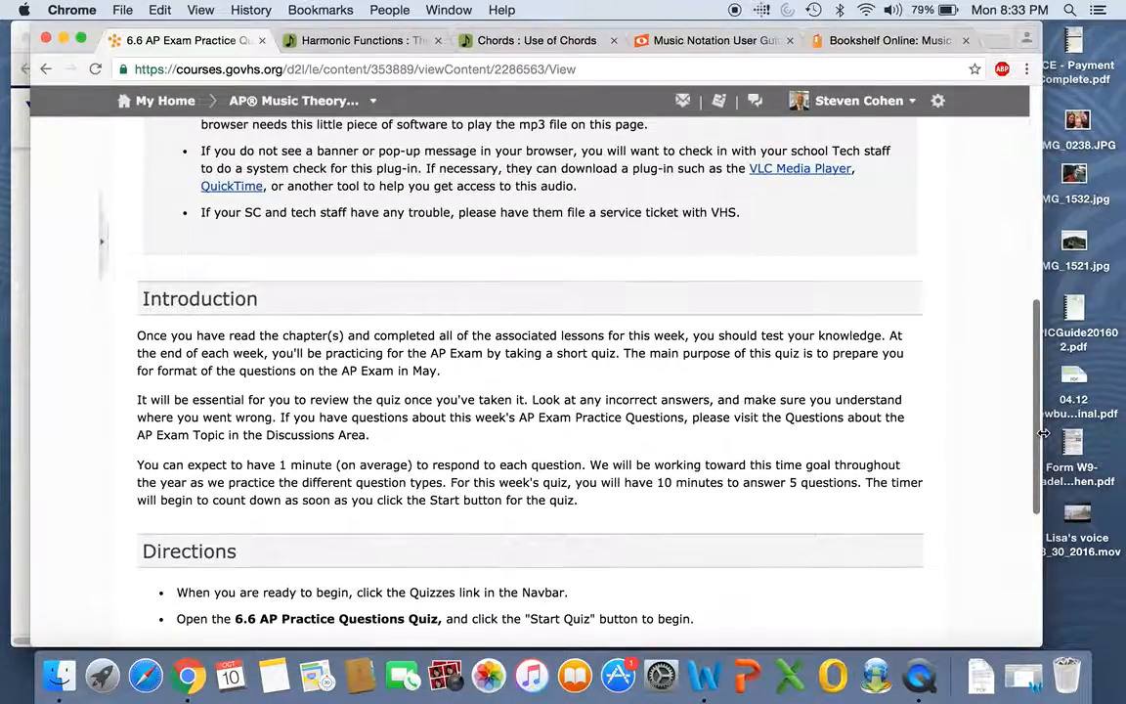
pyautogui.scroll(-3)
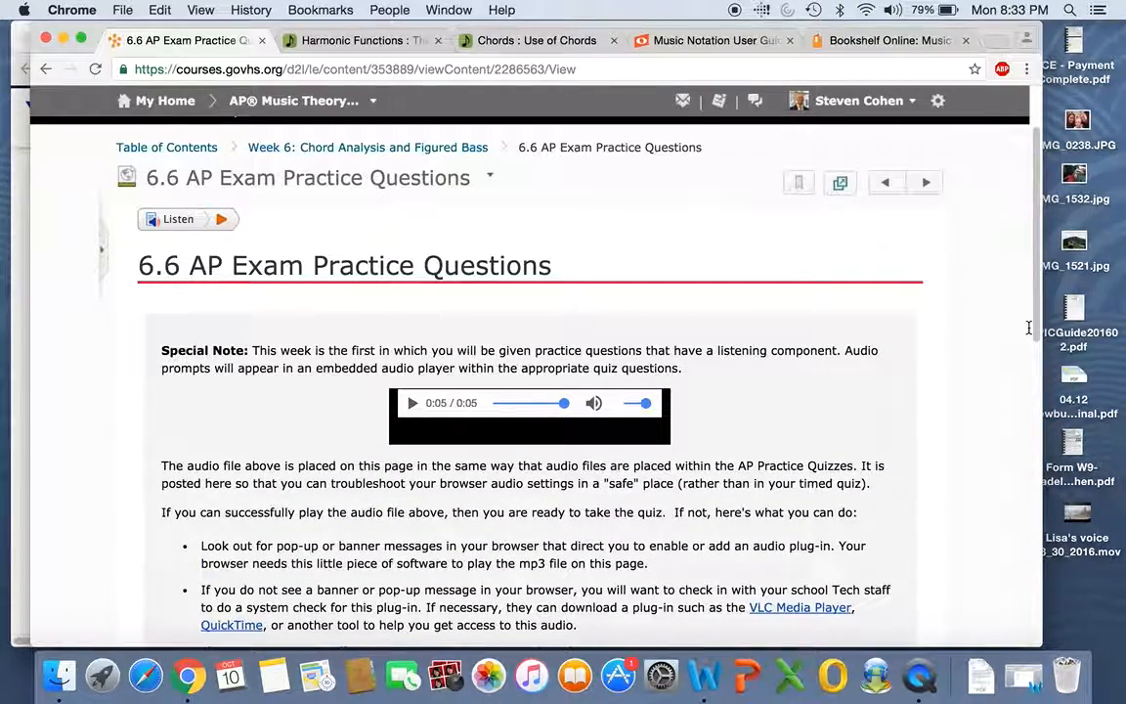
# Scroll through the Directions down to the 10-point total
pyautogui.scroll(-3)
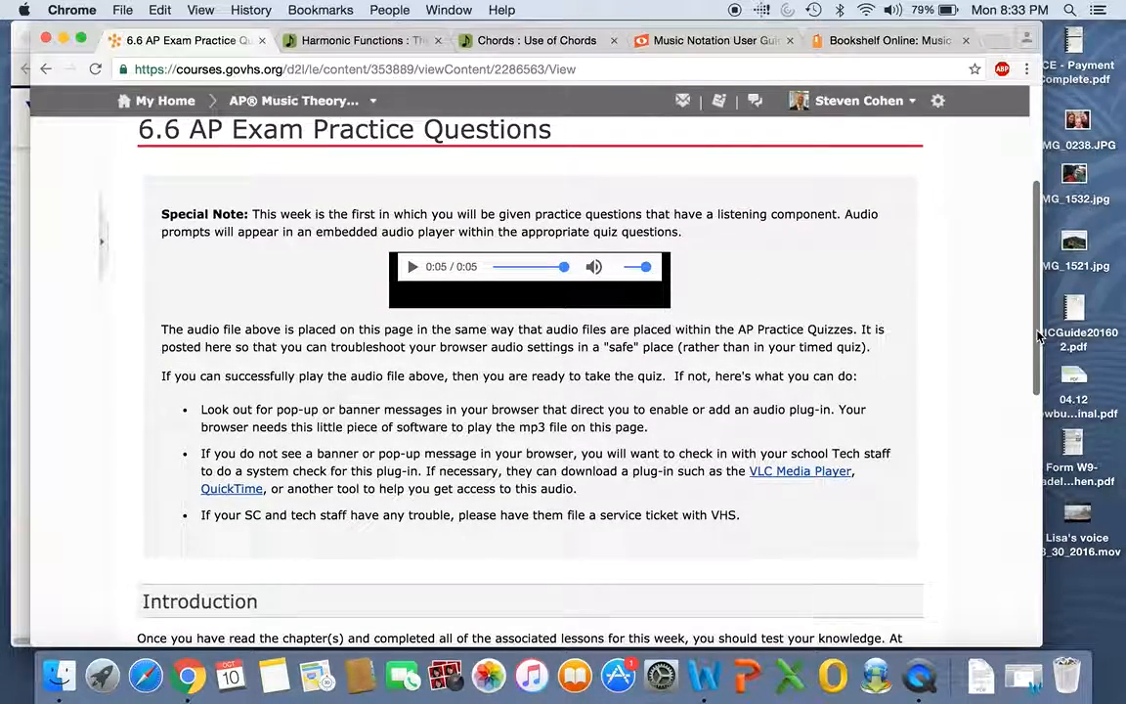
pyautogui.scroll(-3)
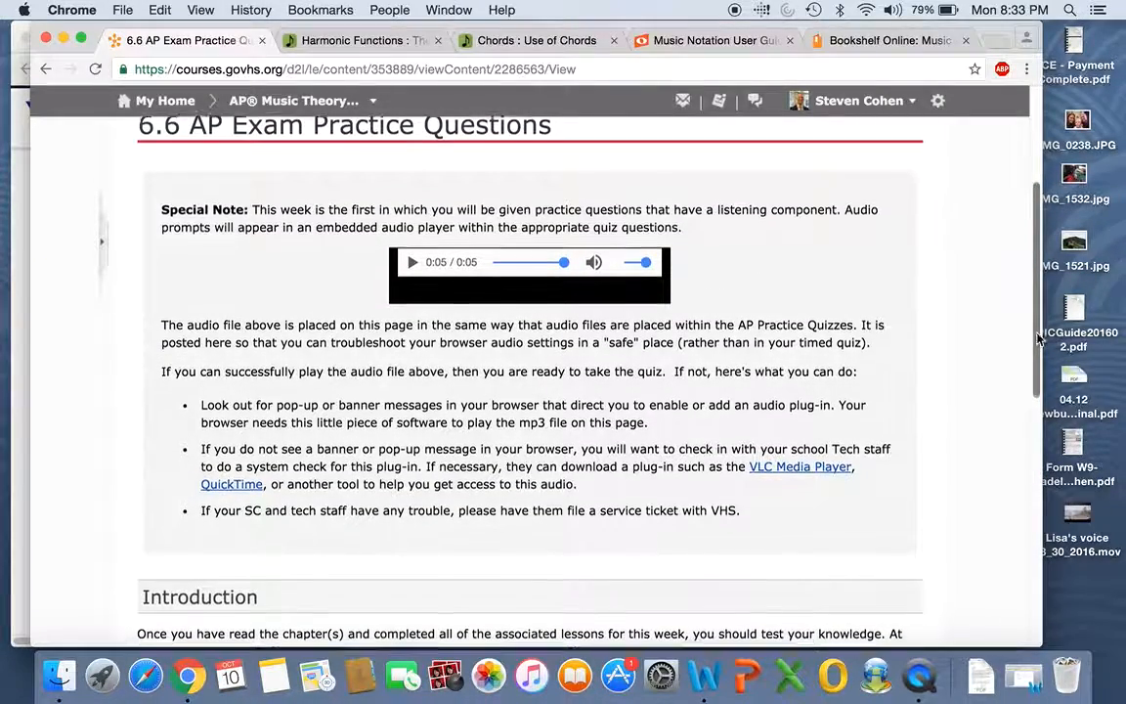
pyautogui.scroll(-3)
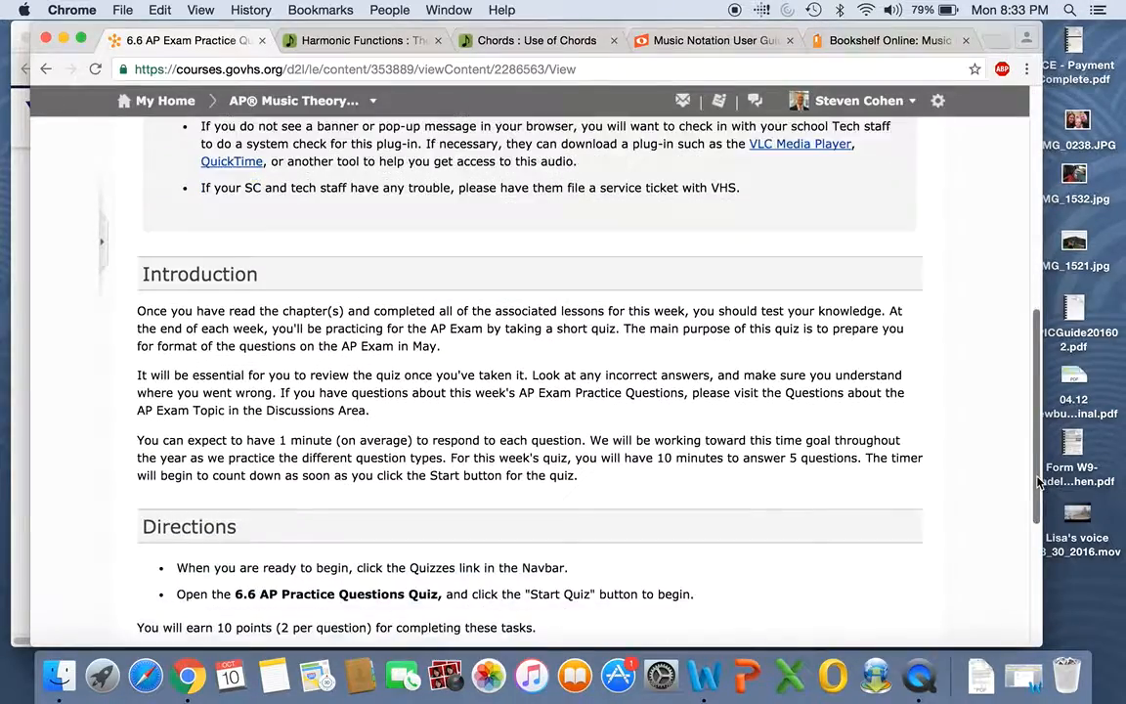
pyautogui.scroll(3)
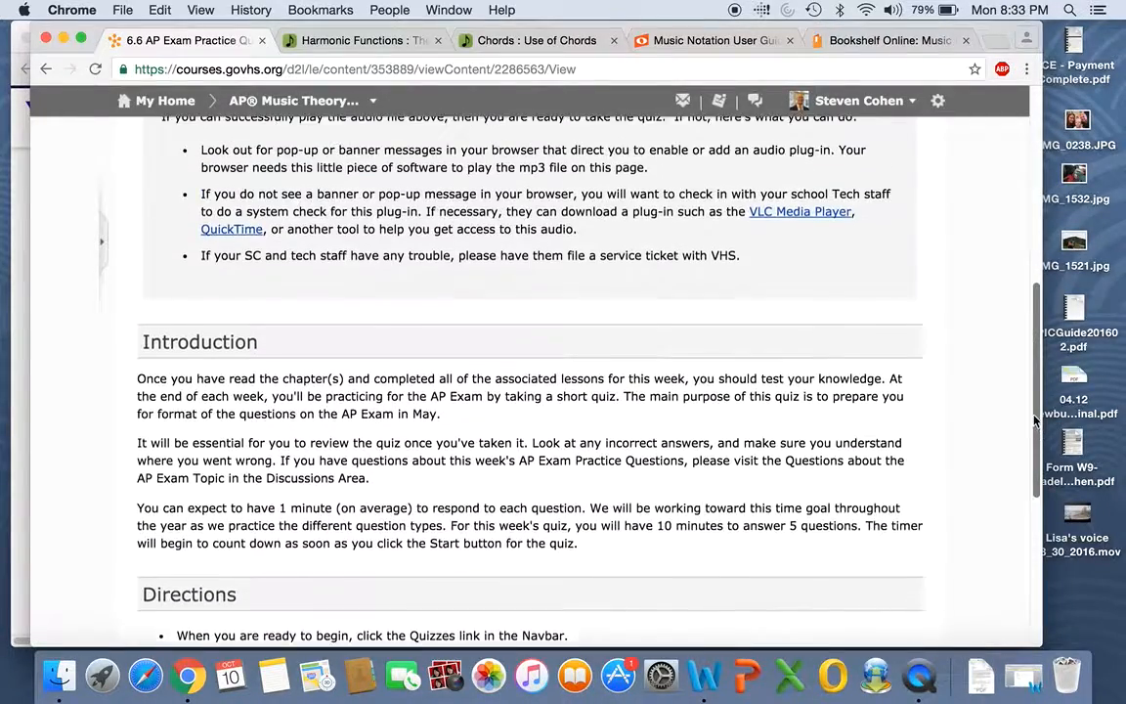
pyautogui.scroll(3)
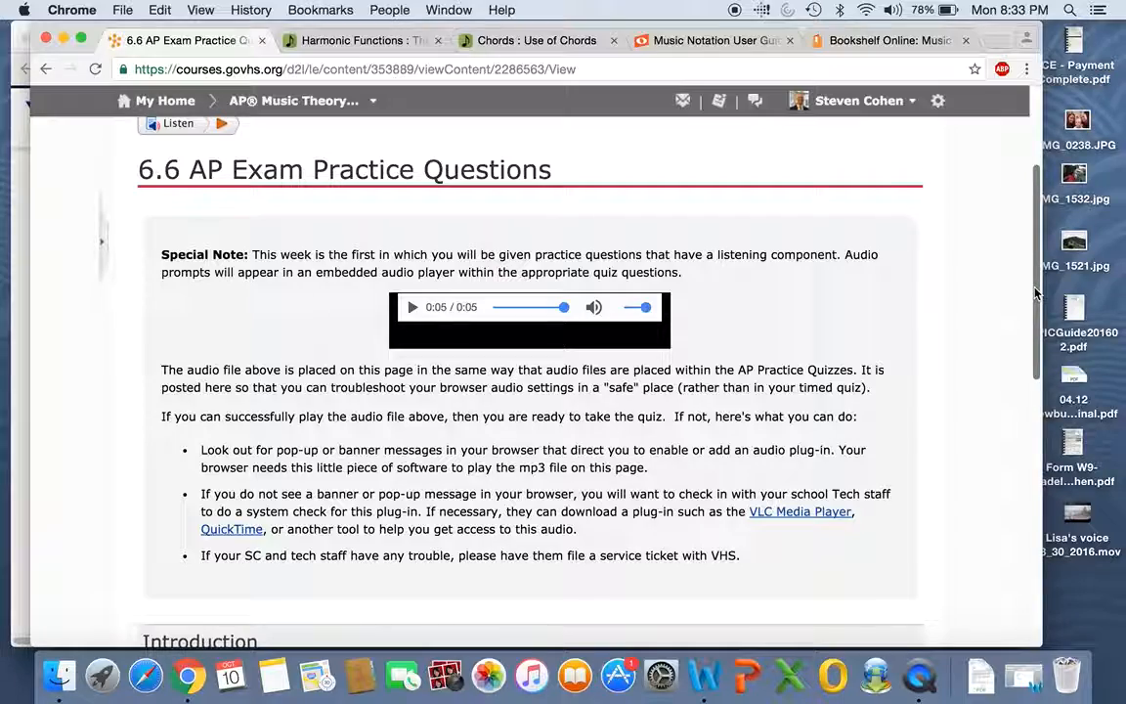
pyautogui.scroll(-3)
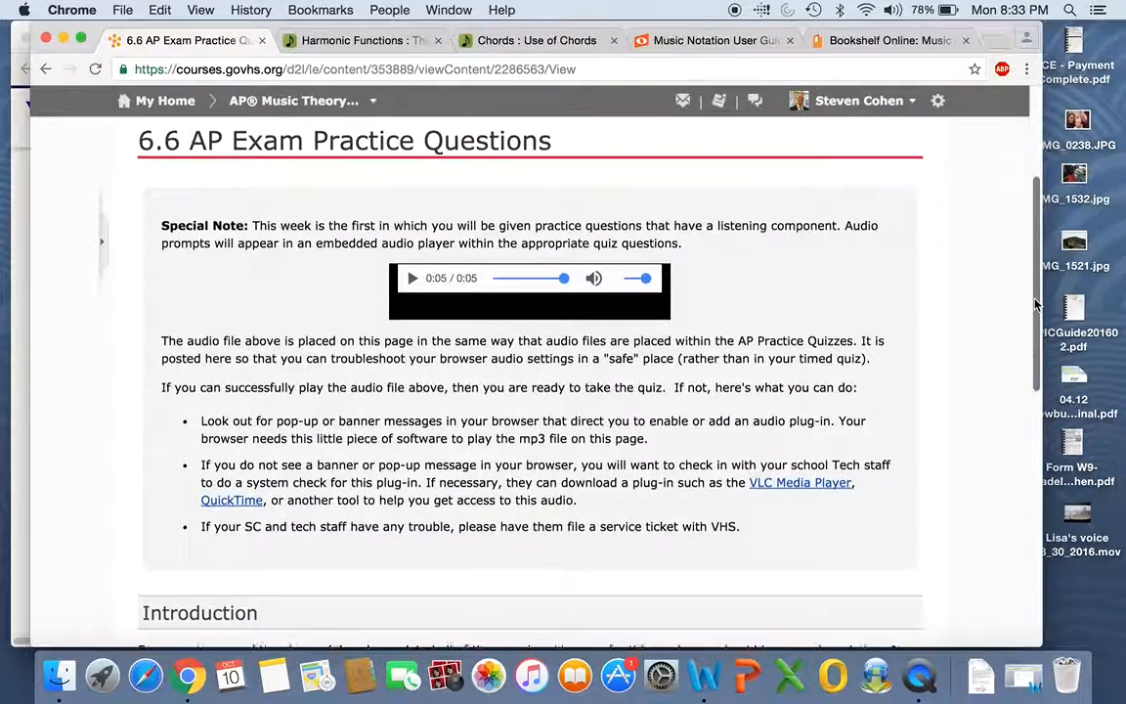
pyautogui.scroll(-3)
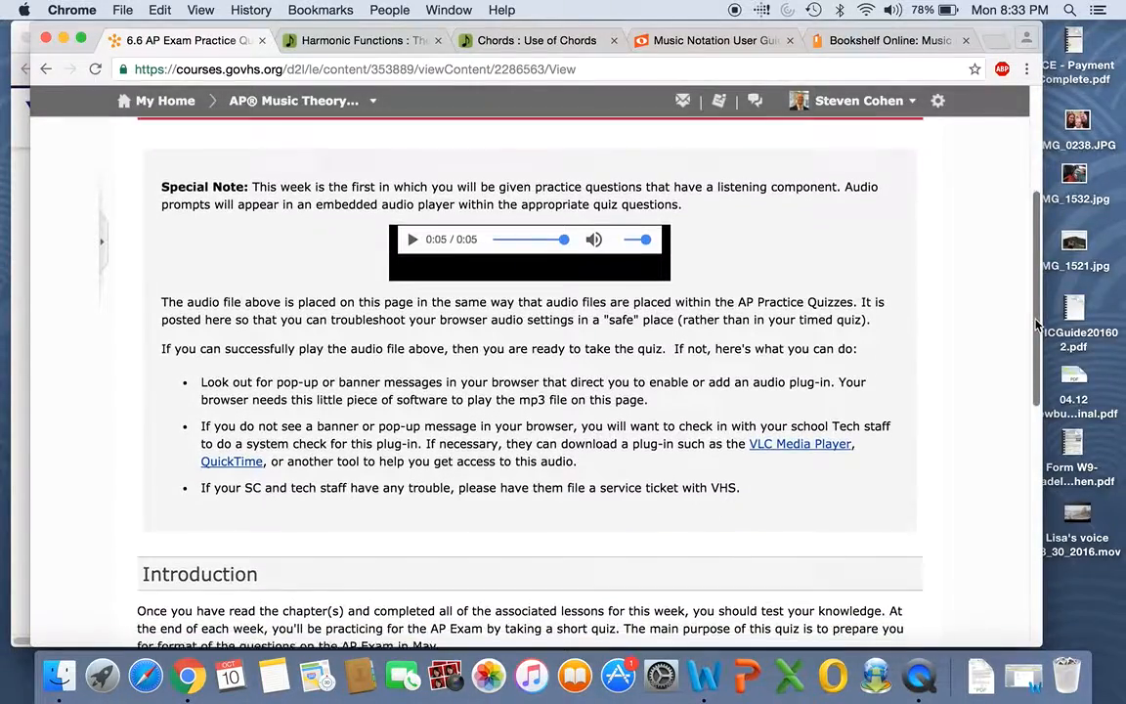
pyautogui.scroll(-3)
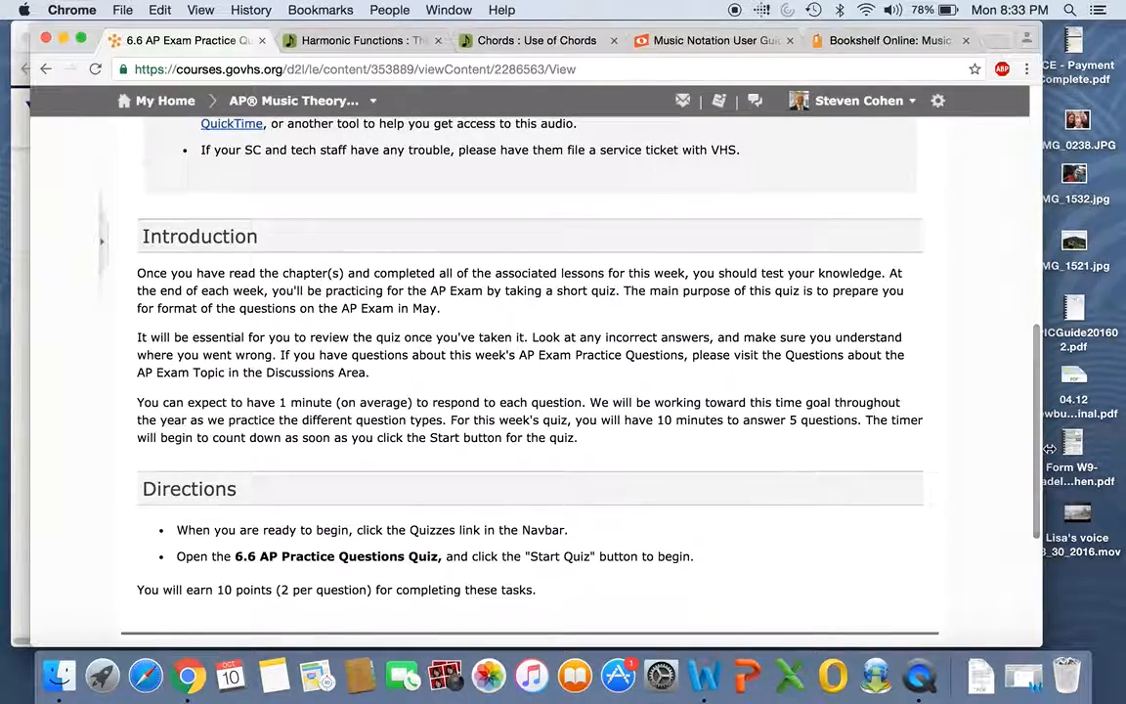
pyautogui.scroll(-3)
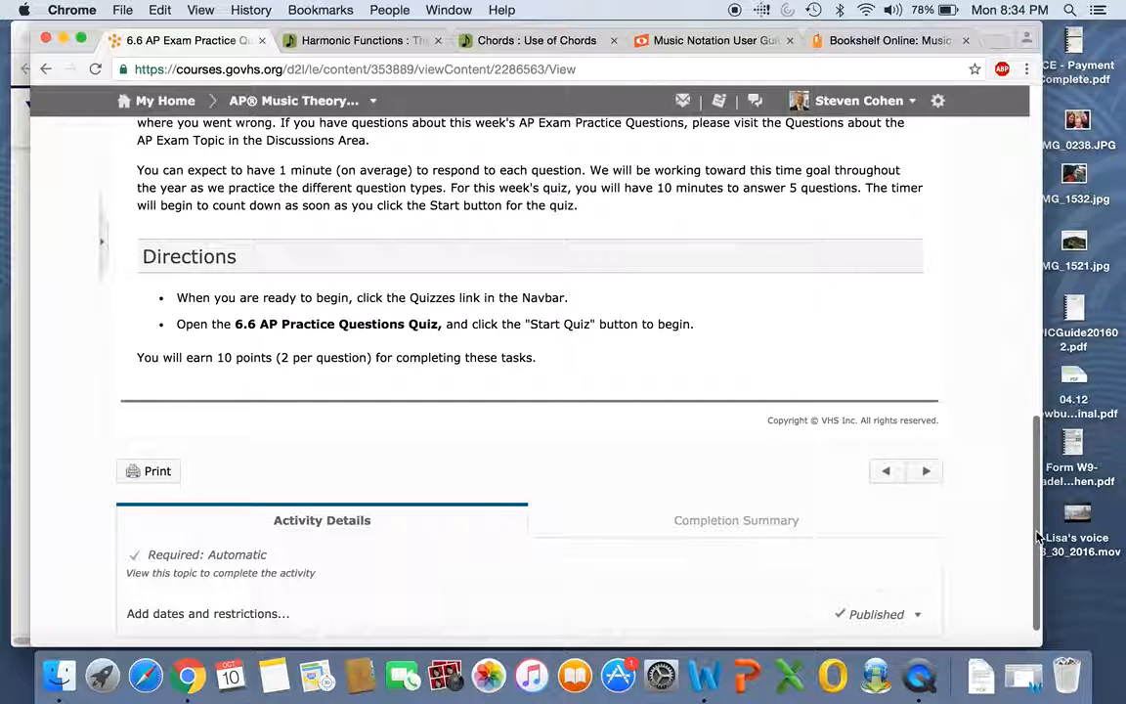
pyautogui.moveTo(711, 411)
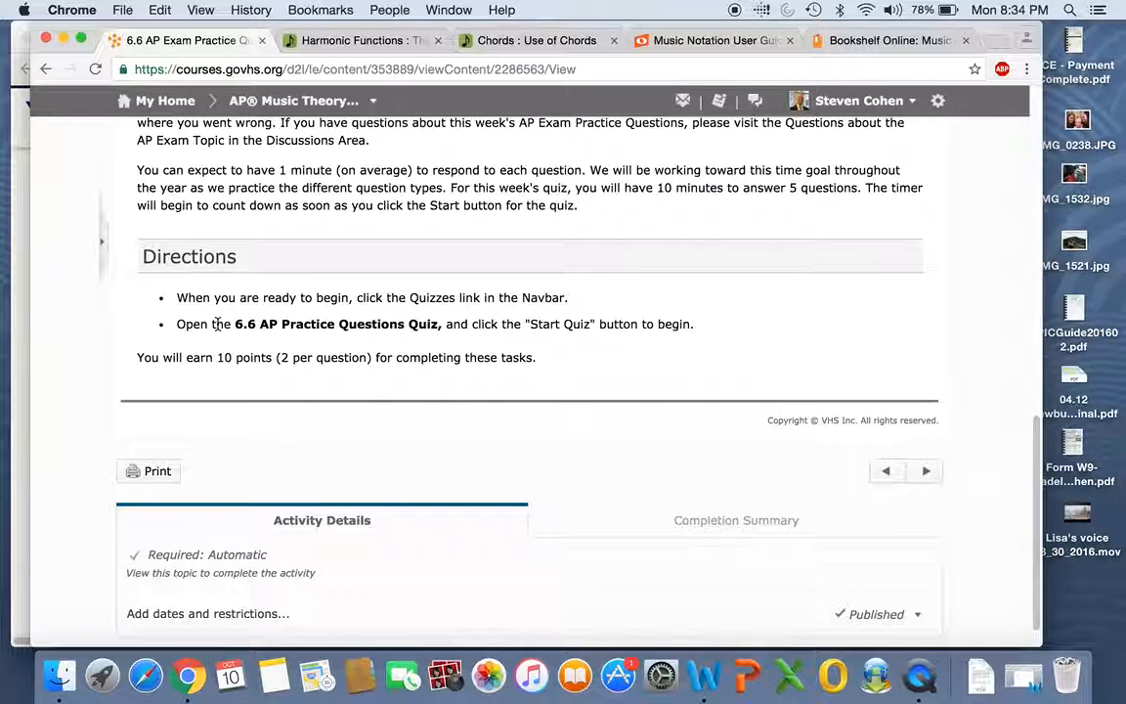
pyautogui.click(925, 472)
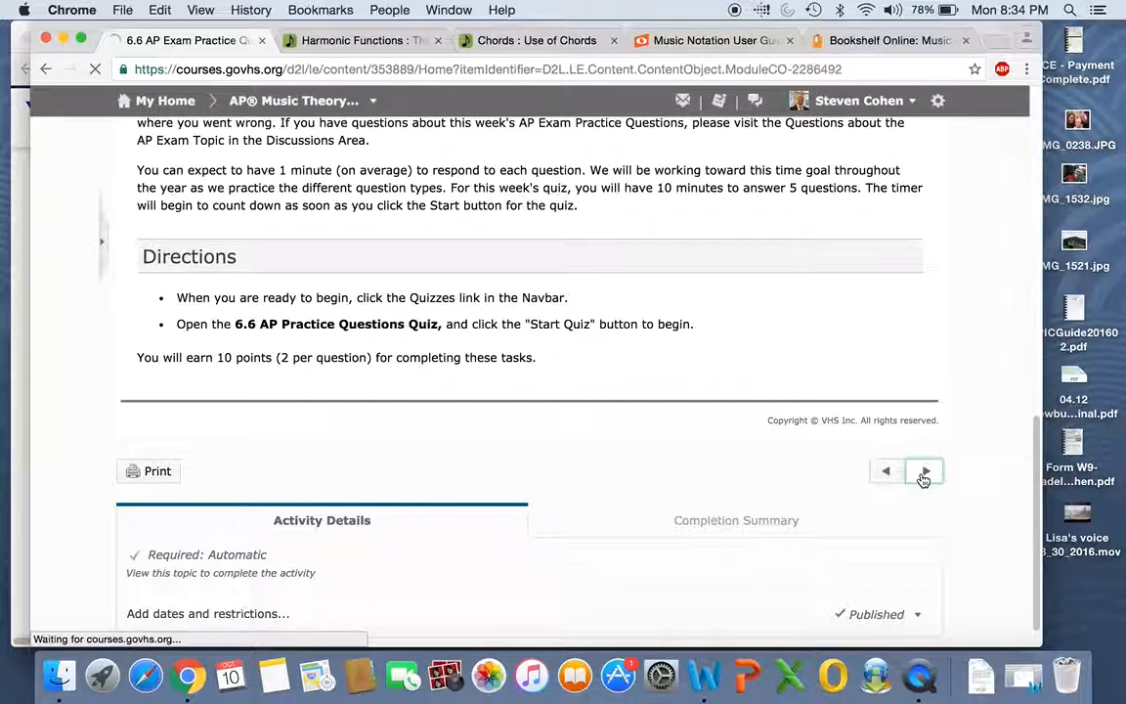
pyautogui.click(922, 471)
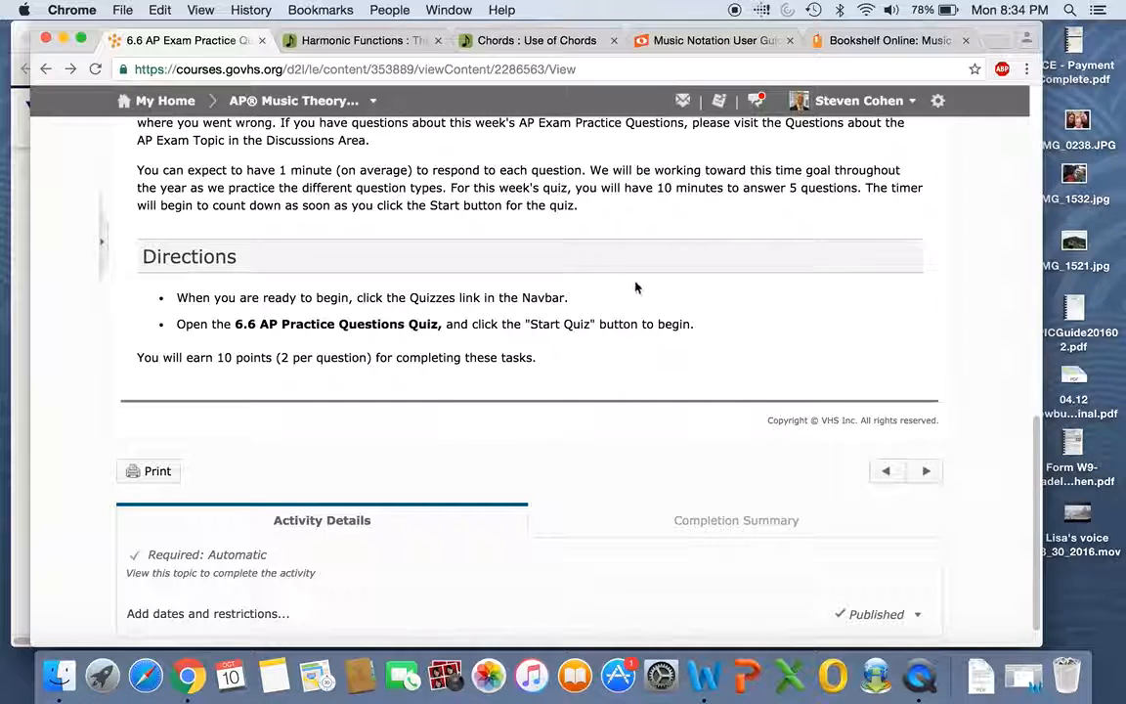
pyautogui.moveTo(505, 278)
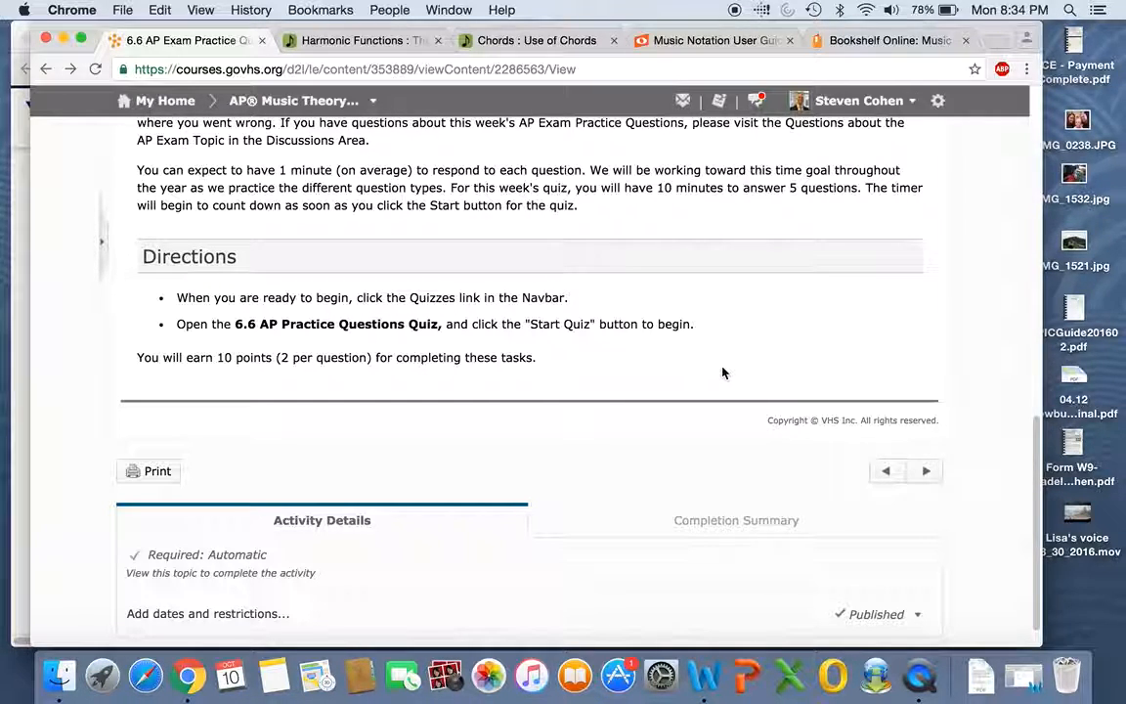
pyautogui.moveTo(102, 371)
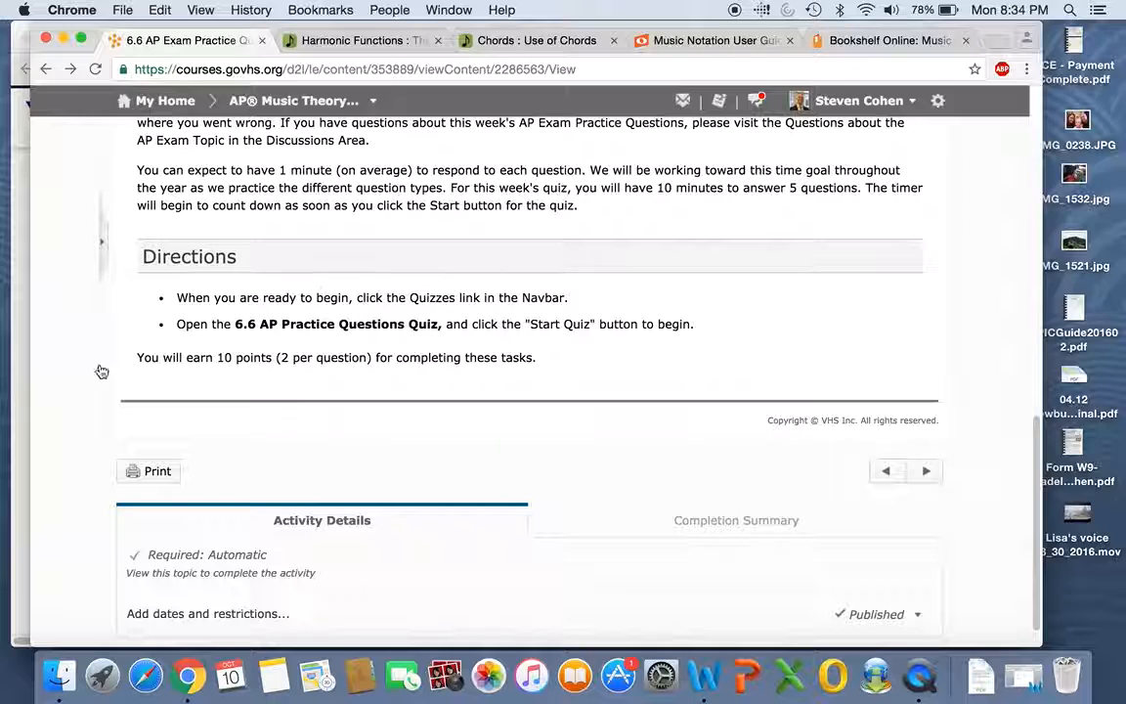
pyautogui.moveTo(88, 399)
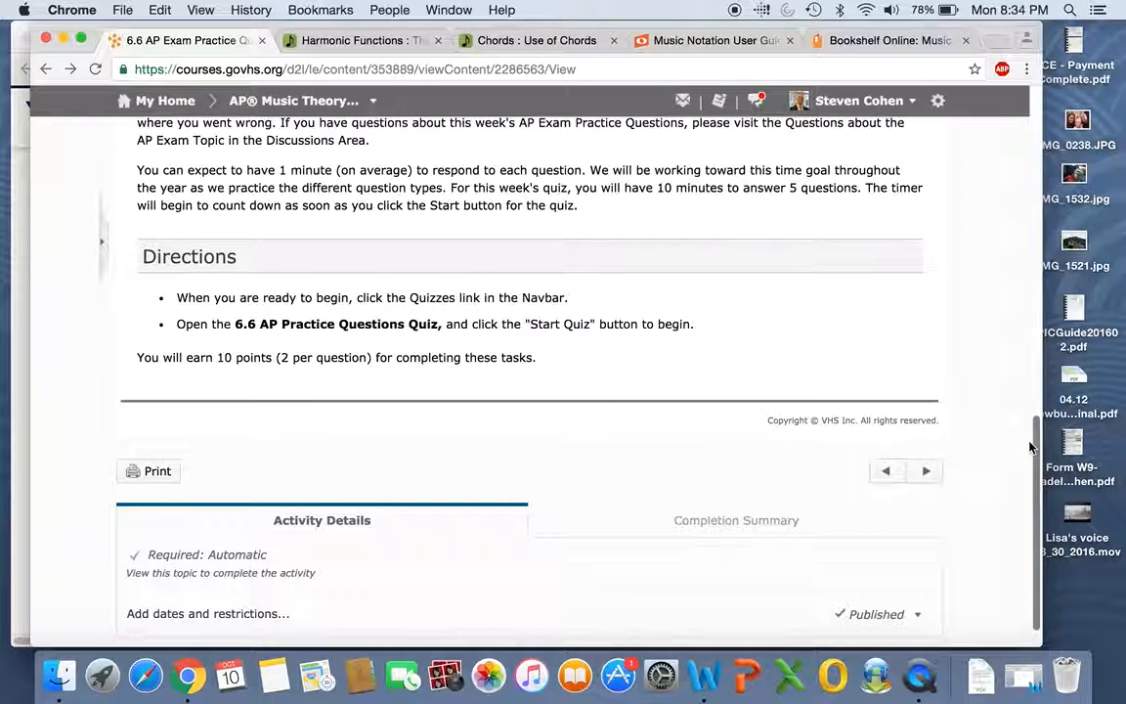
pyautogui.moveTo(885, 323)
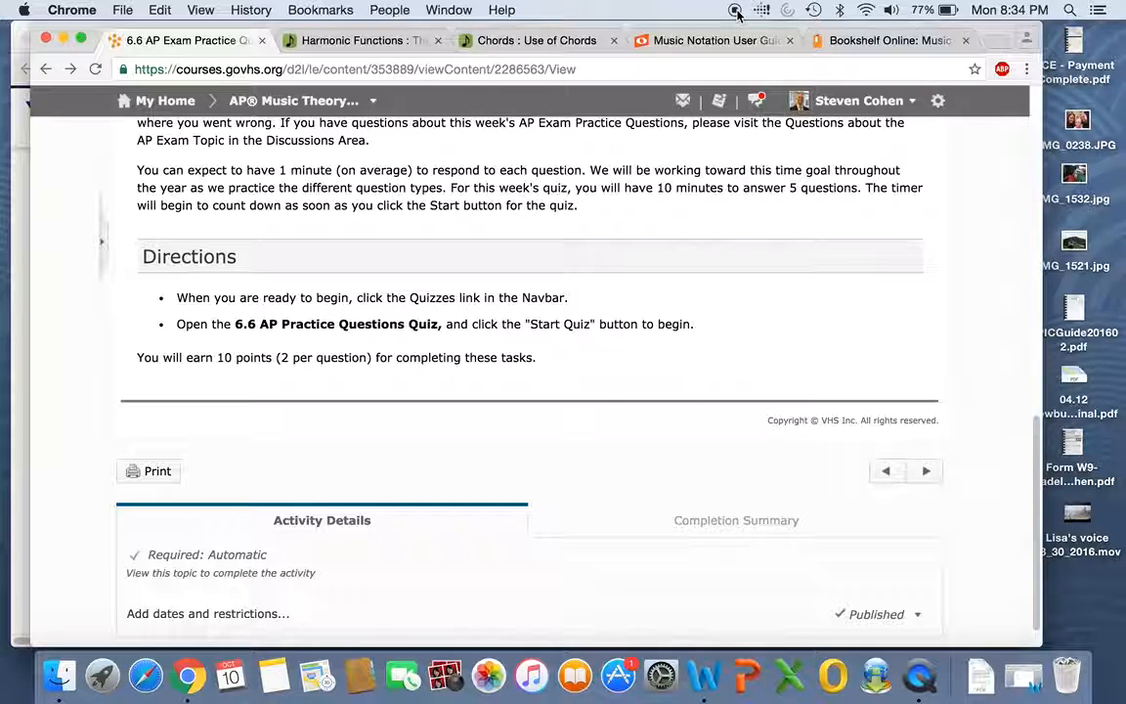
pyautogui.moveTo(714, 40)
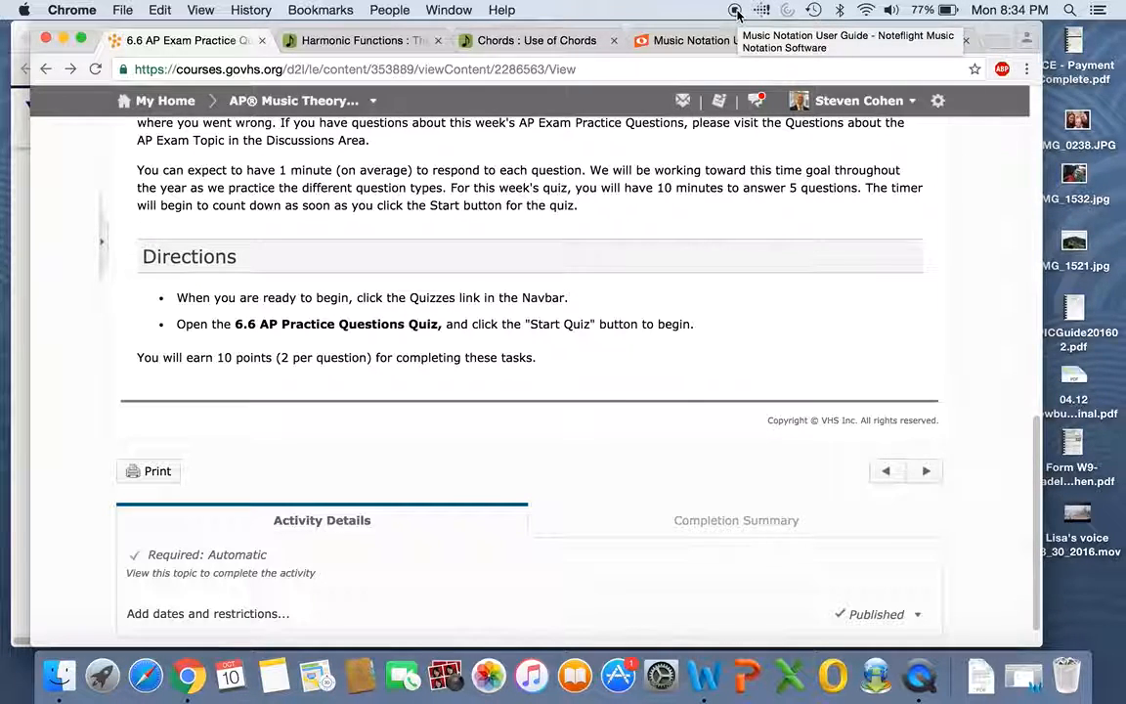